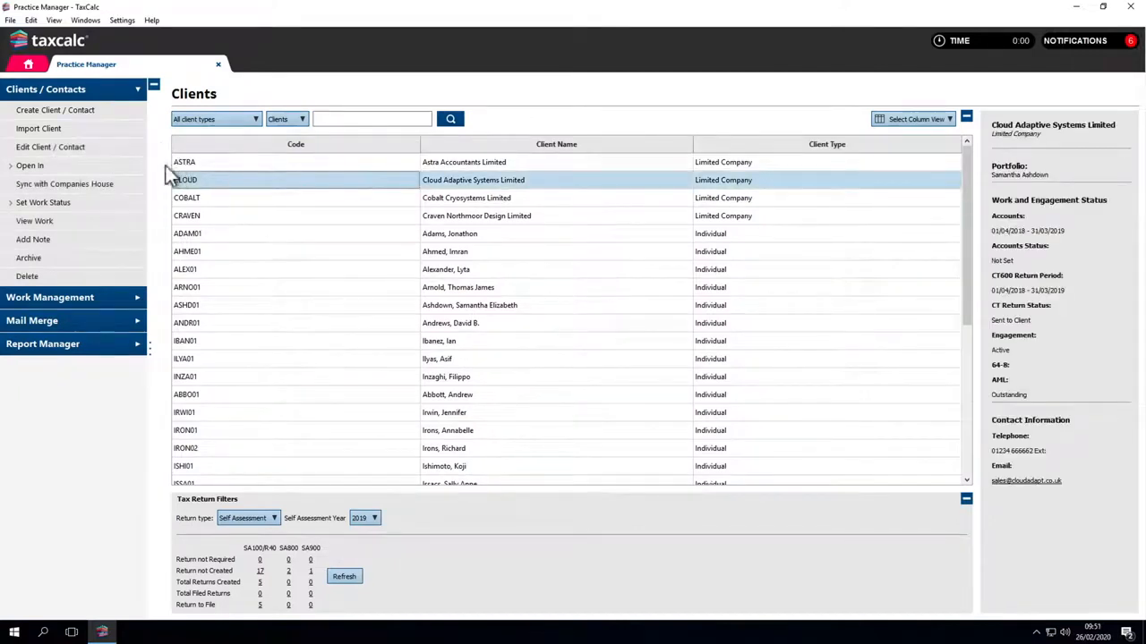
mouse_move(30, 164)
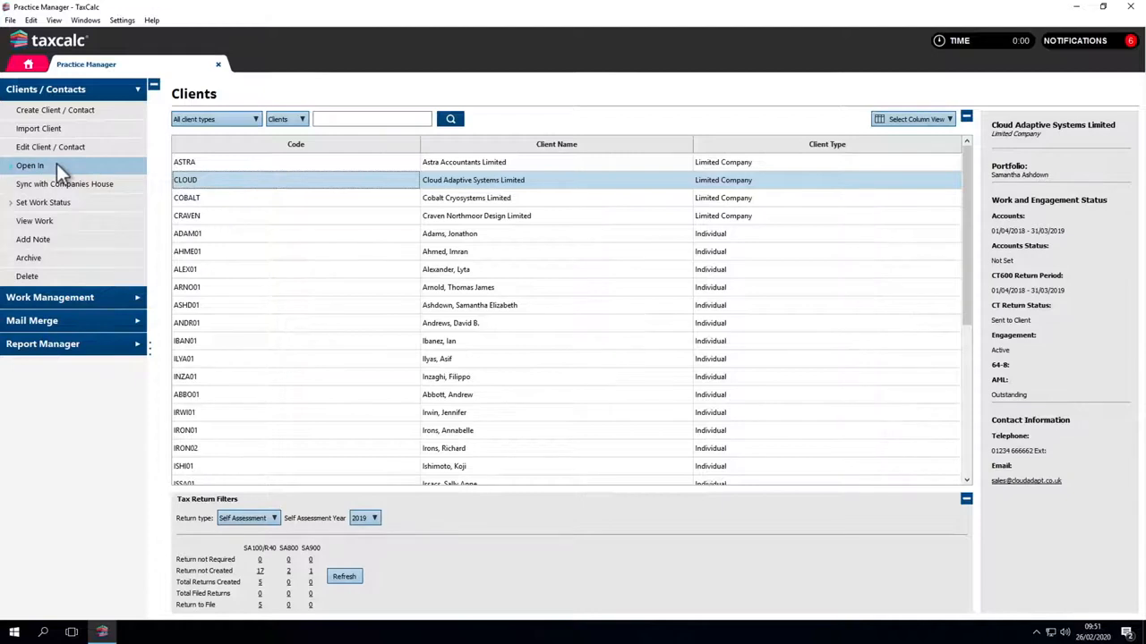
Open CLOUD in Accounts Production and create the 01/04/2019–31/03/2020 accounting period.
click(30, 166)
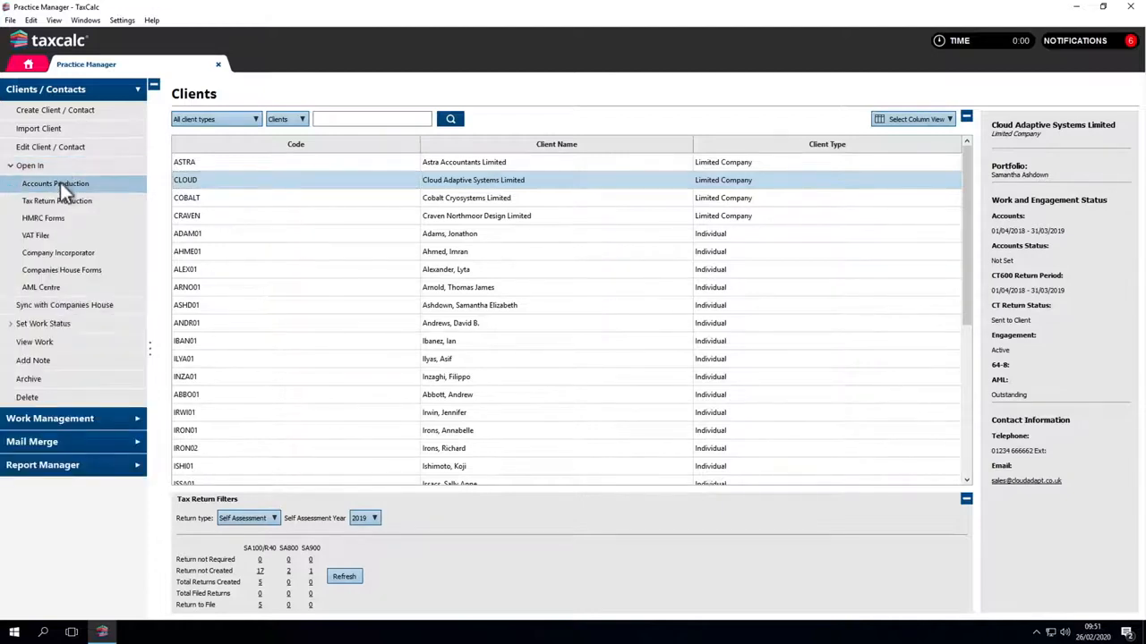
click(54, 184)
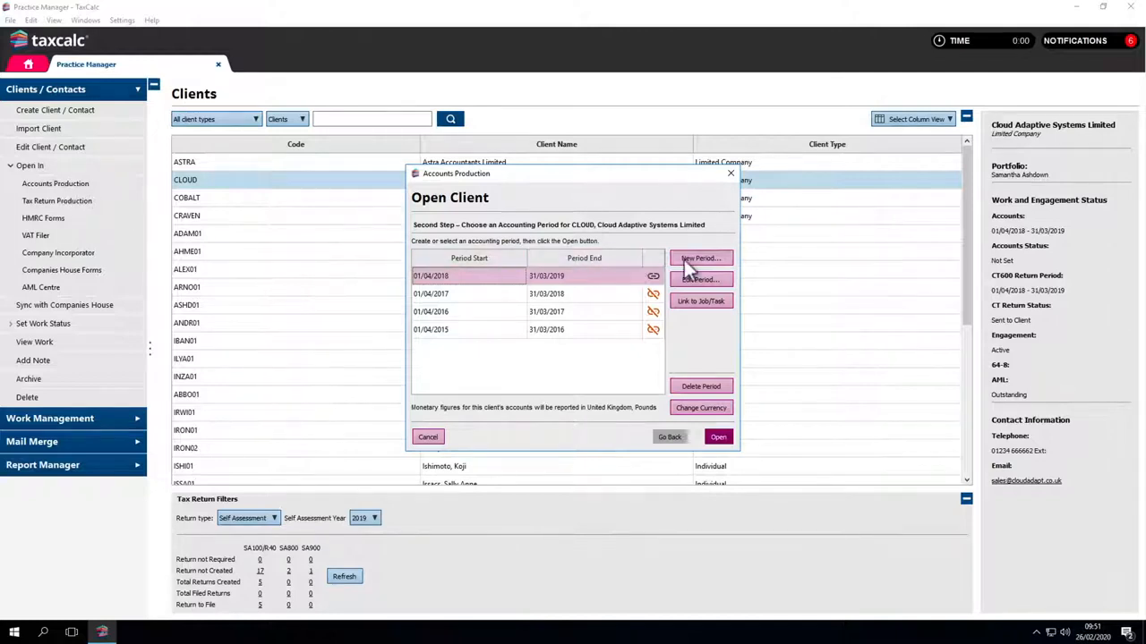
click(701, 258)
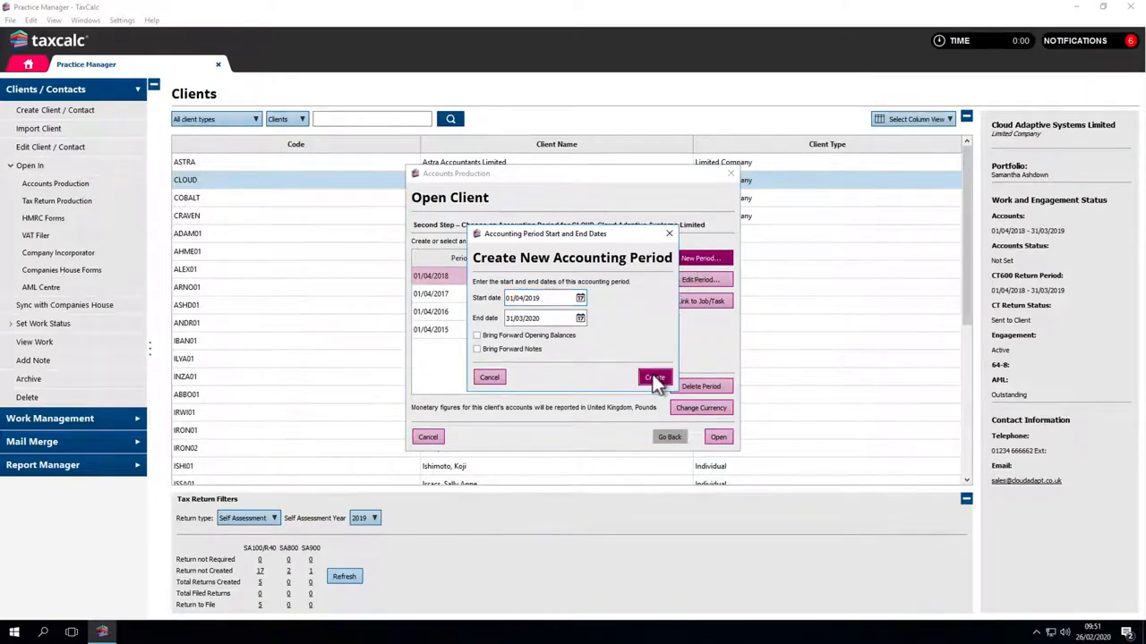
click(653, 376)
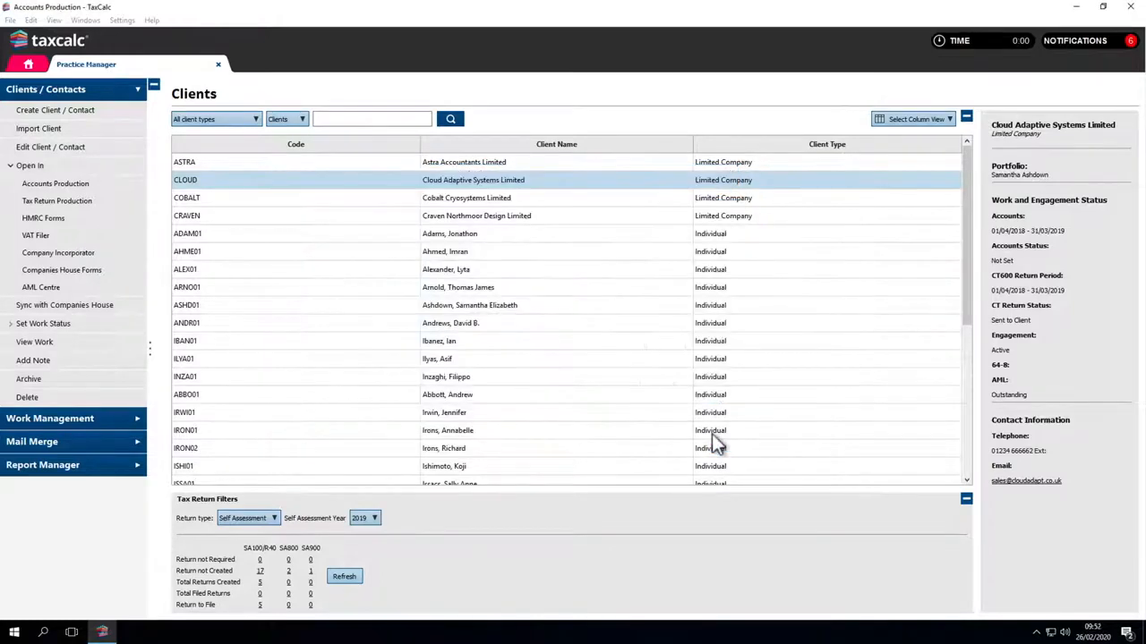
Load the 2020 accounts for Cloud Adaptive Systems Limited and view the company address details.
double_click(472, 180)
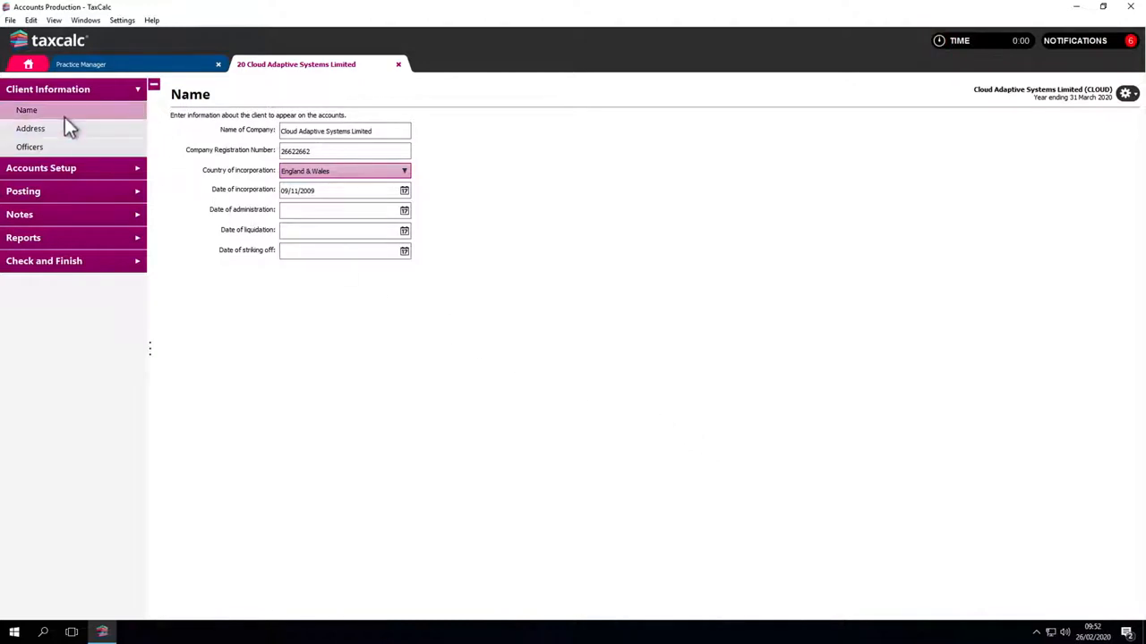
mouse_move(31, 128)
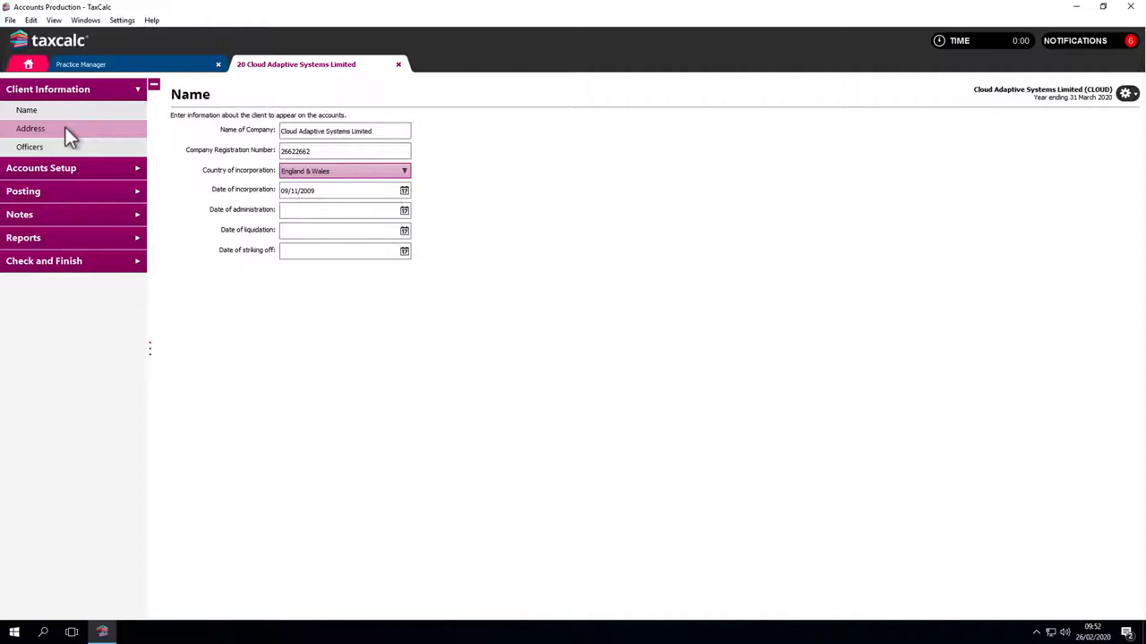
click(30, 128)
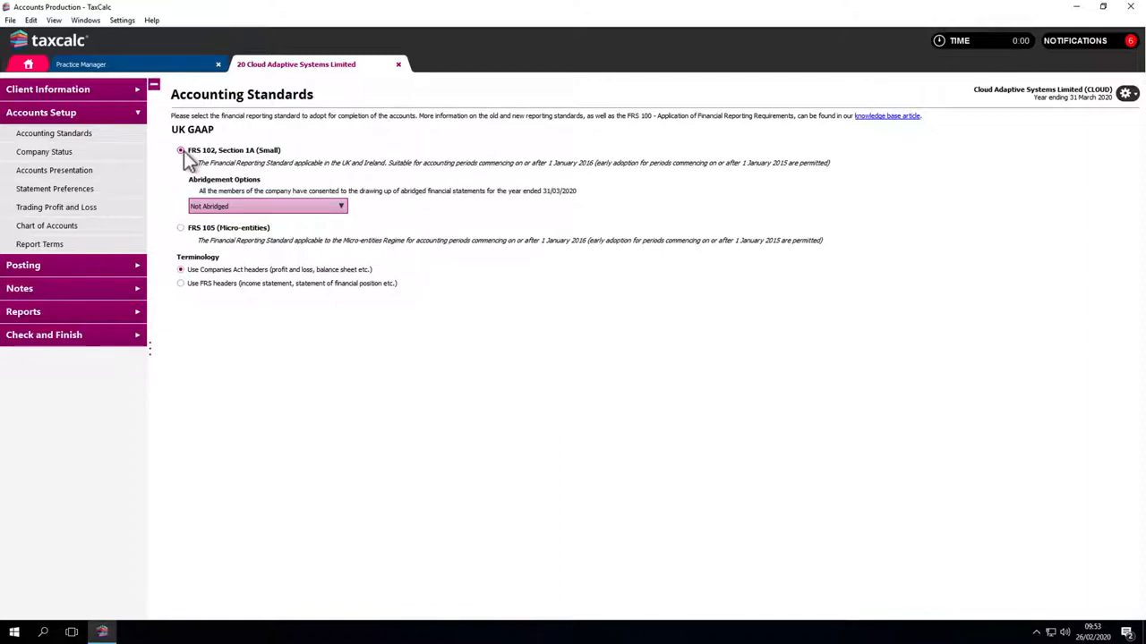
mouse_move(181, 227)
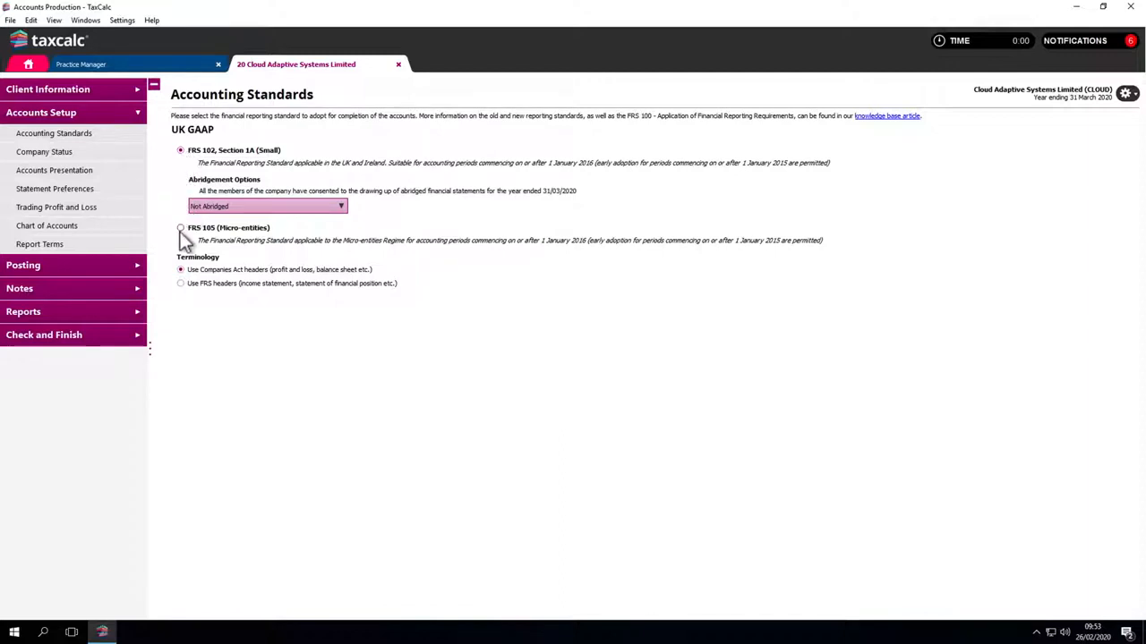
Keep FRS 102 Section 1A with 'Not Abridged' and move to Company Status.
click(267, 206)
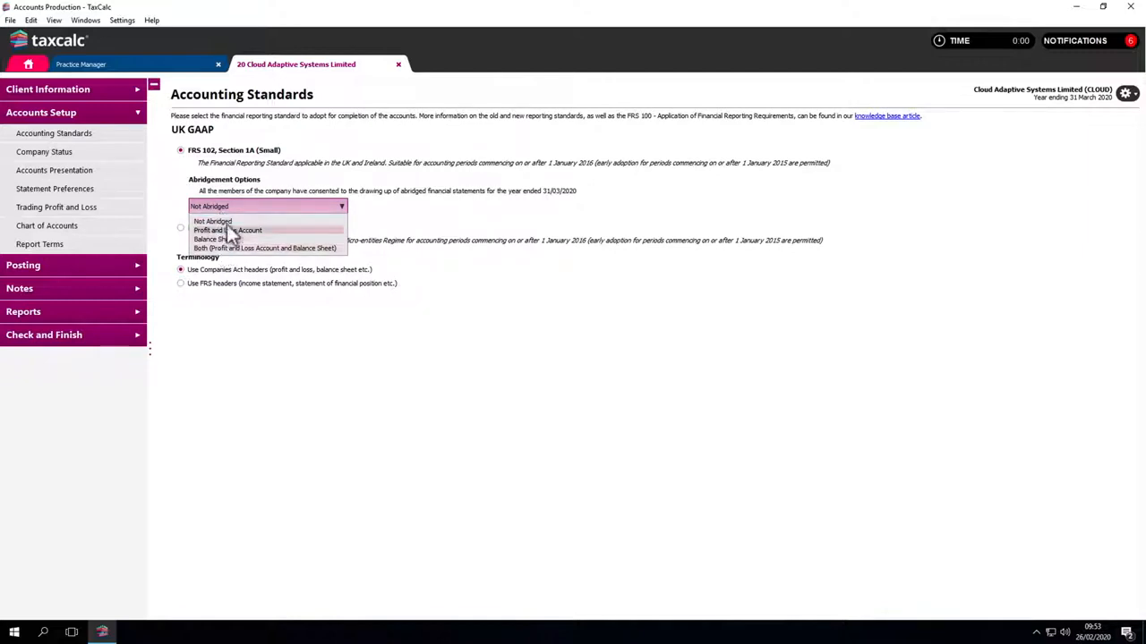
click(212, 221)
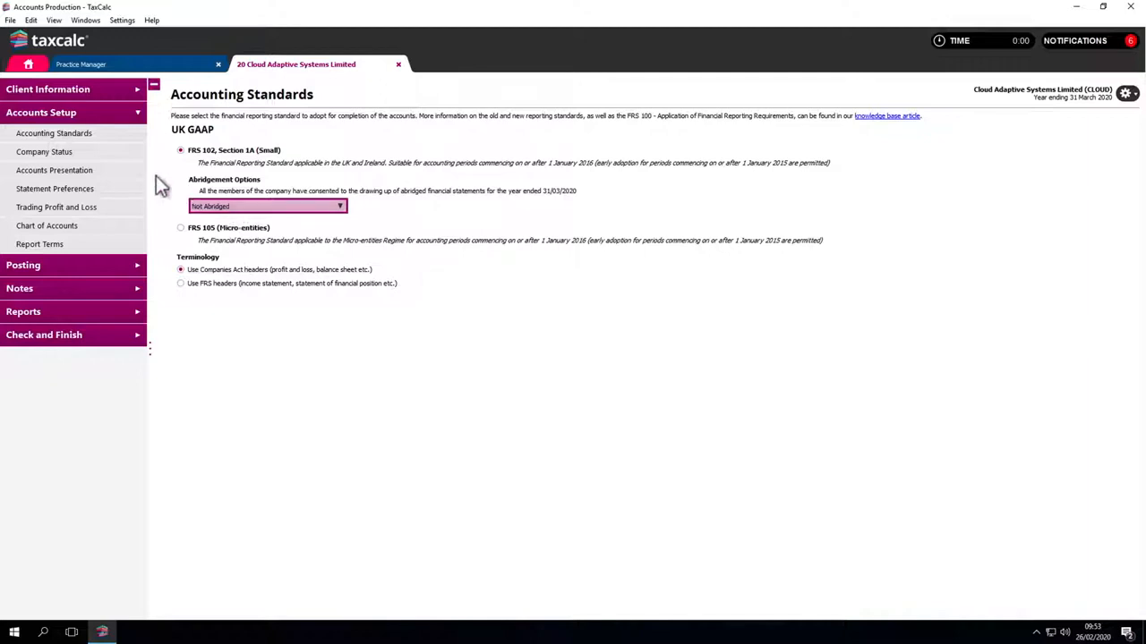
click(43, 152)
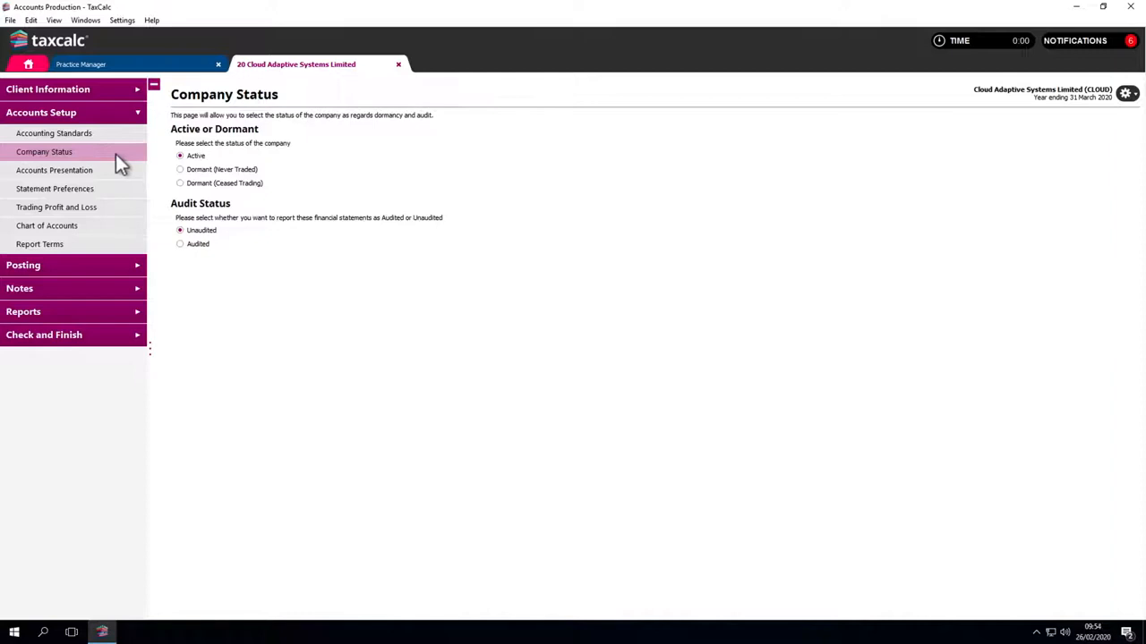
Review Trading Profit and Loss and the Sales accounts in the Chart of Accounts, then go to Posting.
click(57, 206)
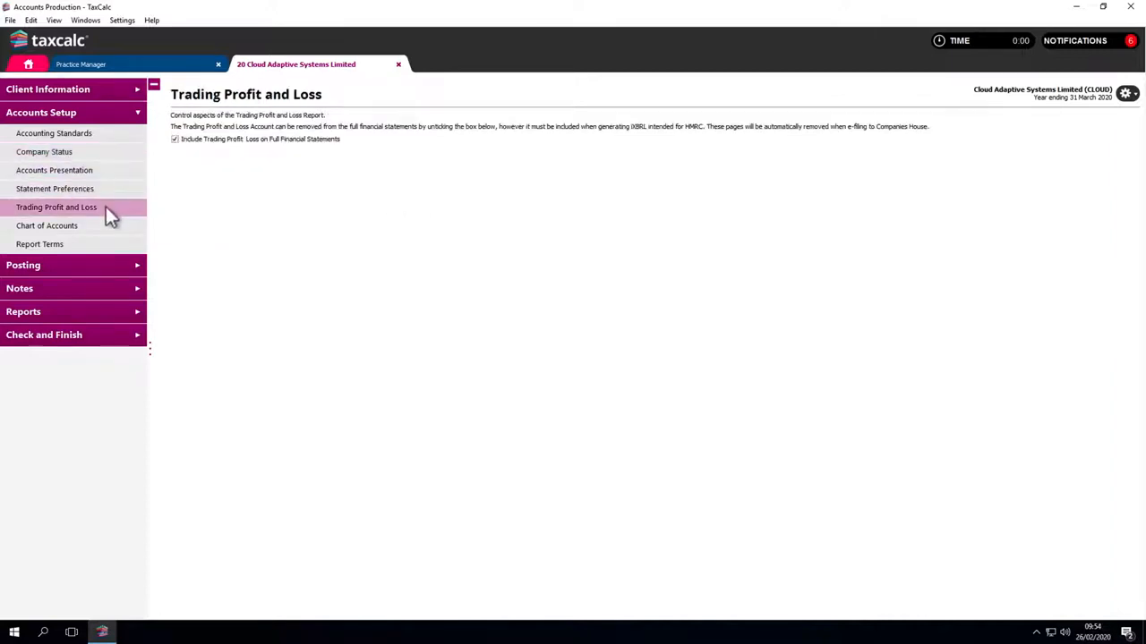
click(46, 226)
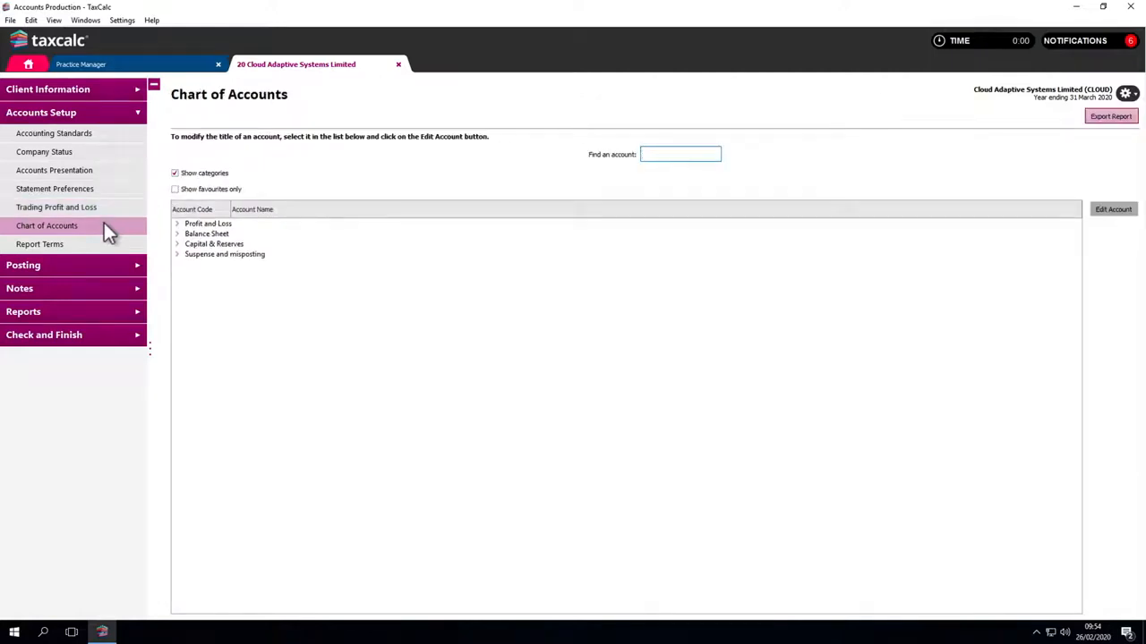
click(178, 224)
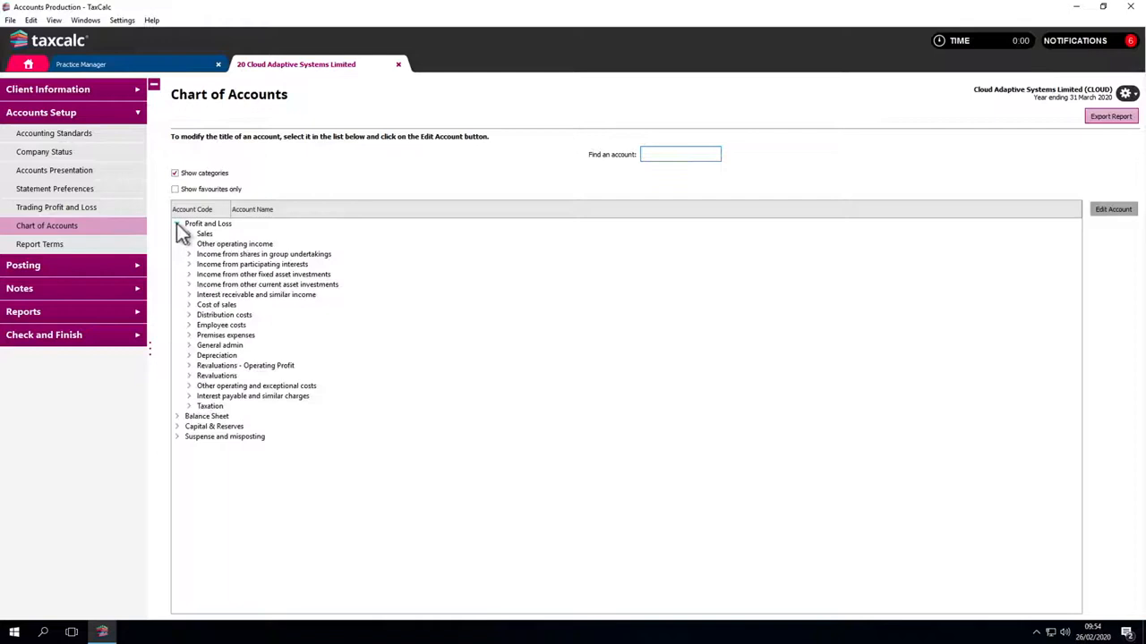
click(189, 233)
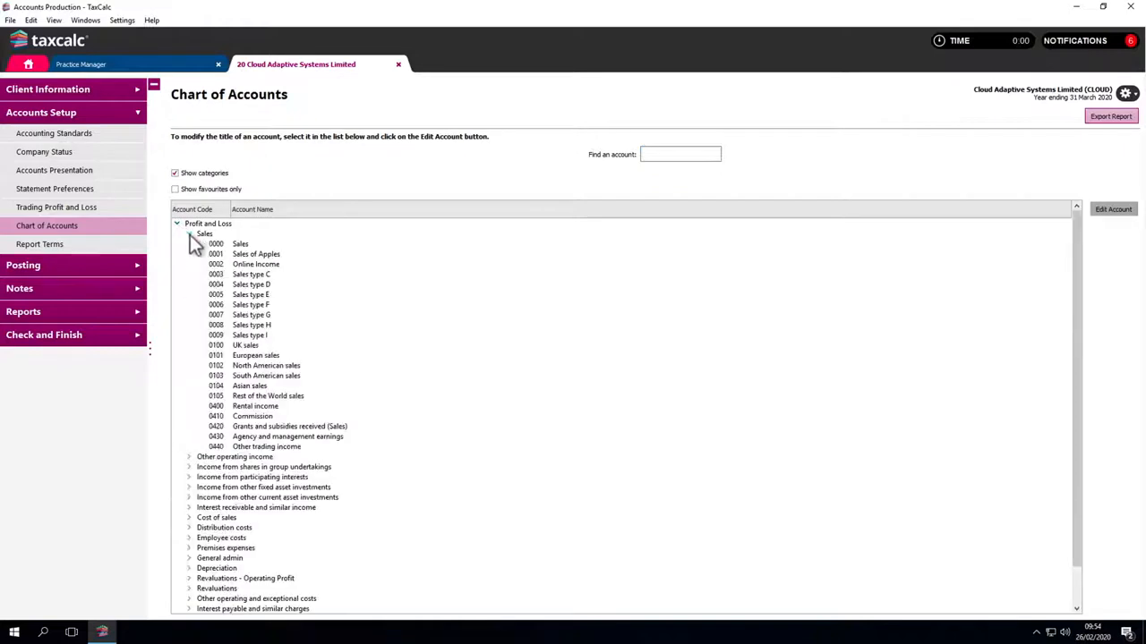
click(240, 244)
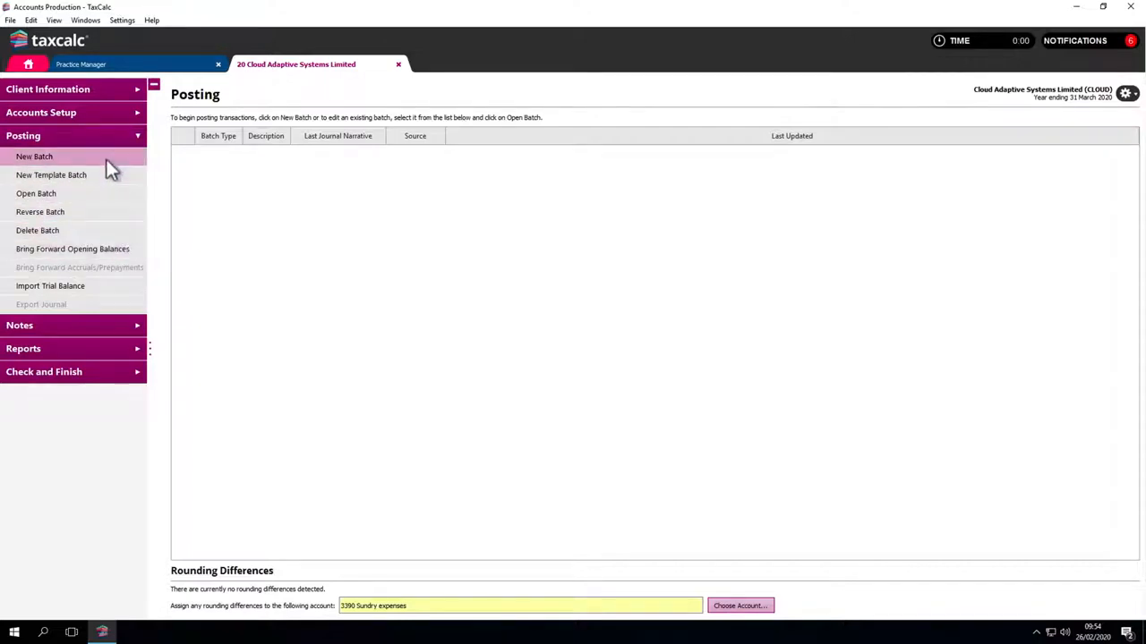
Start a new 'TB' posting batch with a Sales line entered as a 224,578 credit.
click(34, 155)
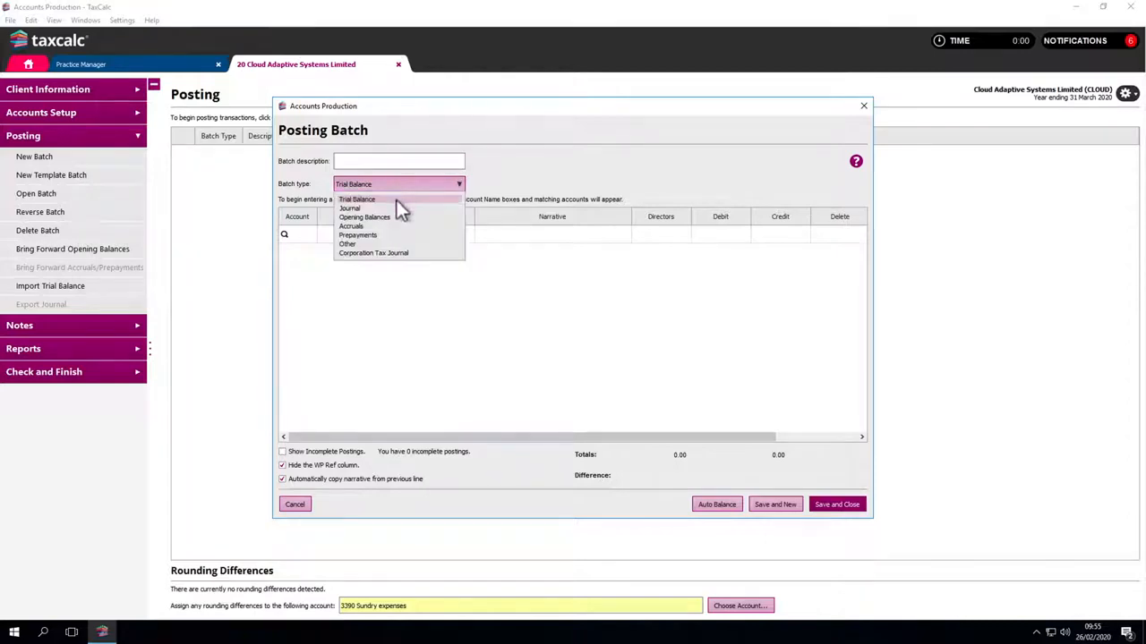
mouse_move(365, 217)
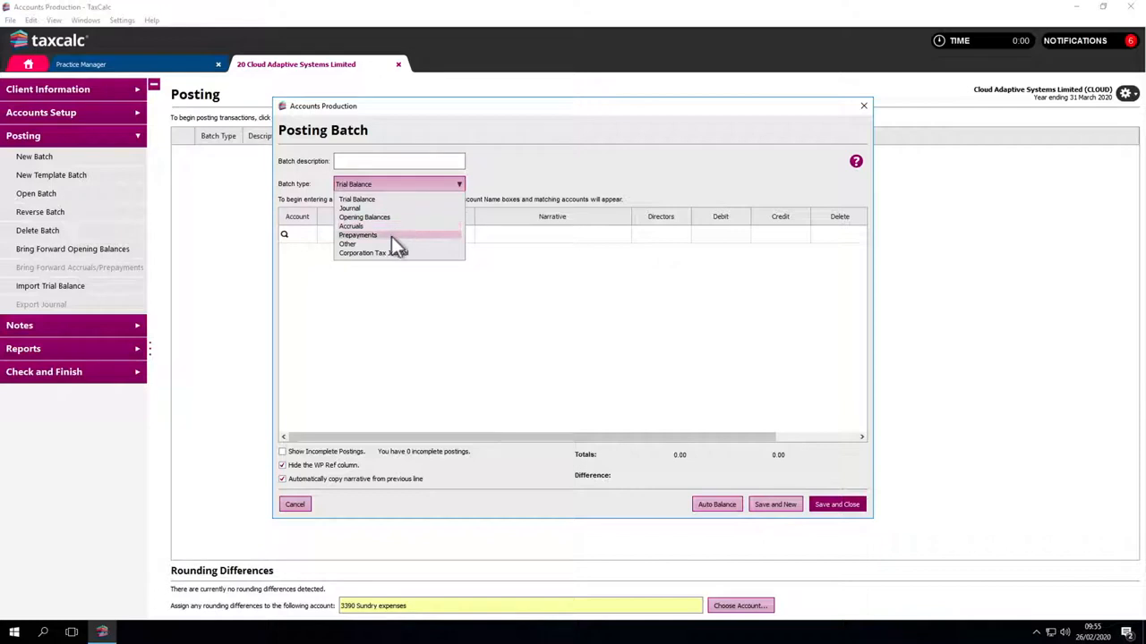
mouse_move(390, 210)
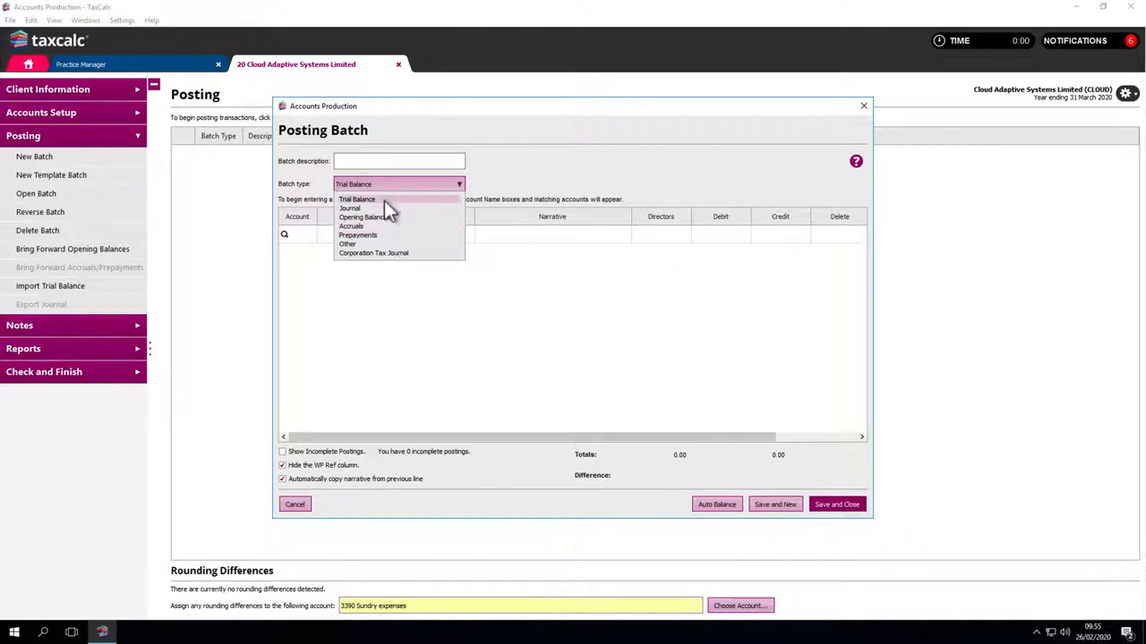
text(TB 2019)
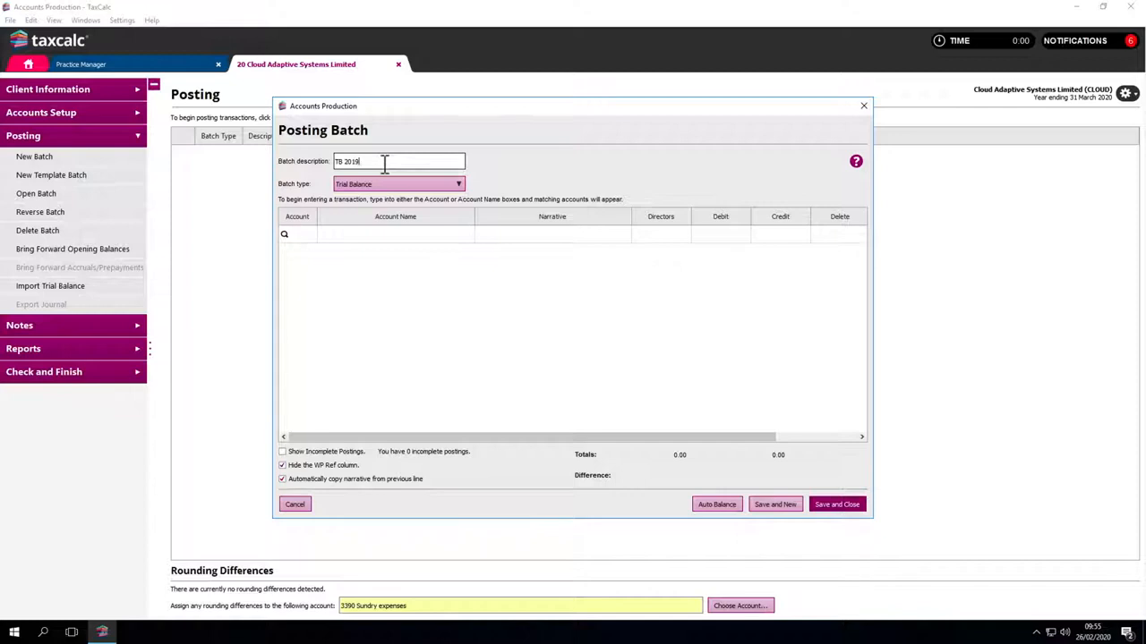
click(396, 234)
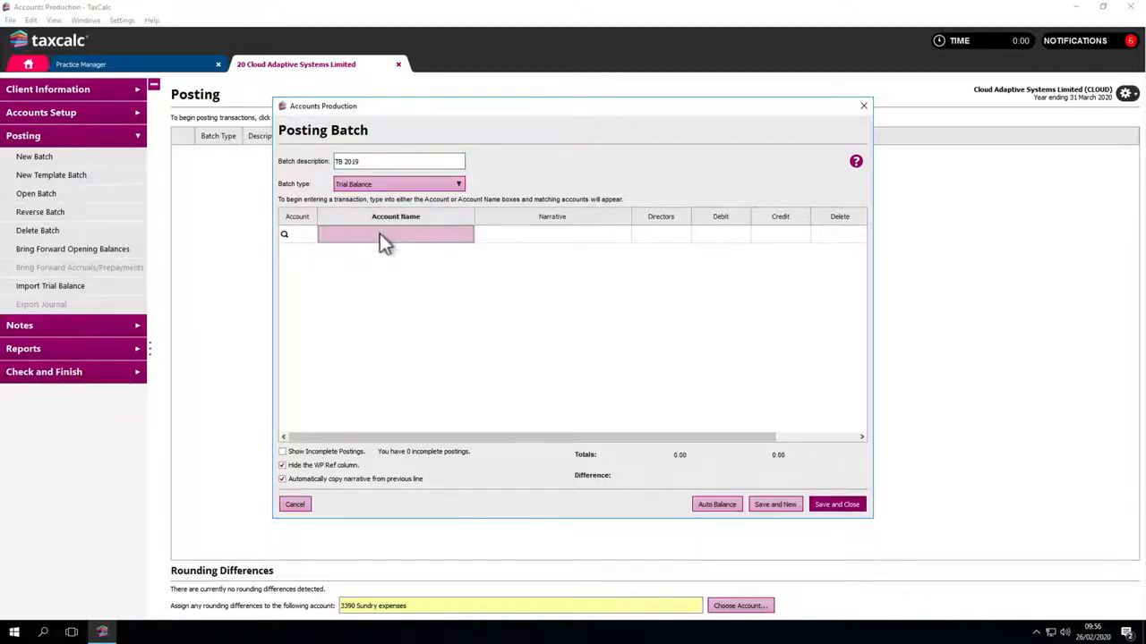
text(Sales)
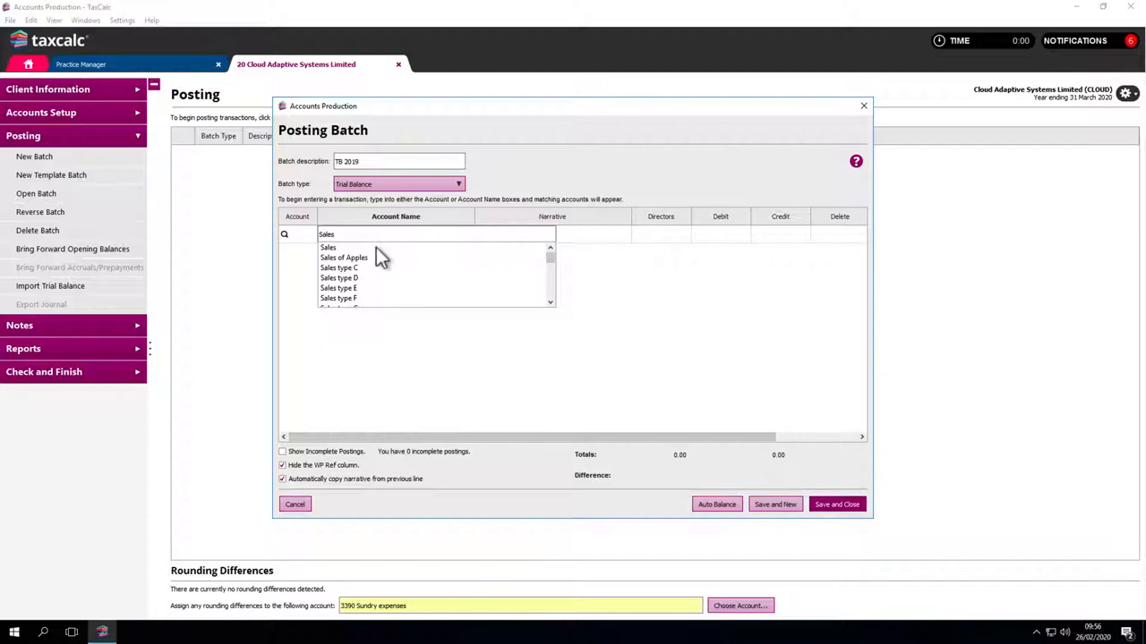
click(327, 247)
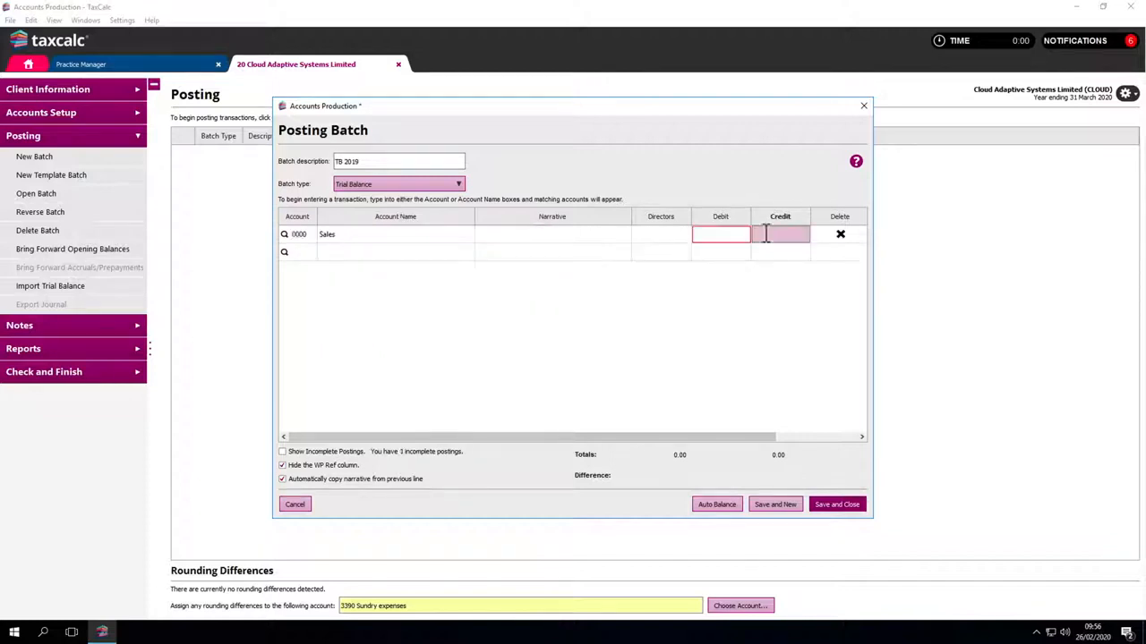
text(224178)
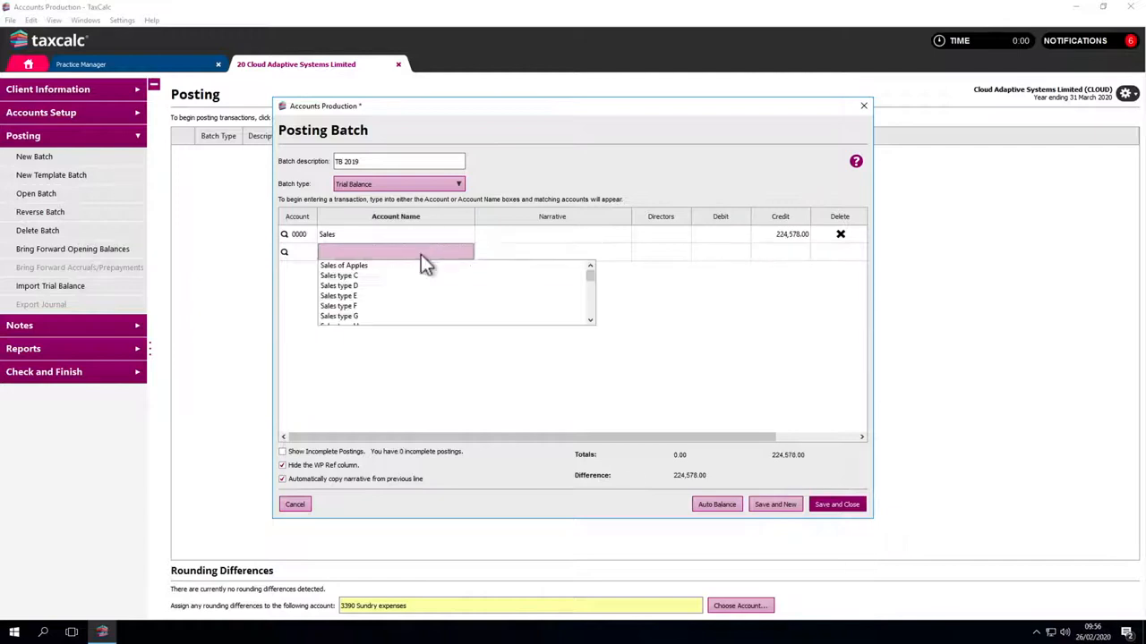
Add a Purchases (Cost of sales) debit of 78,494 and auto-balance the difference to 9999 Suspense.
text(Purchases (Cost of sales))
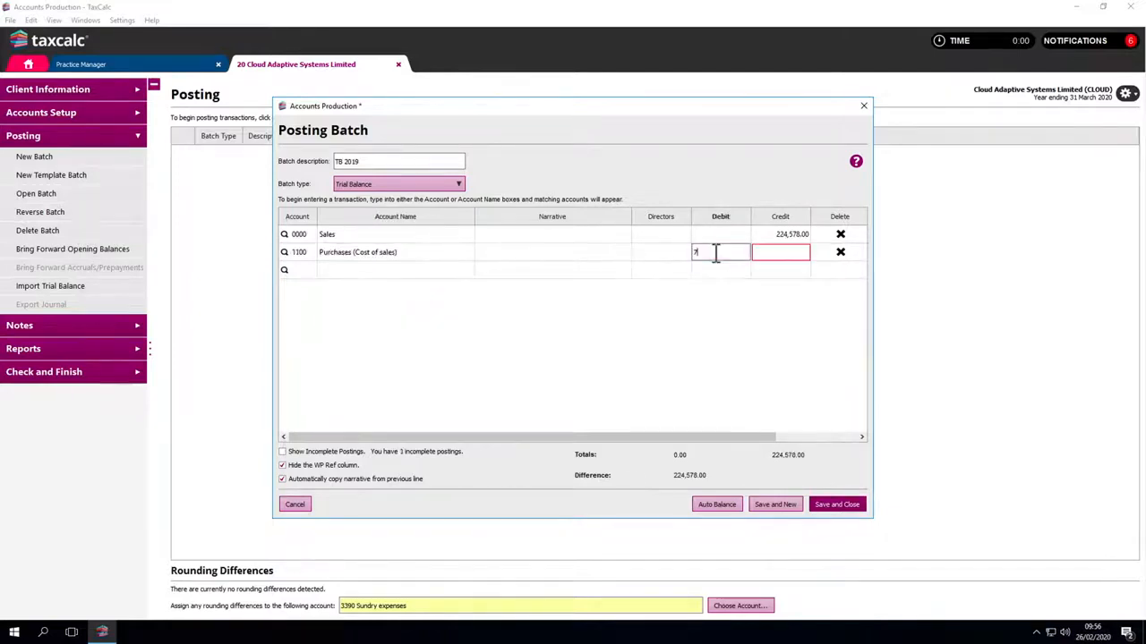
text(8494)
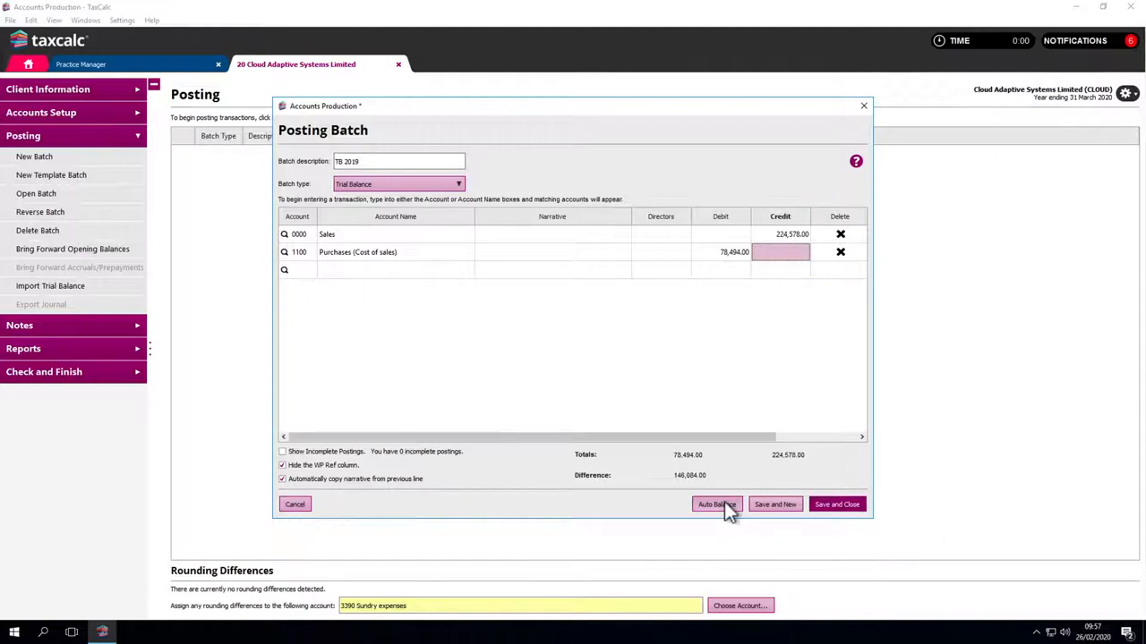
click(716, 503)
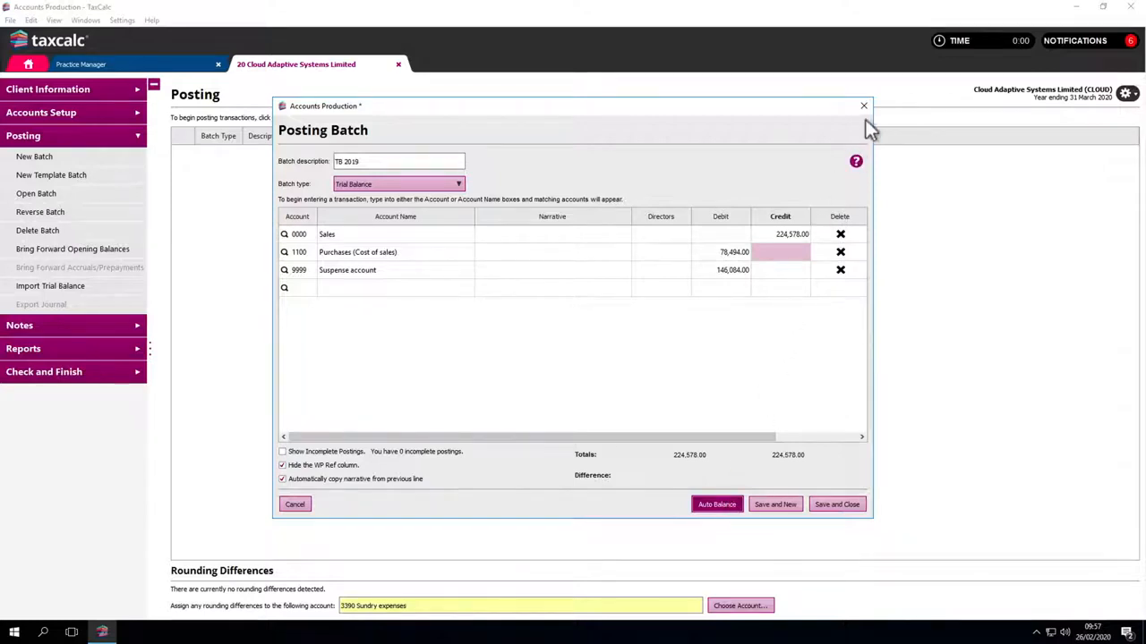
Close the TB 2019 batch and discard it without saving.
click(863, 106)
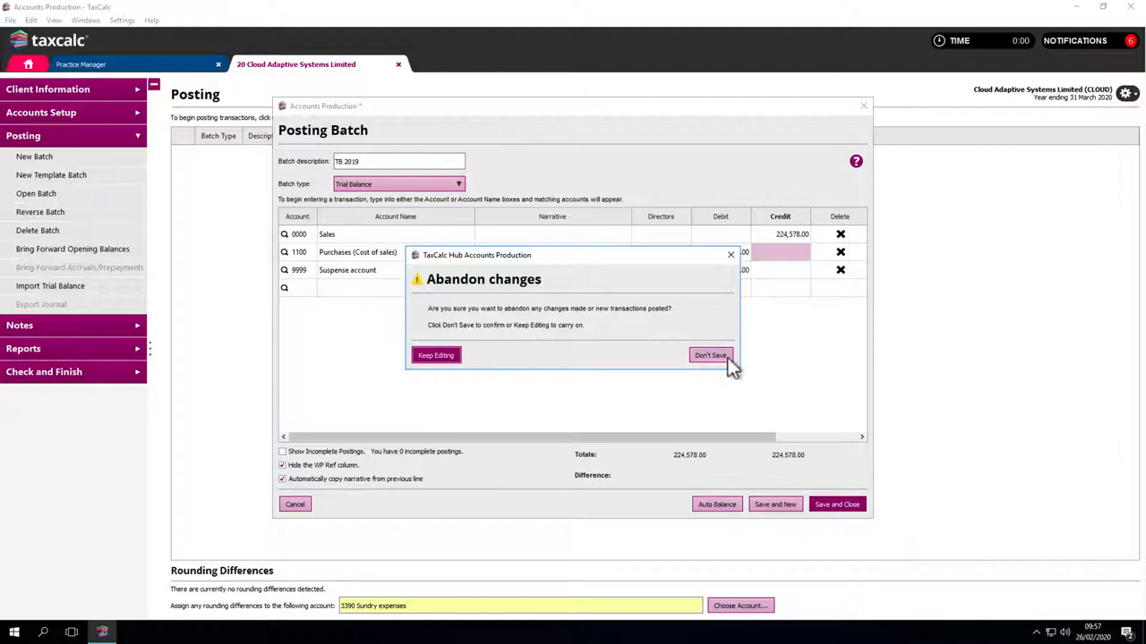
click(710, 355)
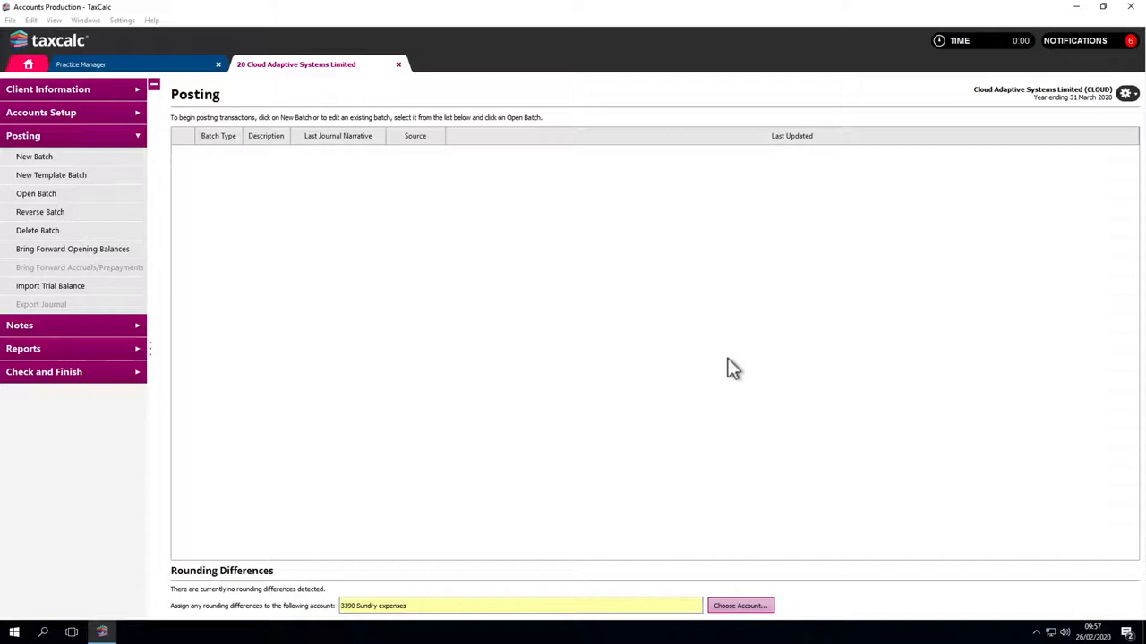
mouse_move(1034, 67)
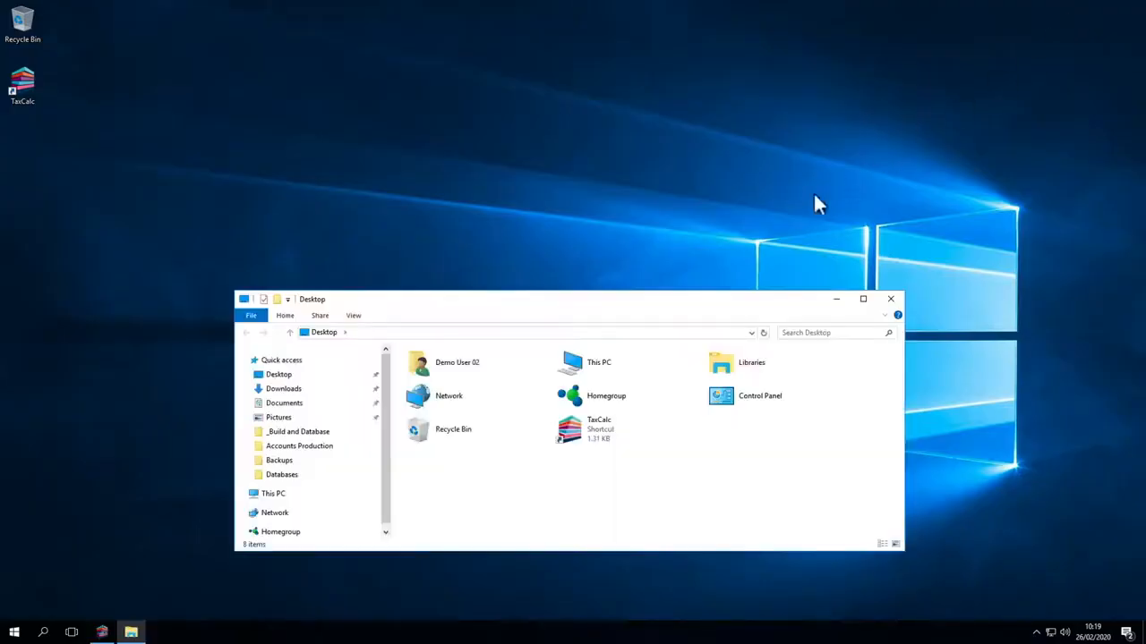
Open TB_CloudAdaptiveSystemsLimited_31032020.csv from Documents > Accounts Production.
click(284, 402)
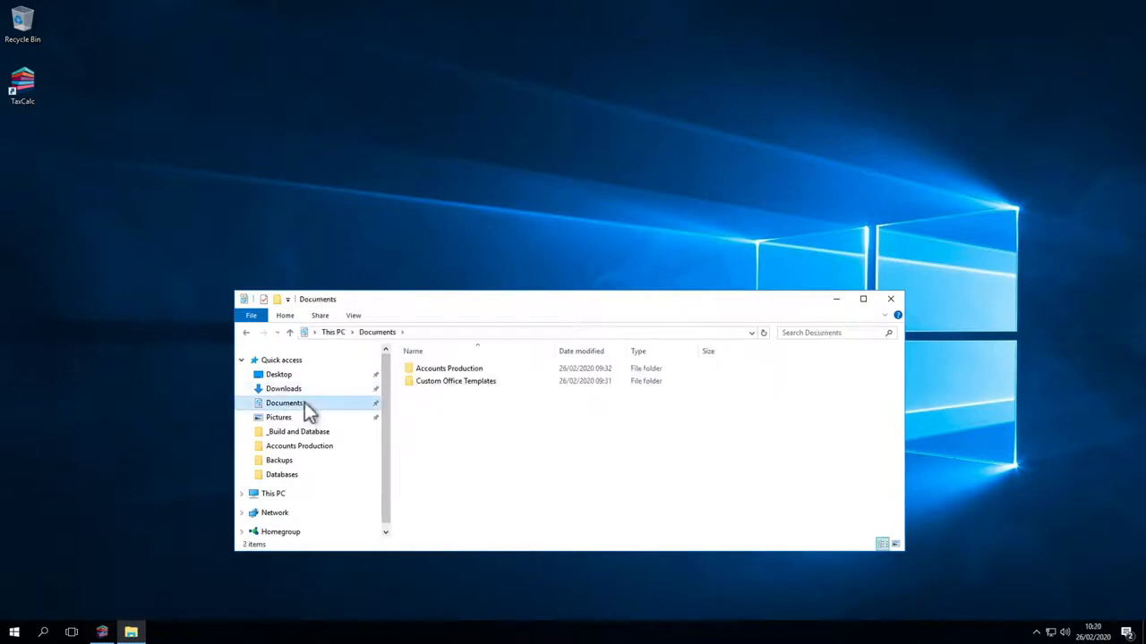
double_click(449, 368)
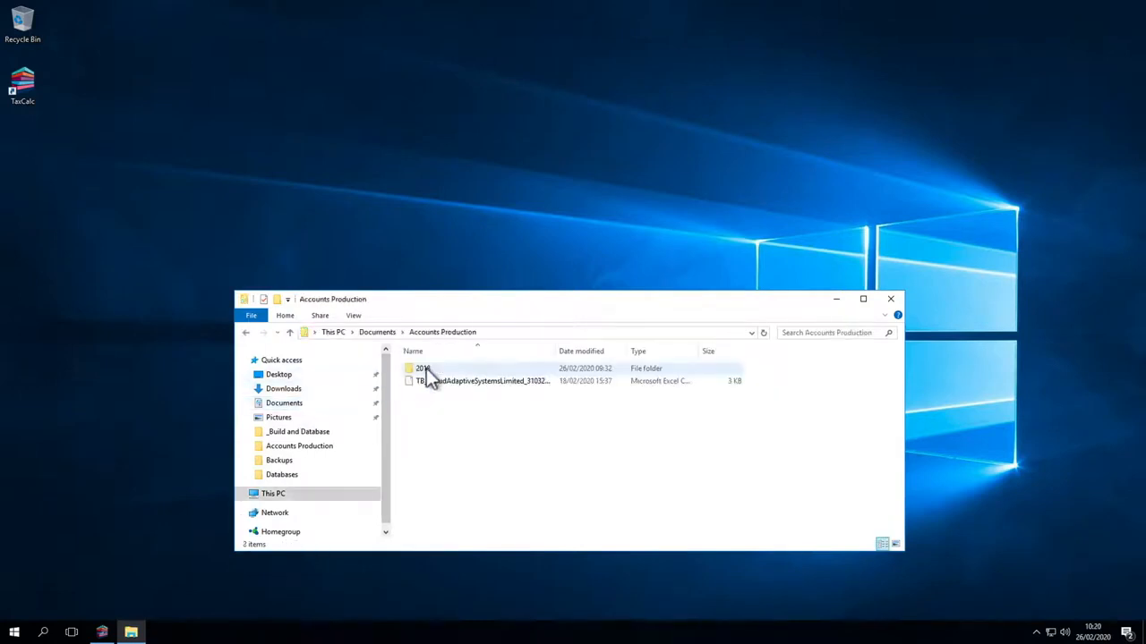
click(483, 380)
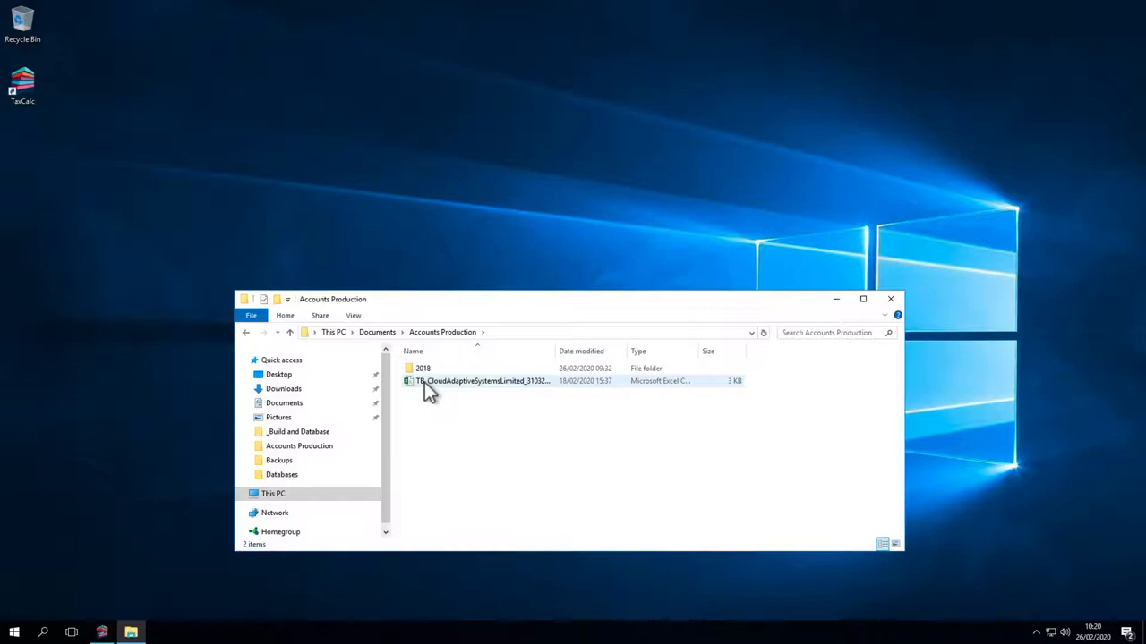
double_click(482, 381)
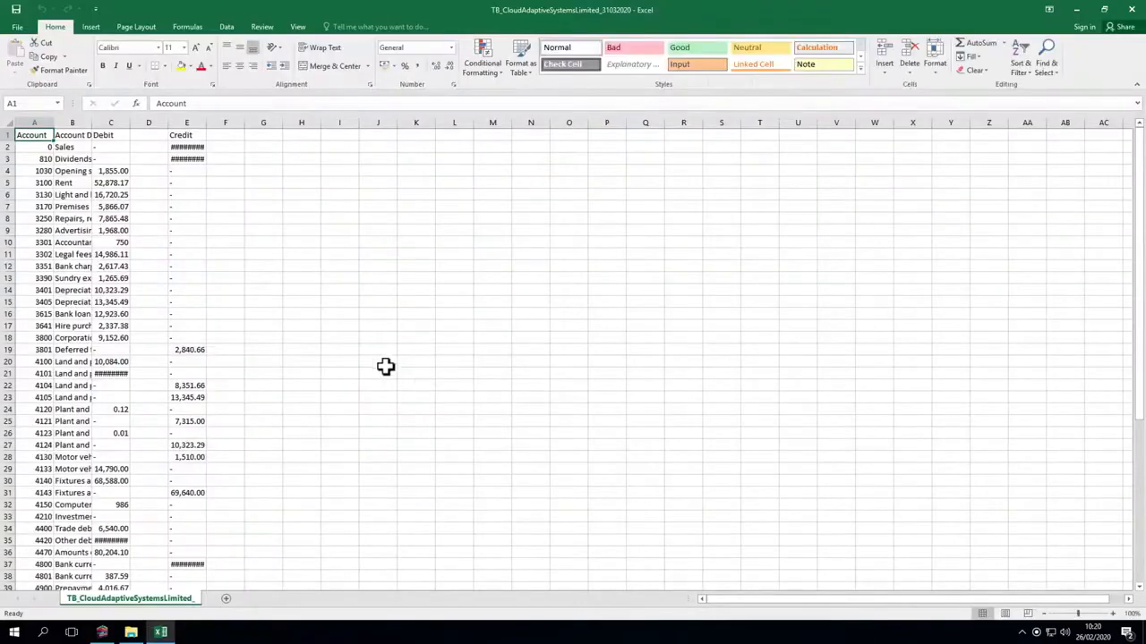
Autofit the trial balance columns, check the 1,528,277.34 totals, and return to TaxCalc.
click(10, 123)
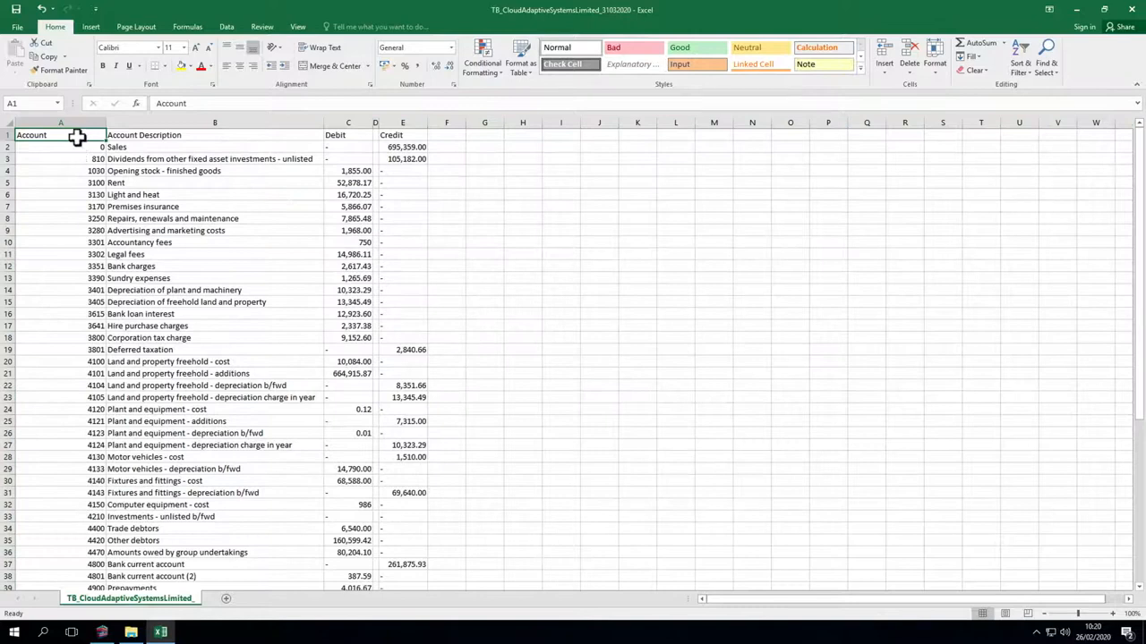
click(215, 135)
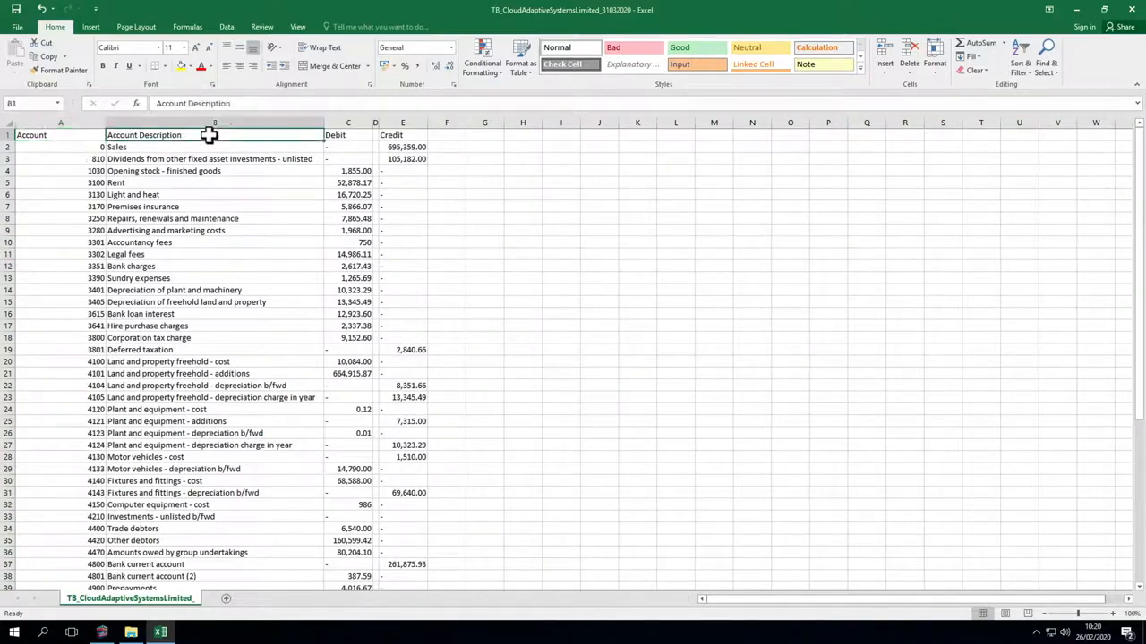
click(349, 134)
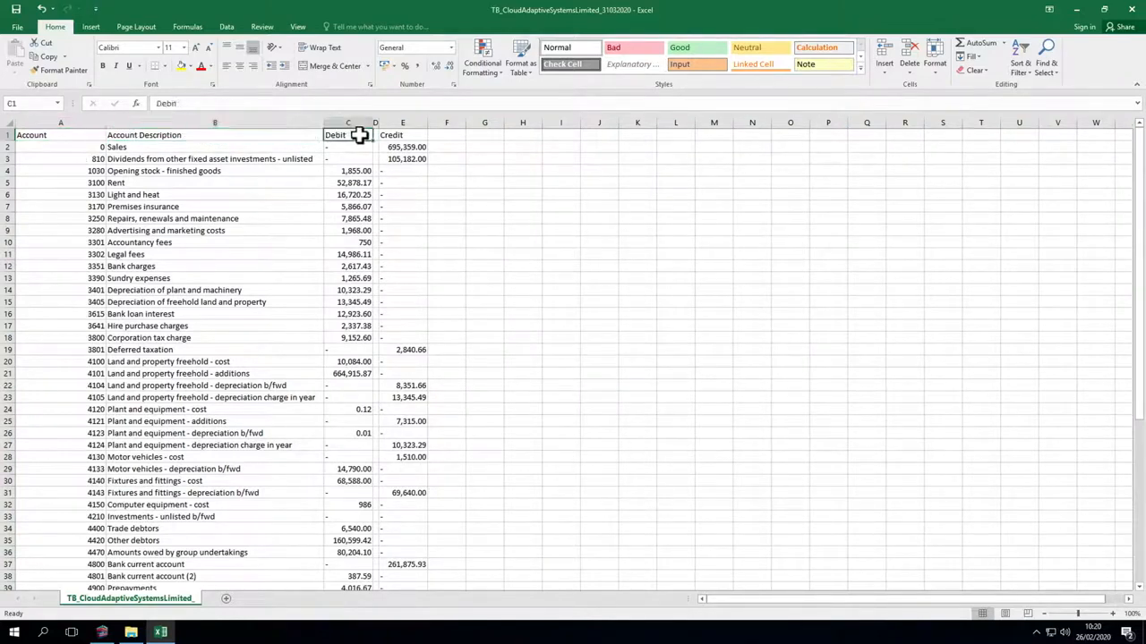
scroll(down, 3)
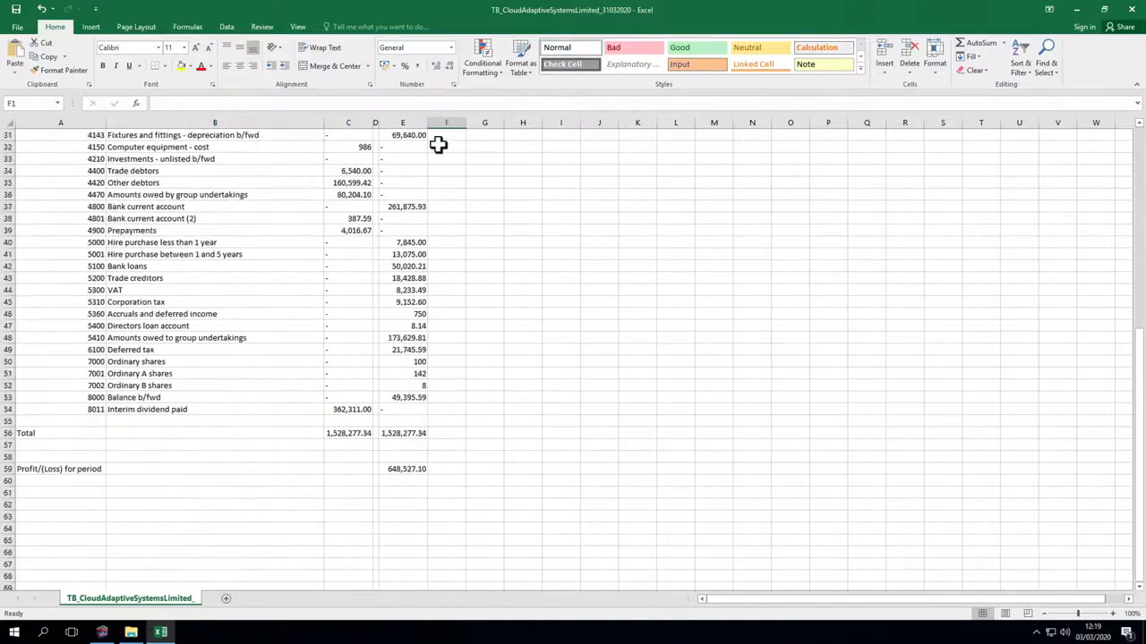
click(101, 632)
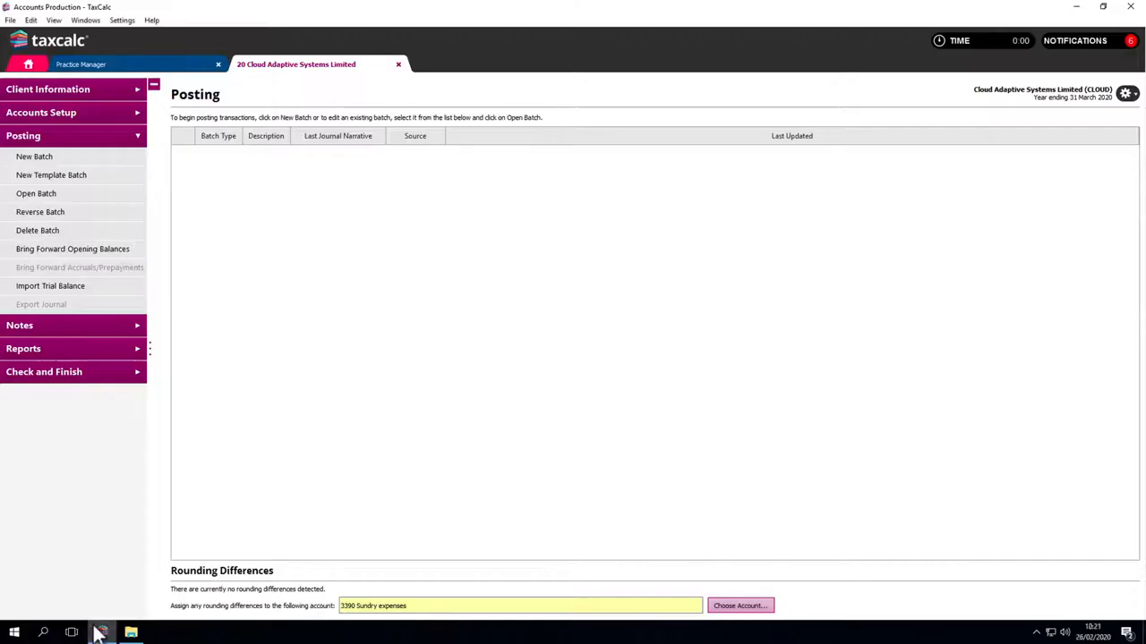
mouse_move(50, 286)
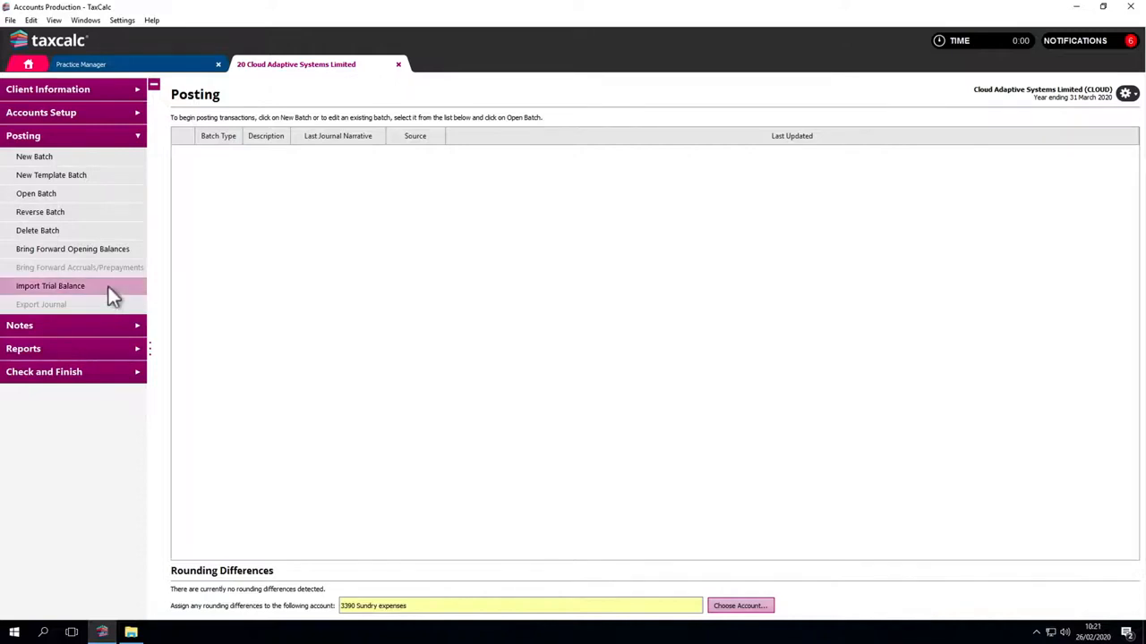
Start a CSV trial balance import and select TB_CloudAdaptiveSystemsLimited_31032020.csv as the source.
click(50, 286)
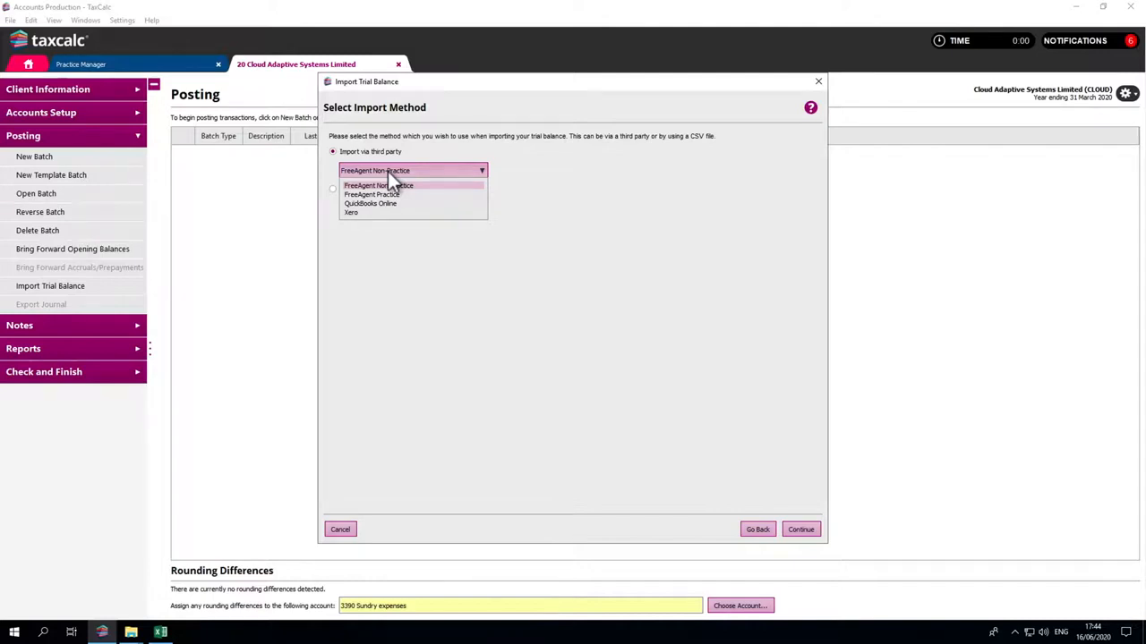
click(333, 189)
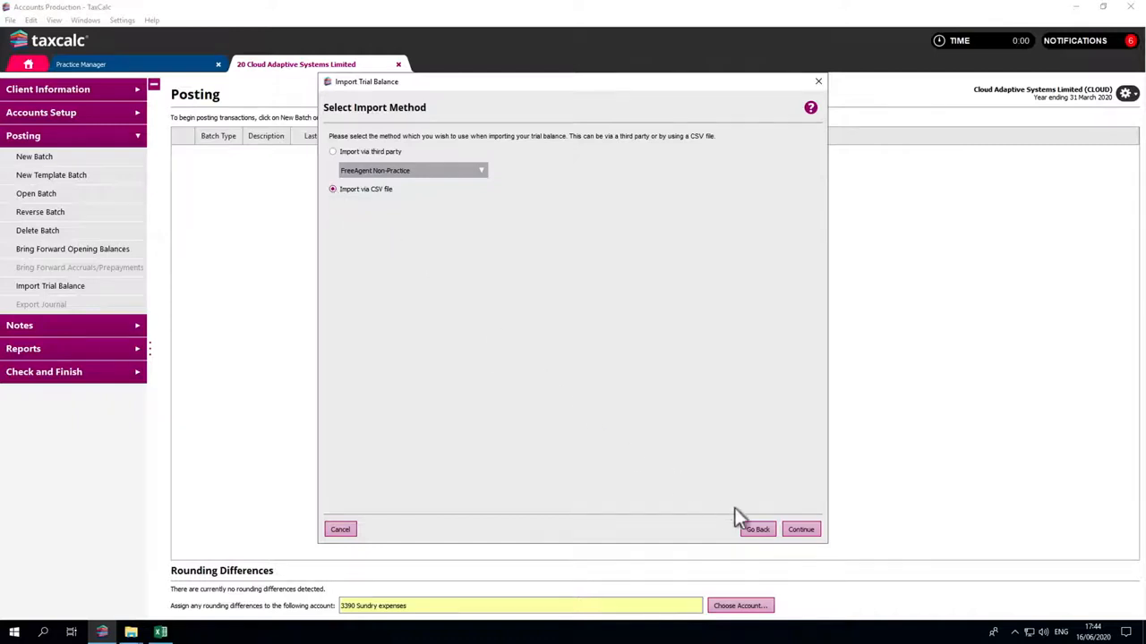
click(800, 529)
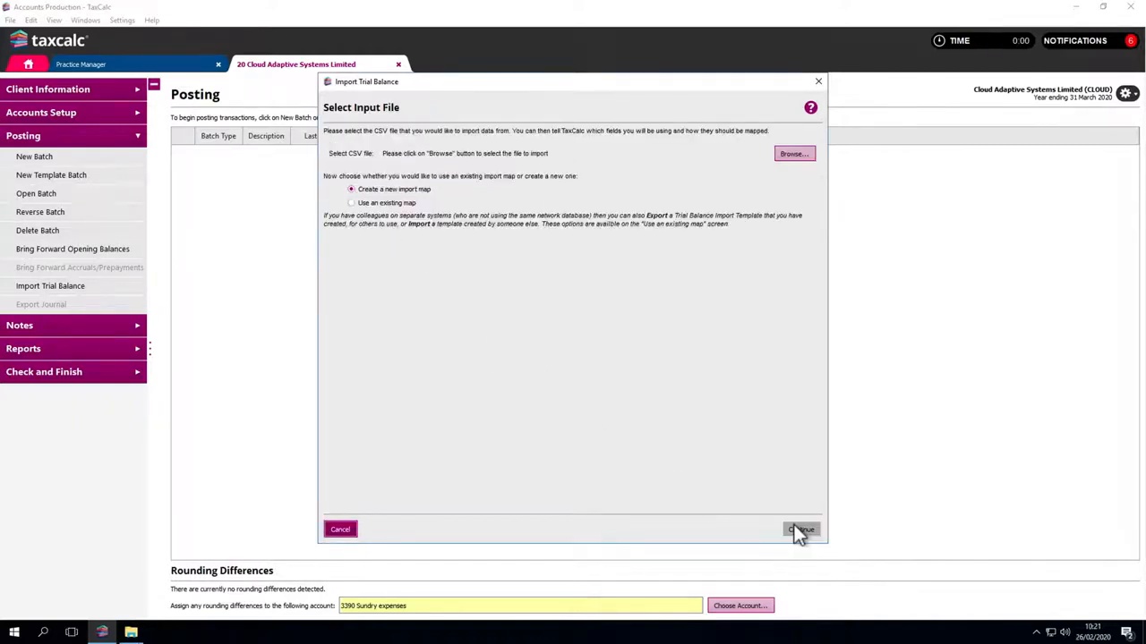
mouse_move(803, 240)
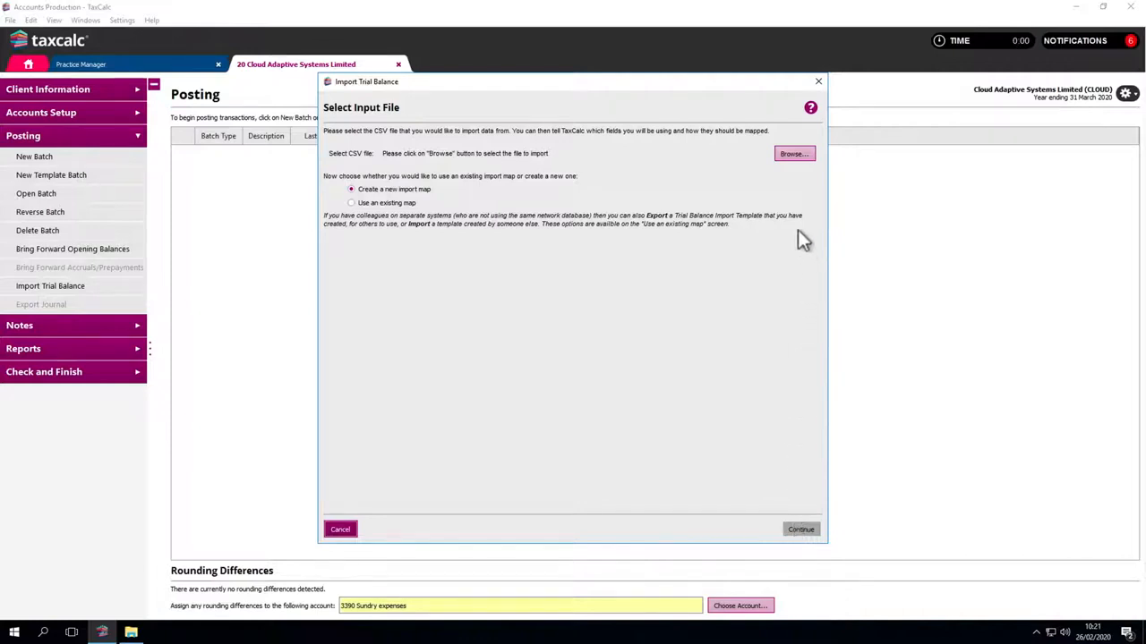
click(793, 153)
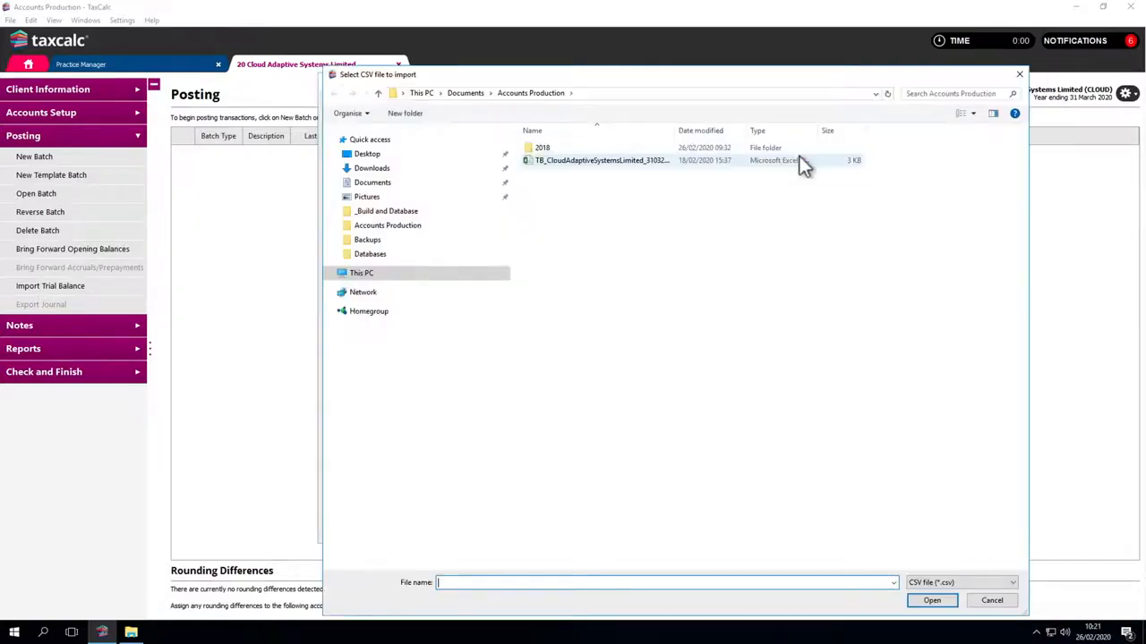
click(600, 160)
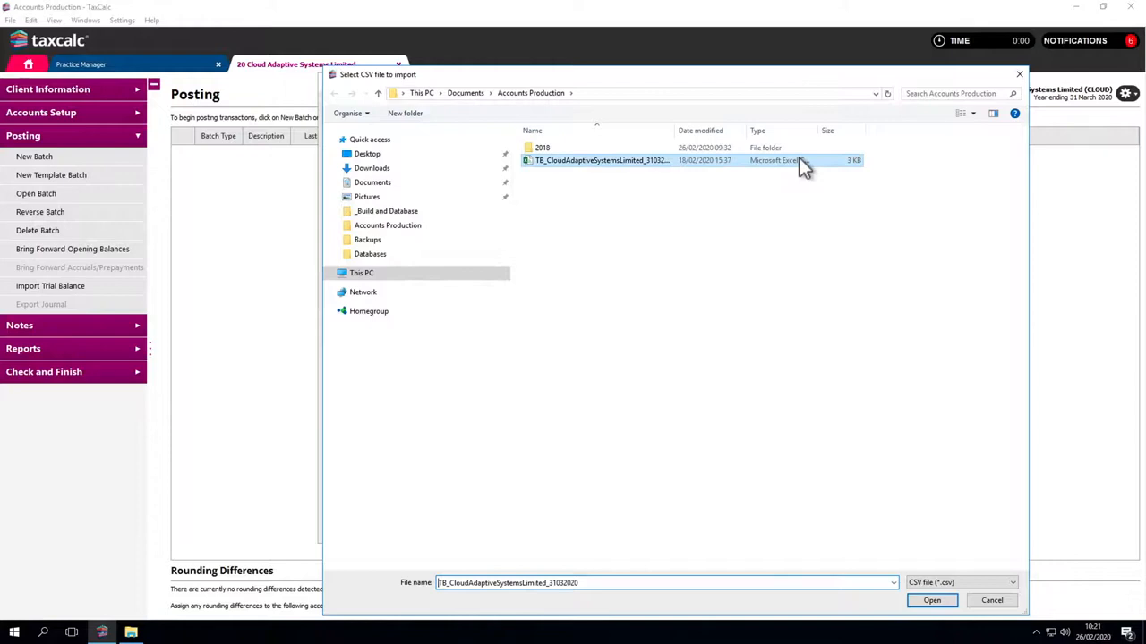
click(932, 600)
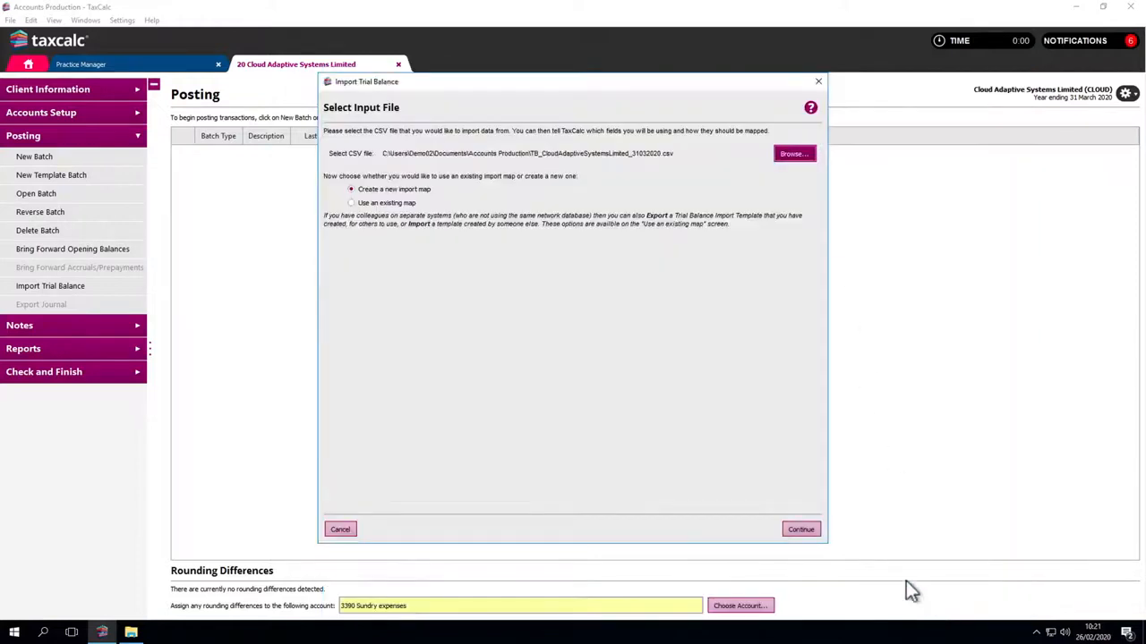
Use the existing 'TaxCalc TB export' import map for the account mapping.
click(351, 202)
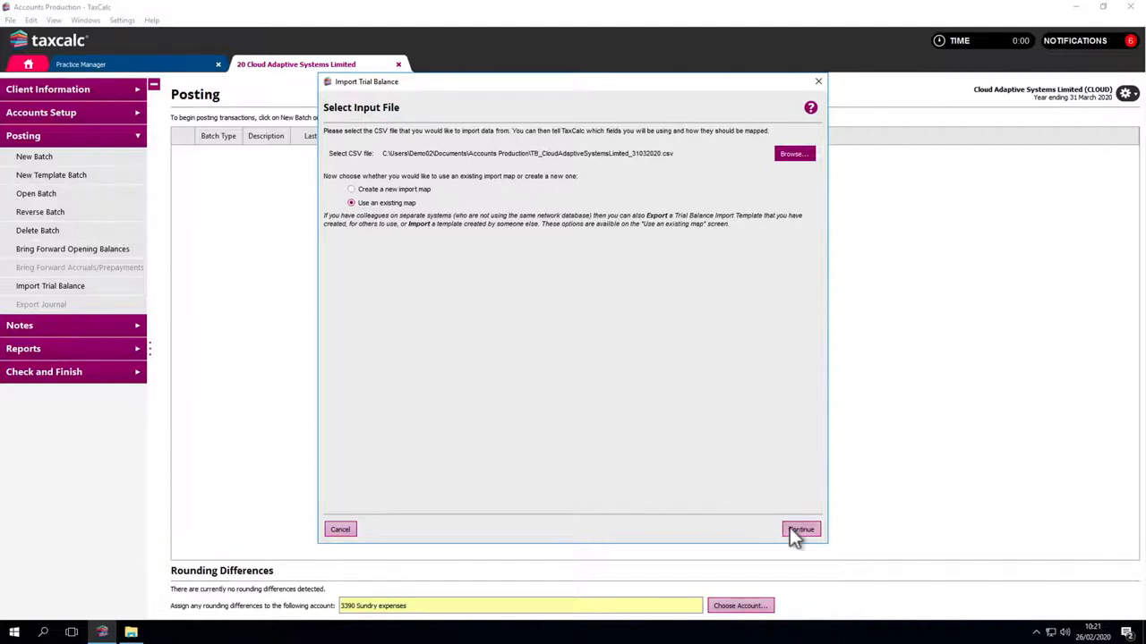
click(799, 529)
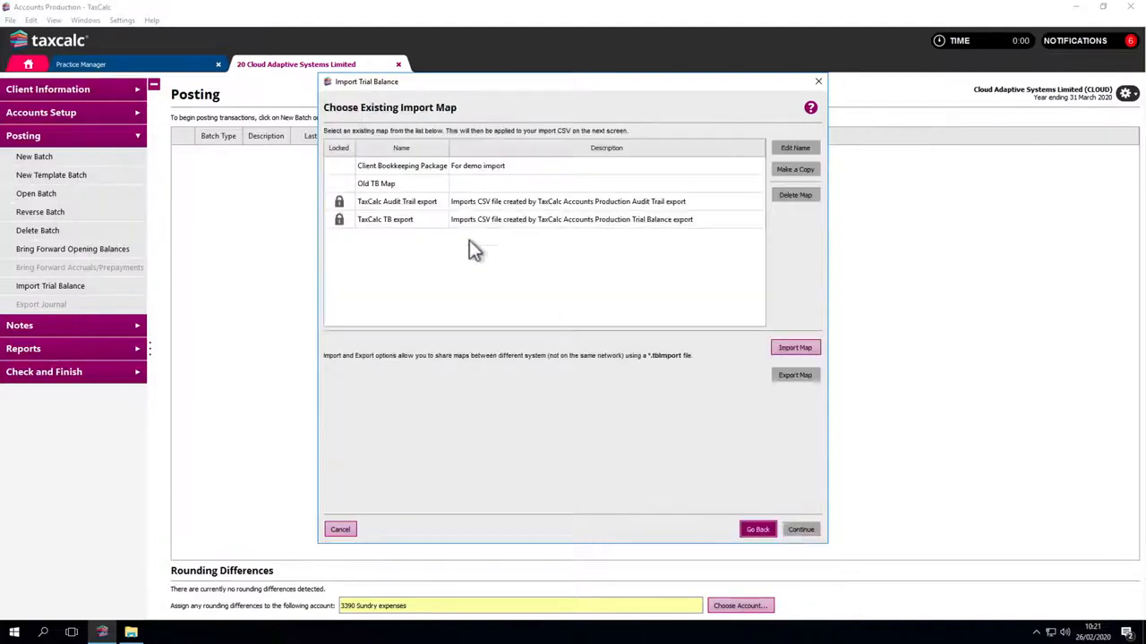
click(385, 219)
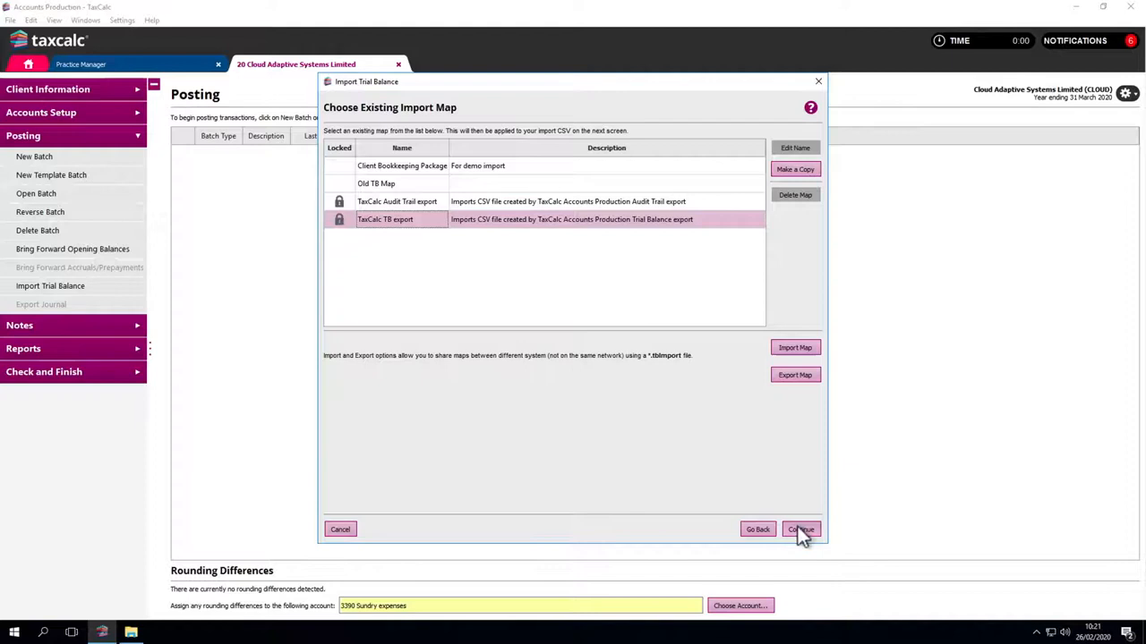
click(799, 529)
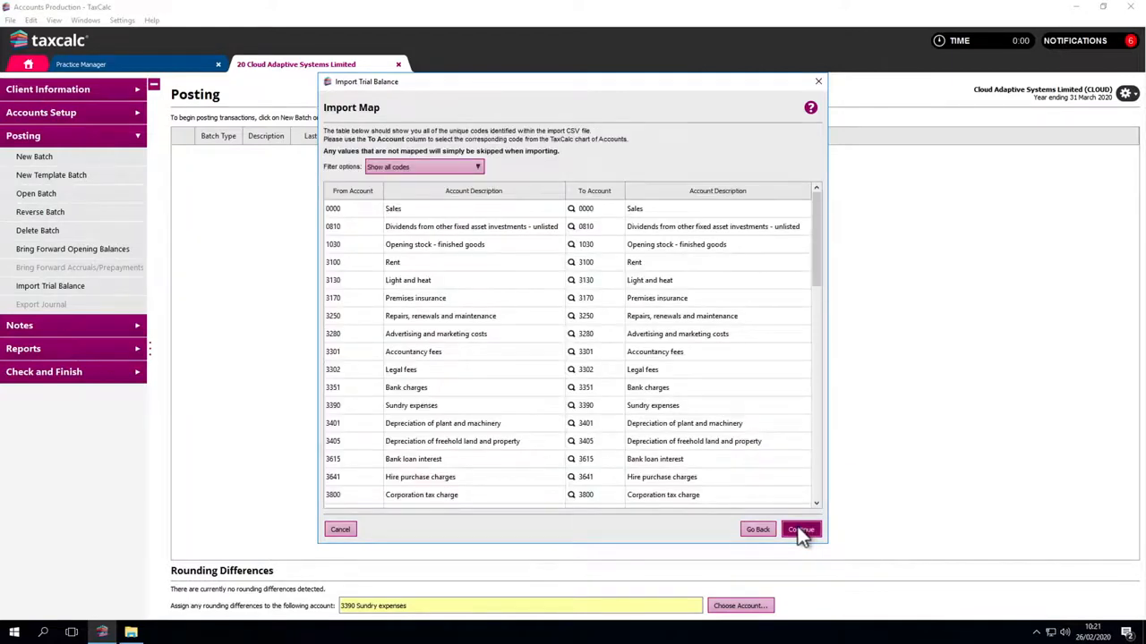
mouse_move(654, 421)
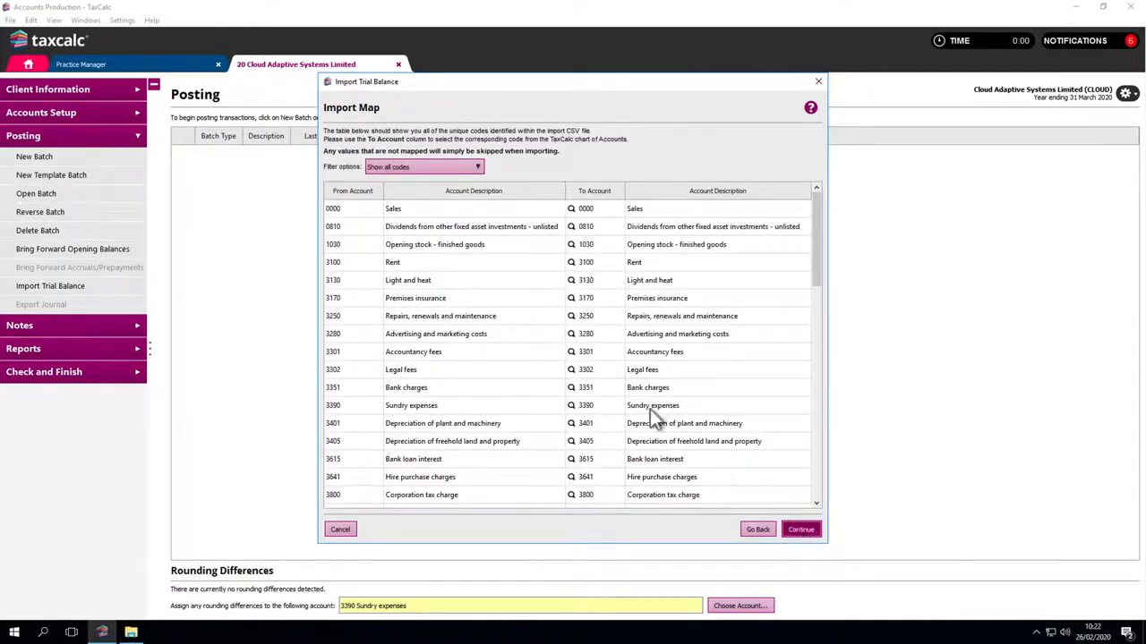
Keep 'Show all codes', accept the mapping and ignore the unmapped values warning.
click(422, 167)
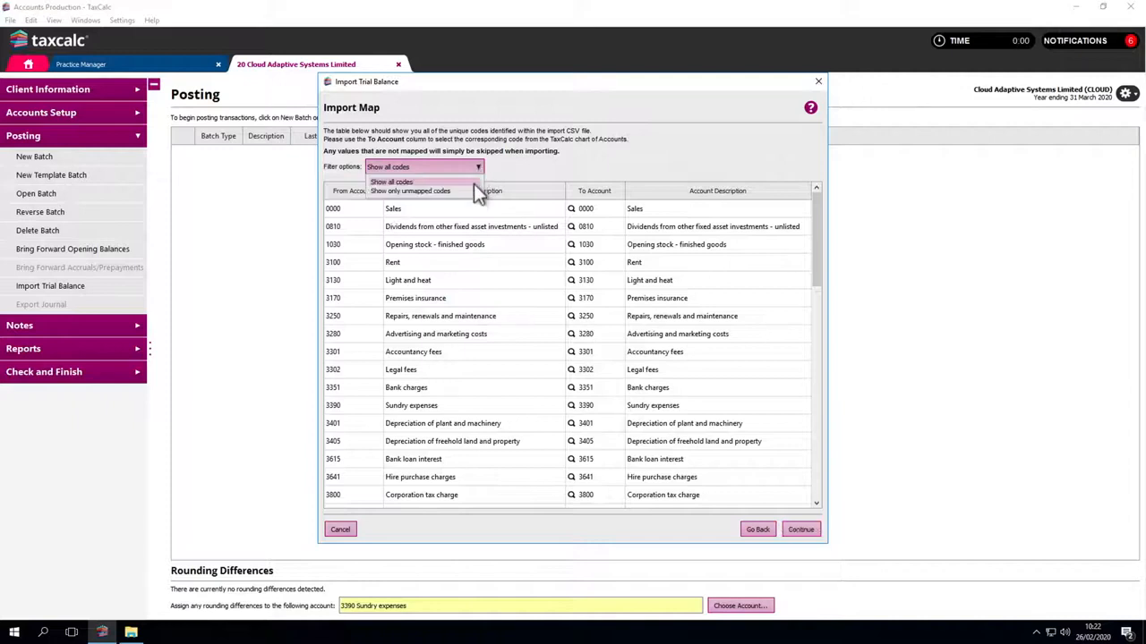
click(410, 191)
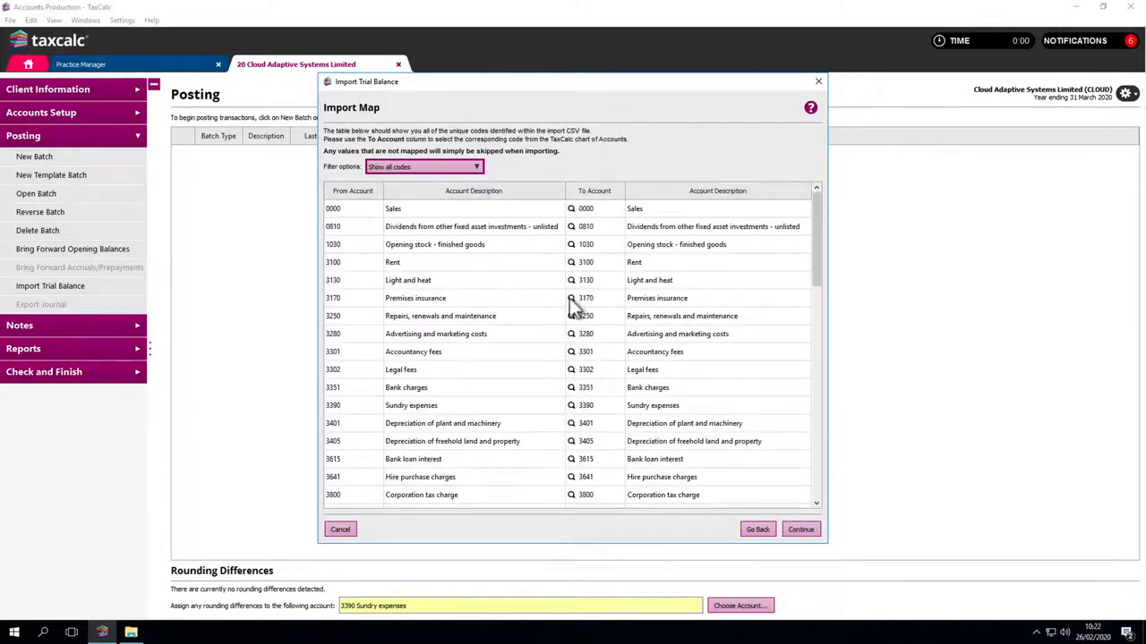
click(799, 529)
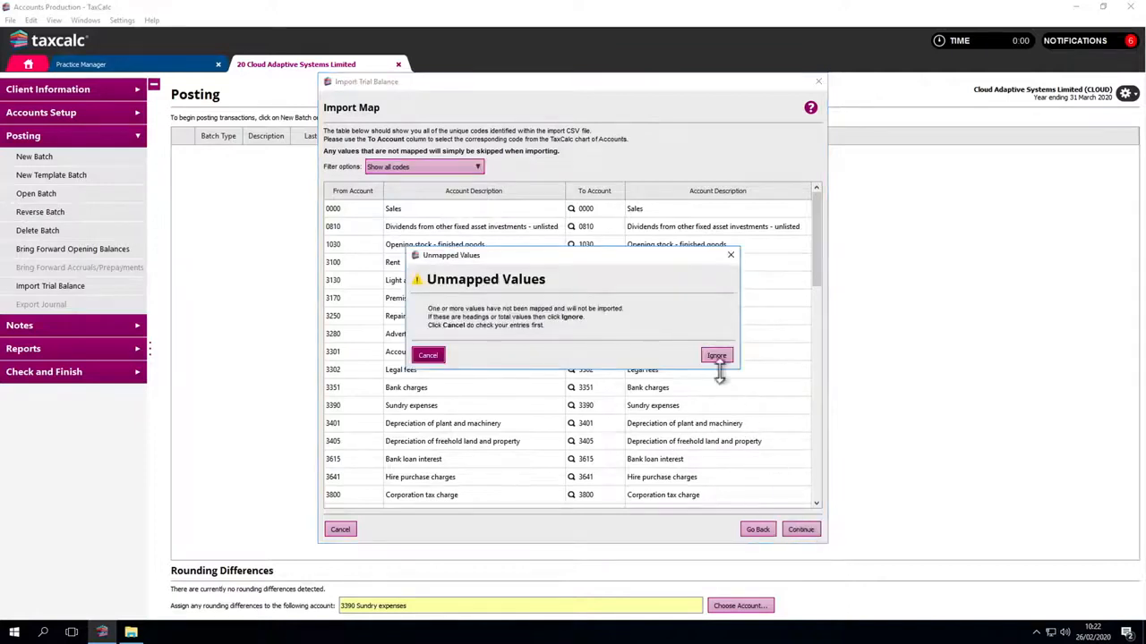
click(716, 355)
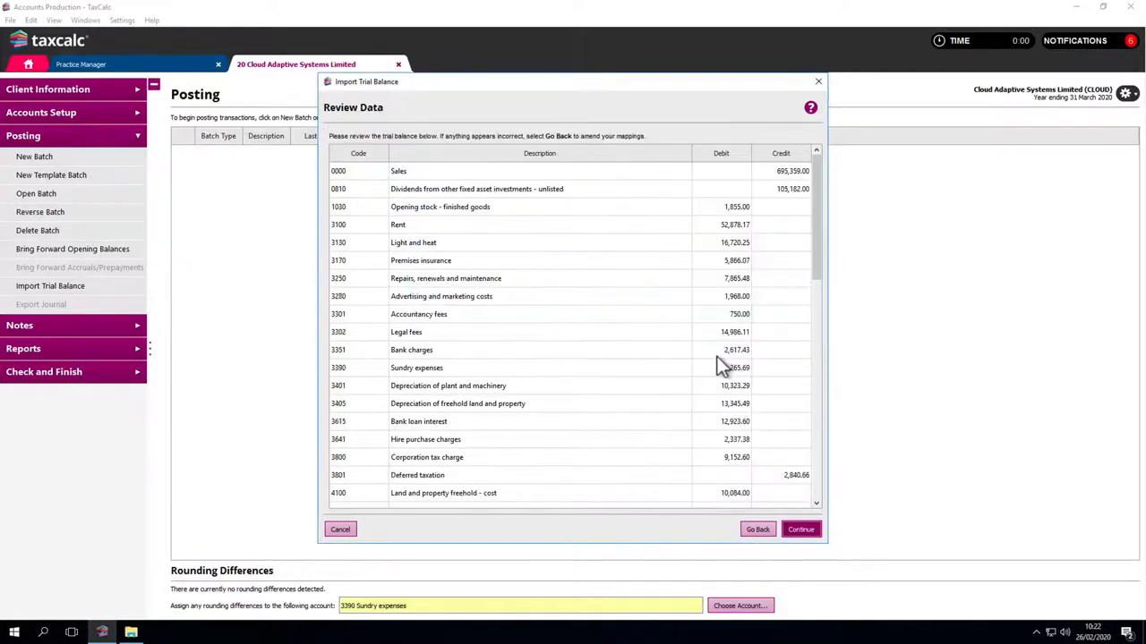
Accept the reviewed data and finish, creating the 52-line posting batch balancing at 1,528,277.34.
scroll(down, 3)
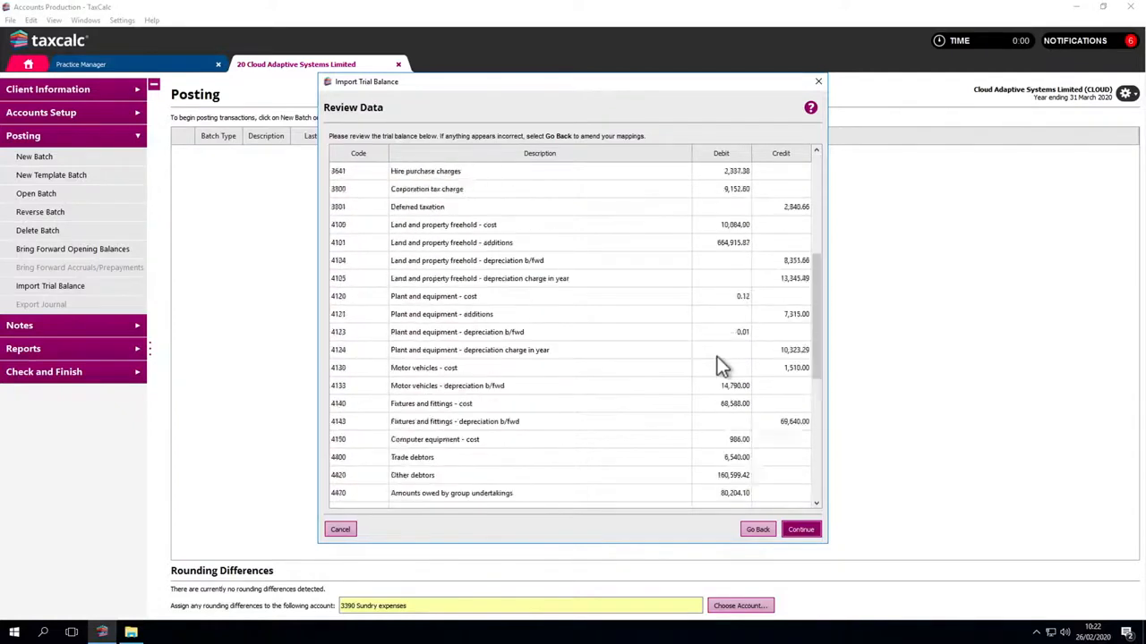
scroll(down, 3)
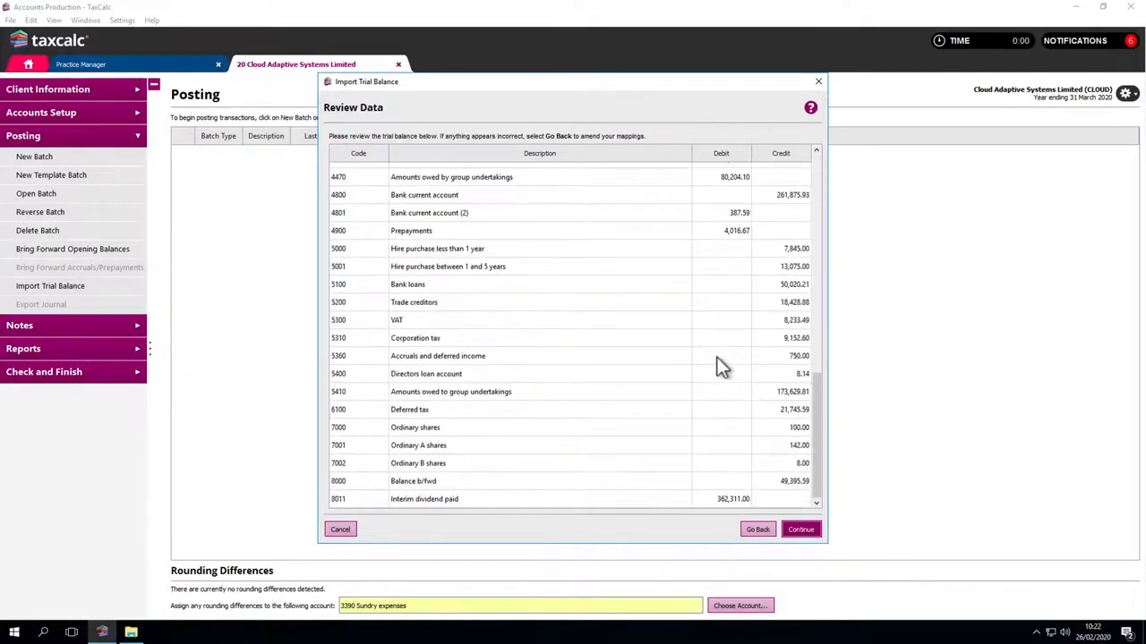
click(799, 529)
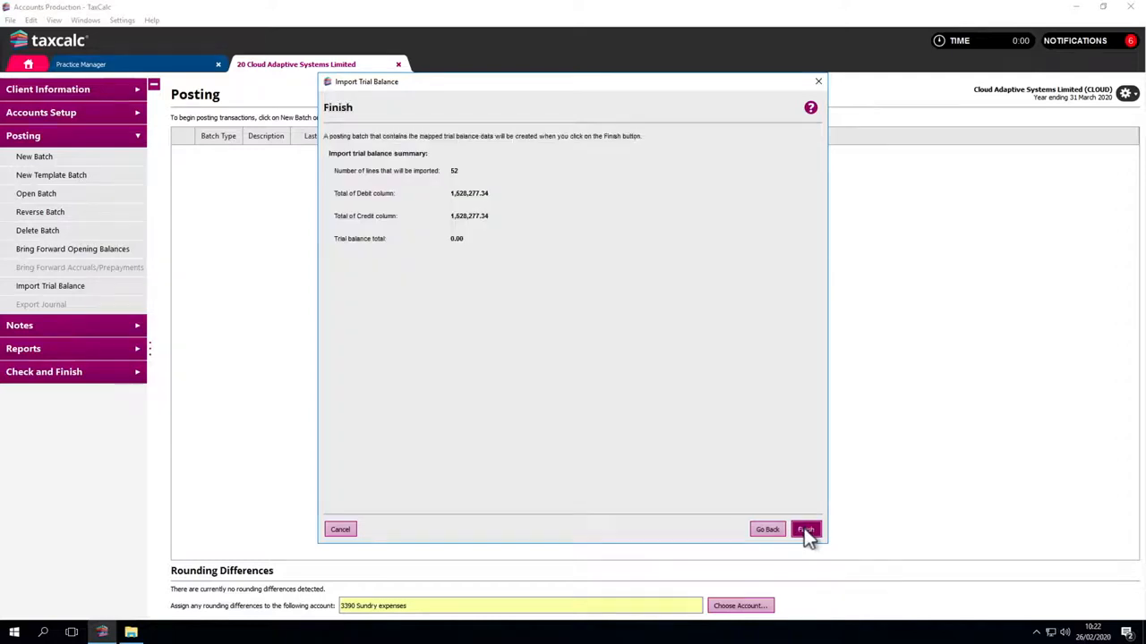
click(805, 529)
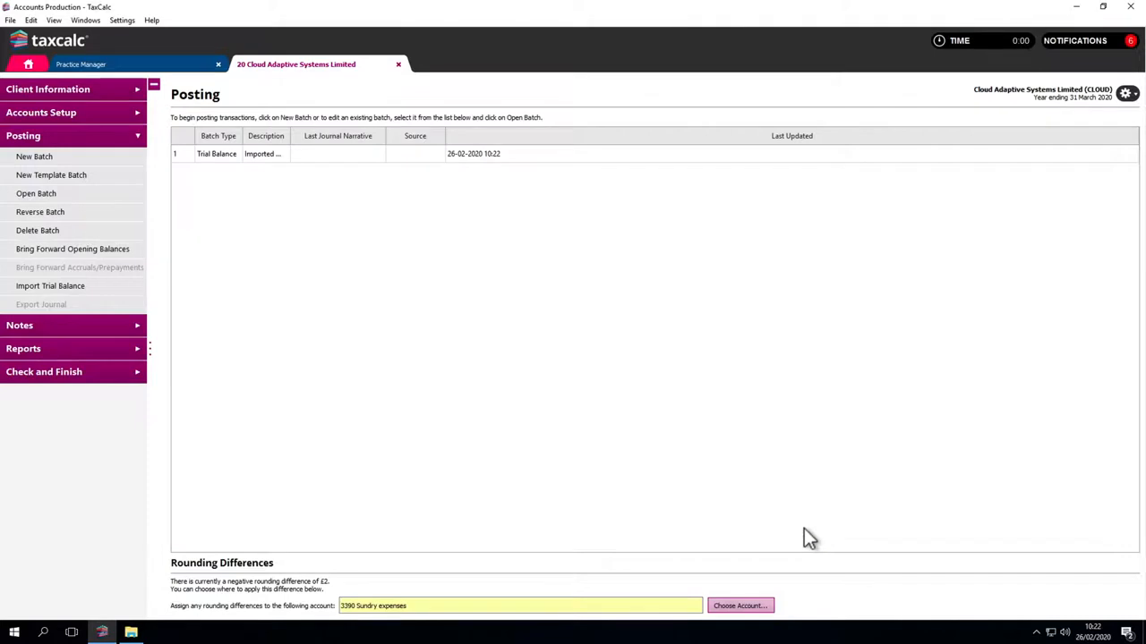
Review the imported Trial Balance batch entries, then save and close it unchanged.
click(216, 153)
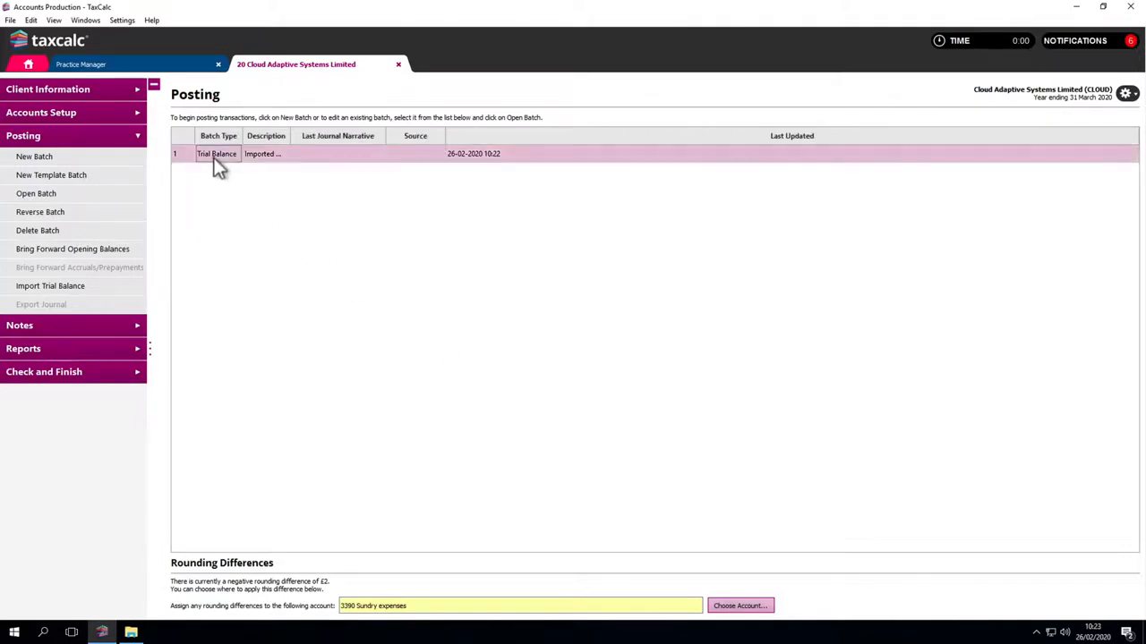
double_click(216, 153)
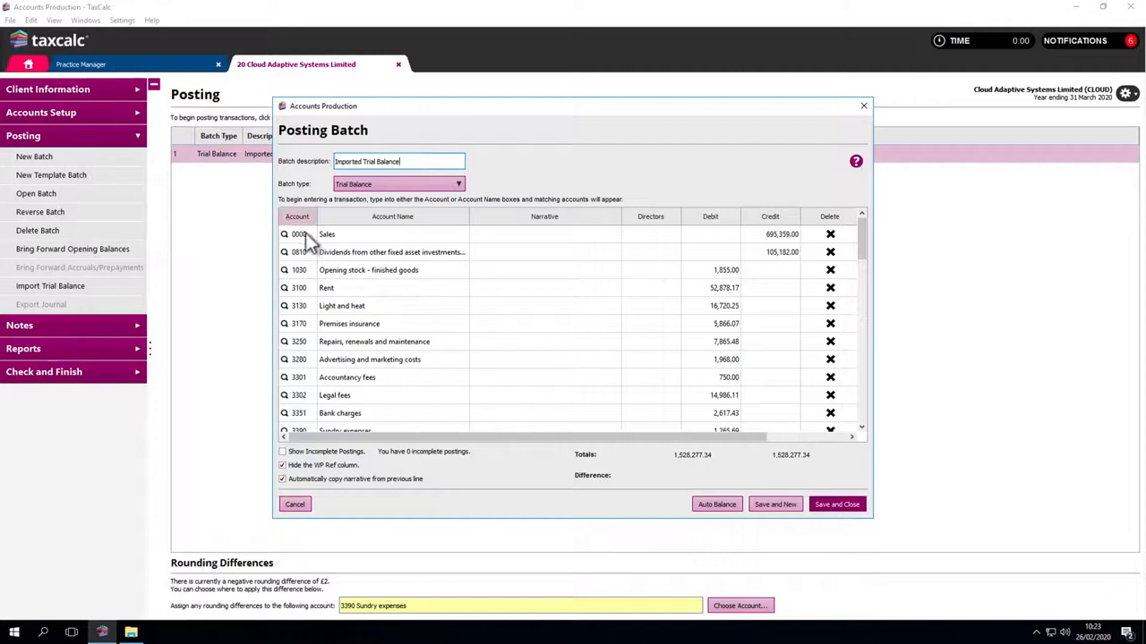
scroll(down, 3)
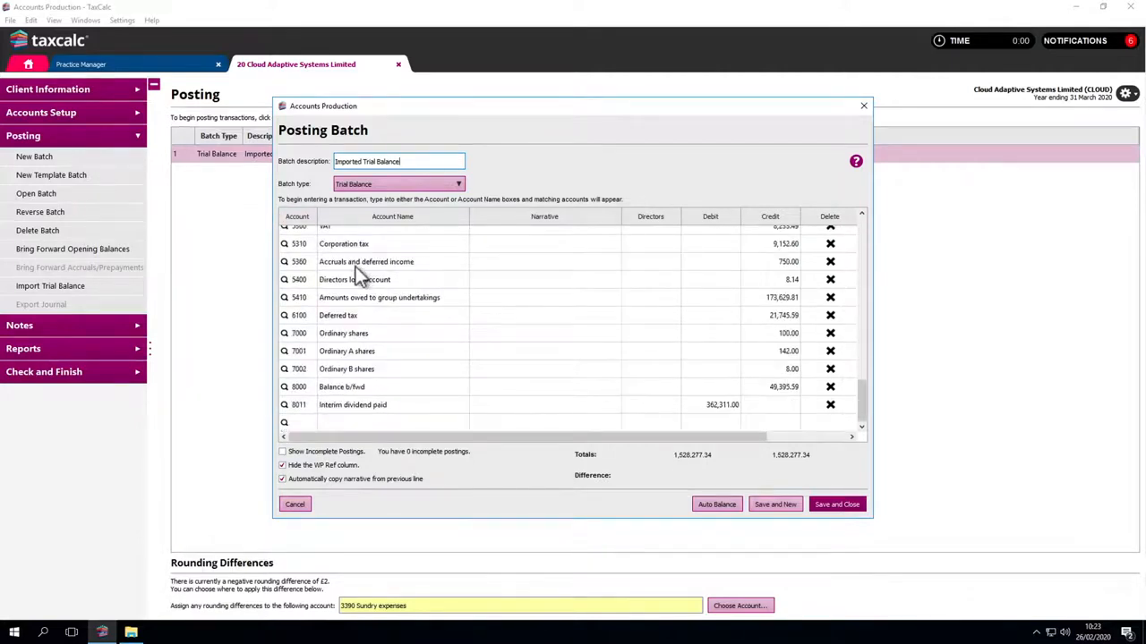
mouse_move(837, 504)
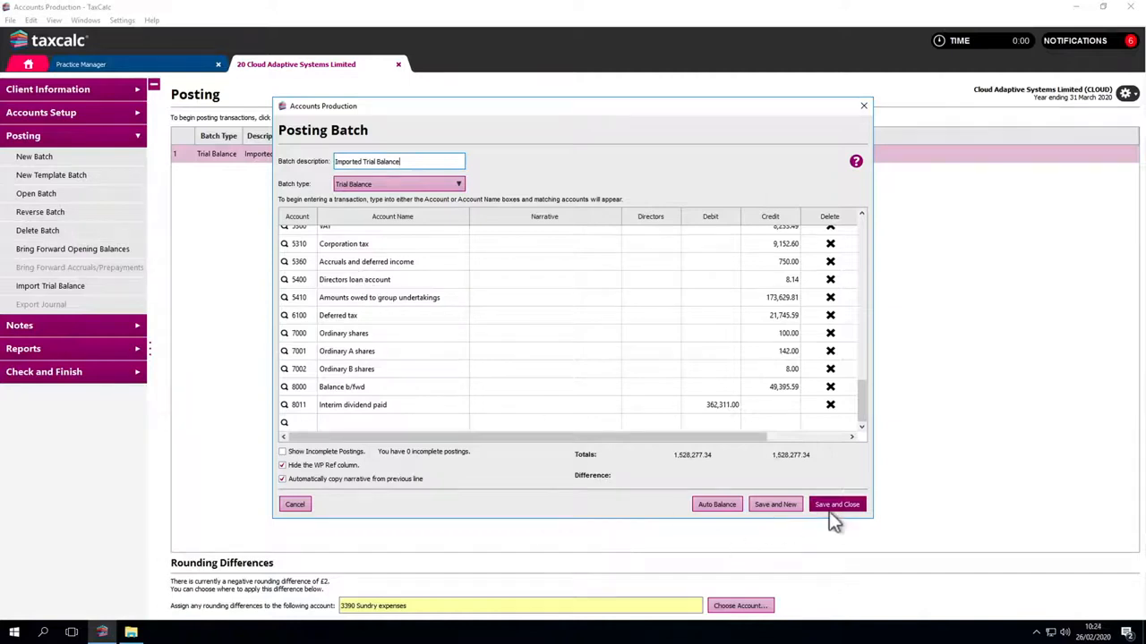
click(836, 504)
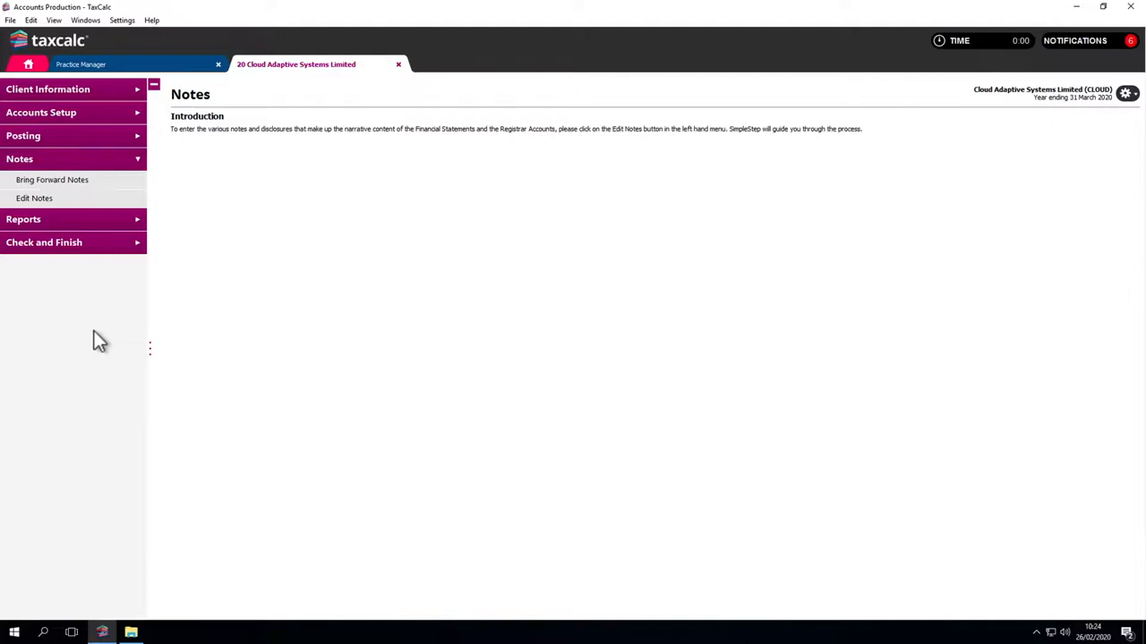
click(34, 198)
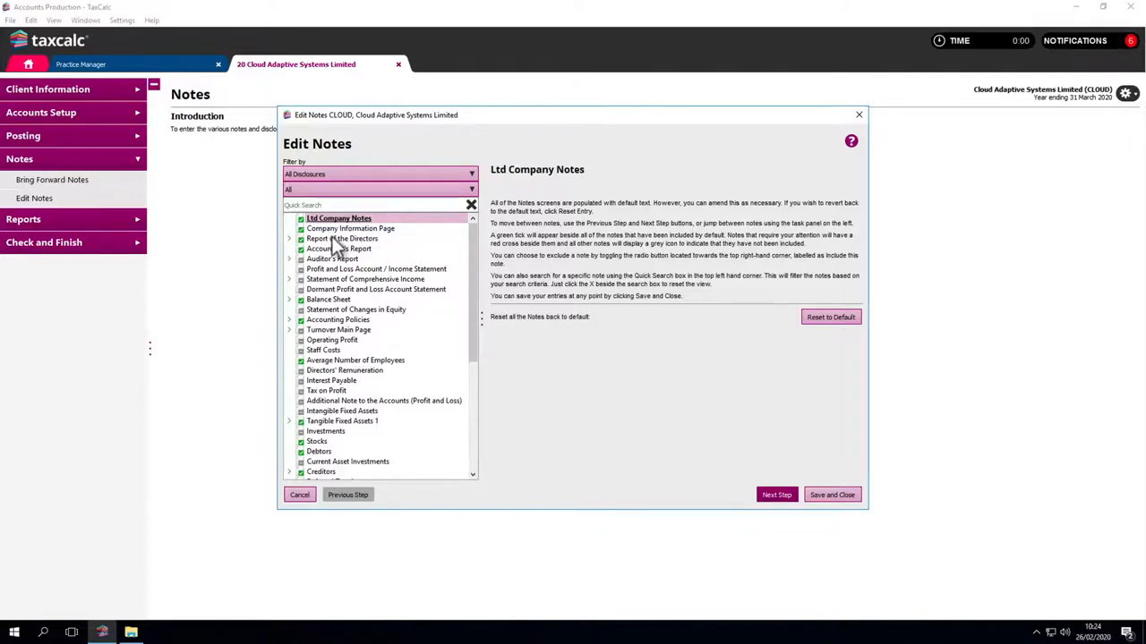
scroll(down, 3)
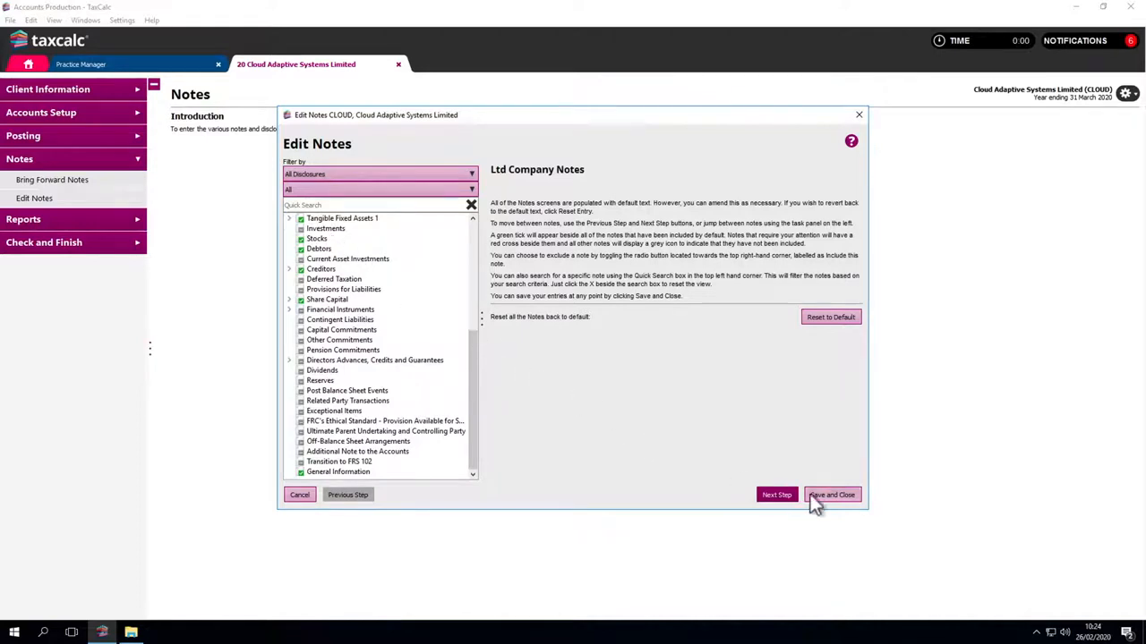
click(831, 495)
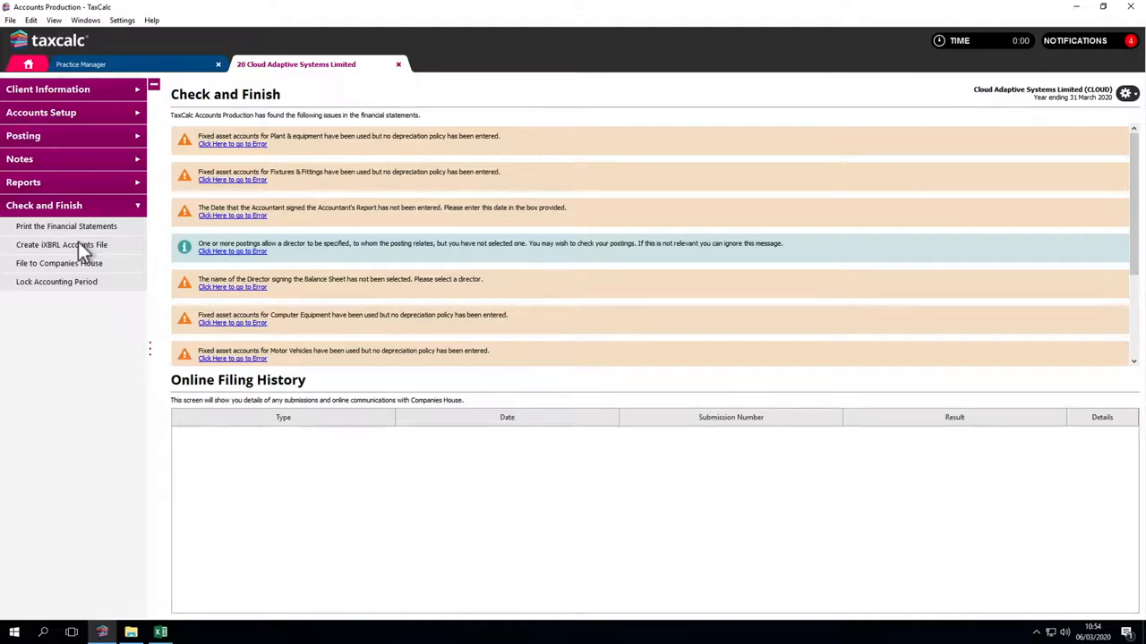
mouse_move(206, 222)
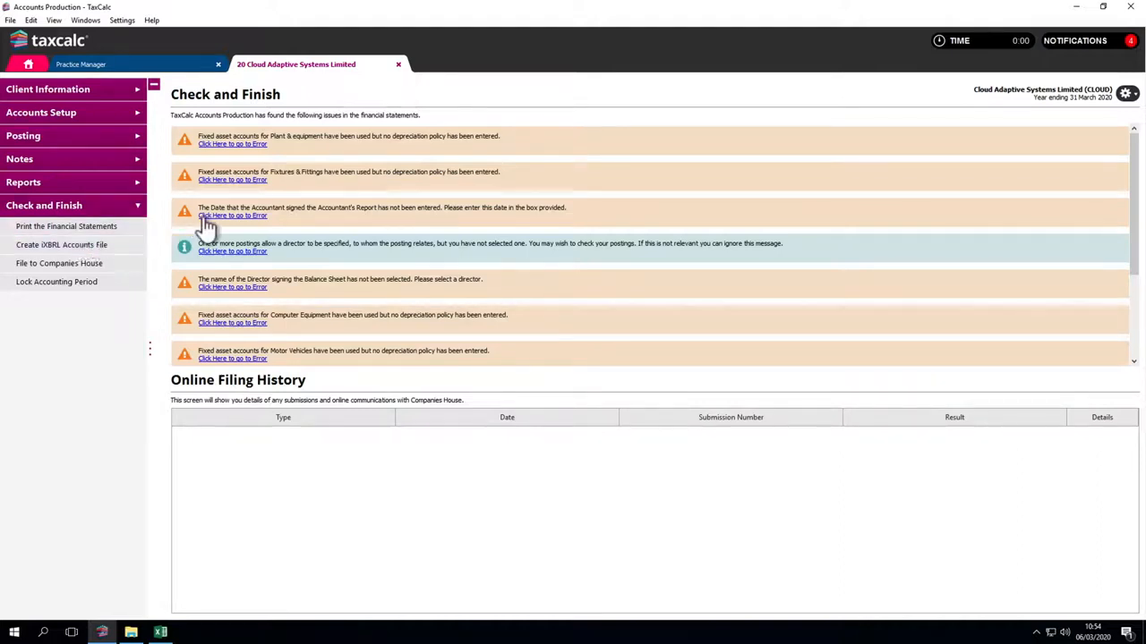
Pick 6 March 2020 as the Accountant's Report signing date and save the note.
click(231, 214)
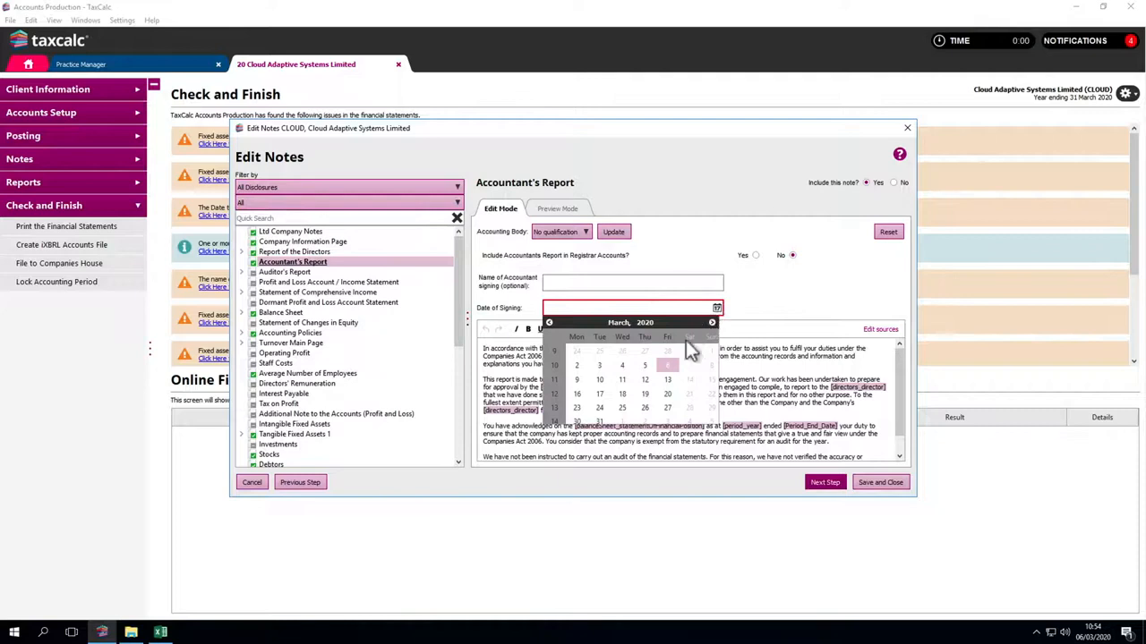
click(667, 365)
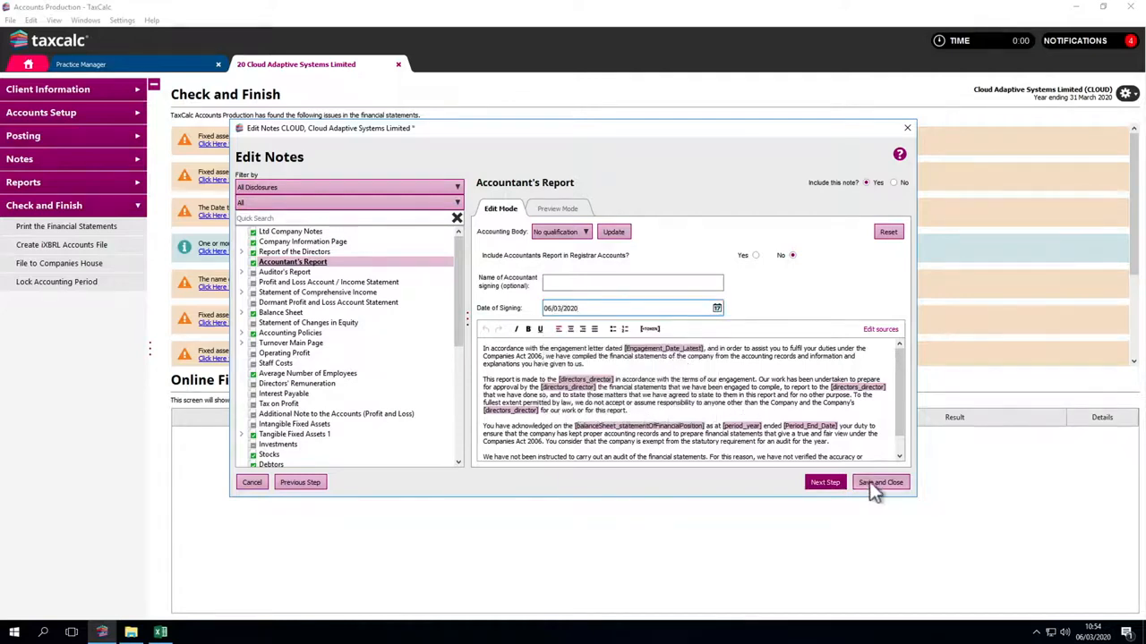
click(880, 482)
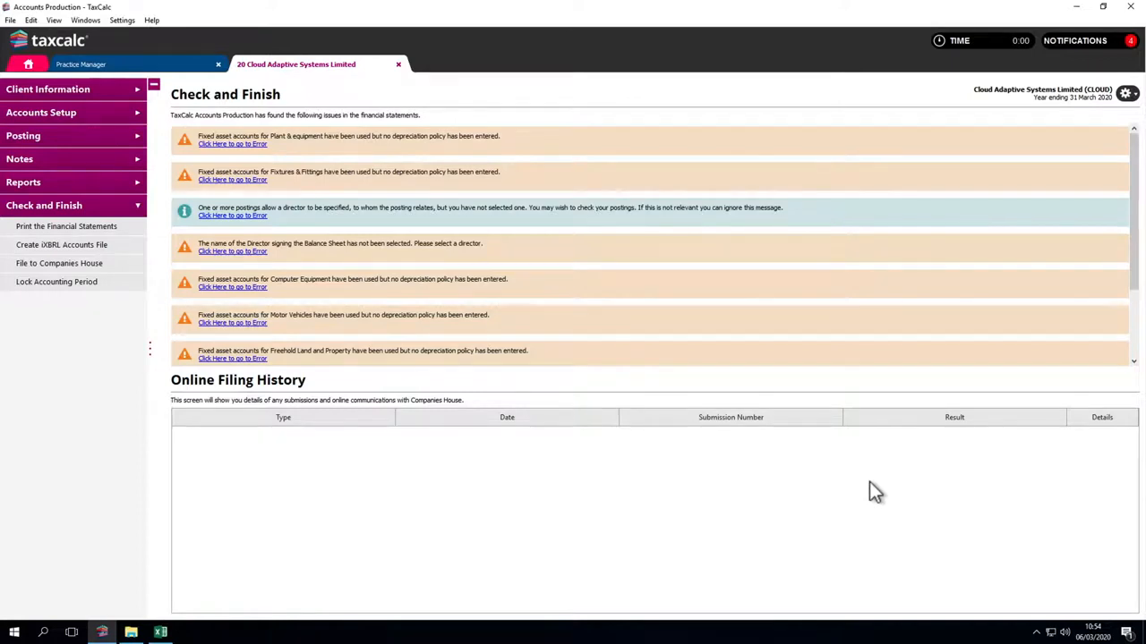
mouse_move(246, 152)
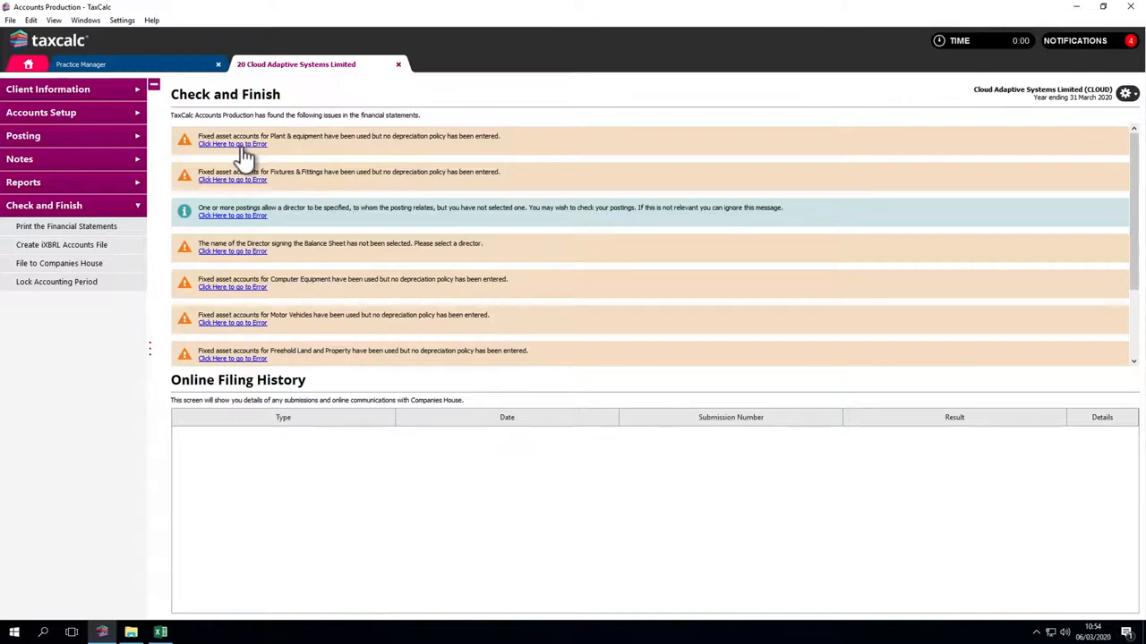
mouse_move(244, 159)
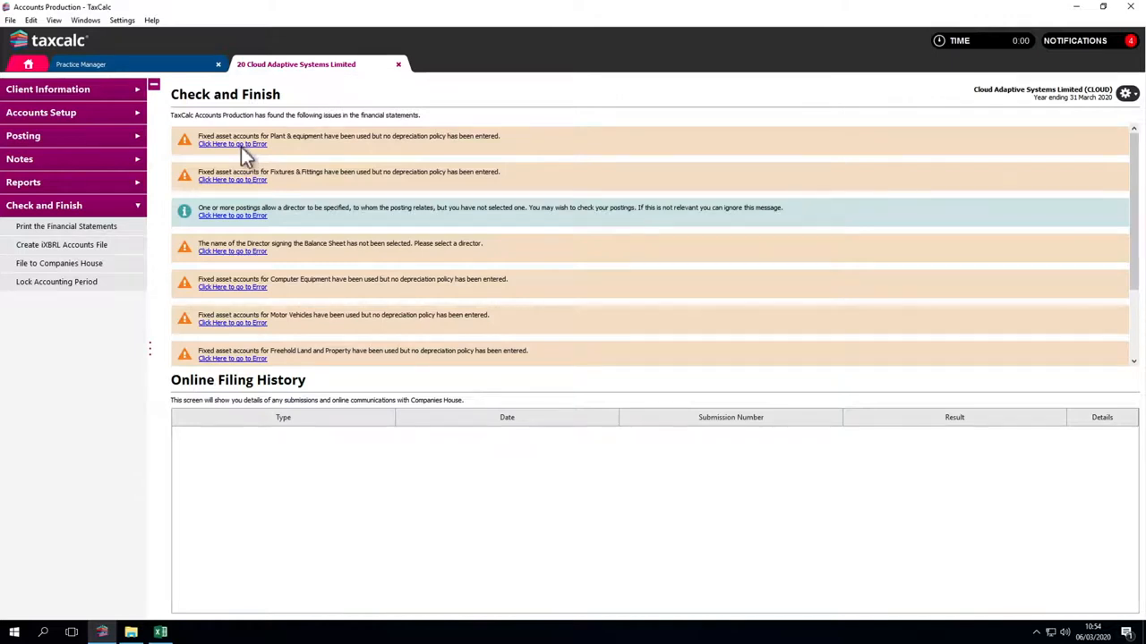
Enter depreciation rates of 15% for plant and motor vehicles and 5% for fixtures.
click(232, 144)
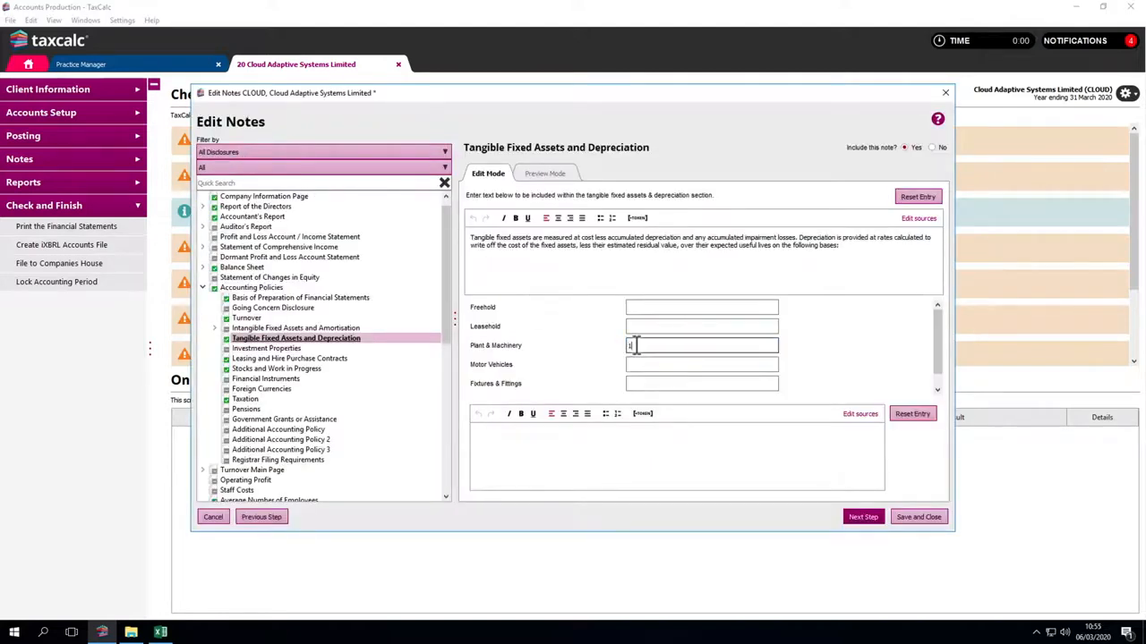
text(15%)
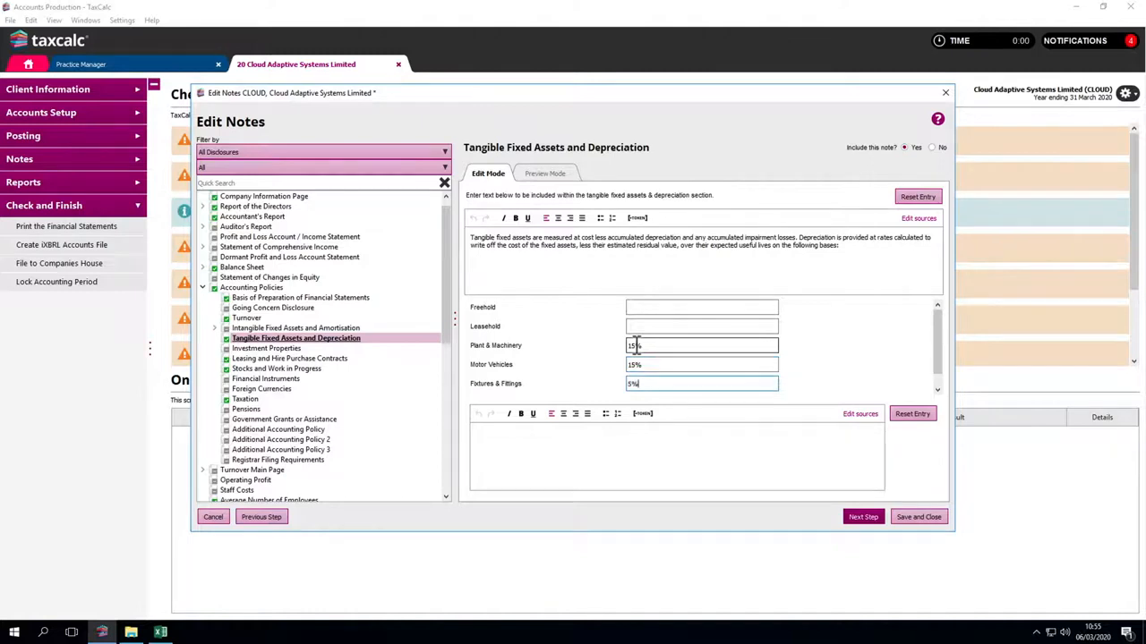
scroll(down, 3)
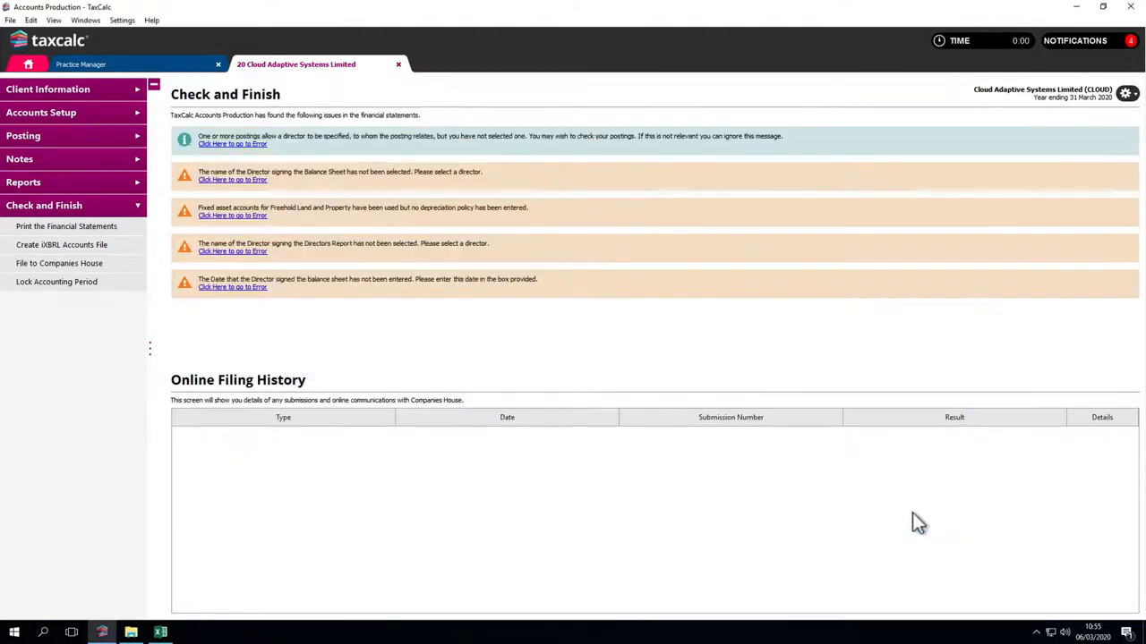
mouse_move(143, 197)
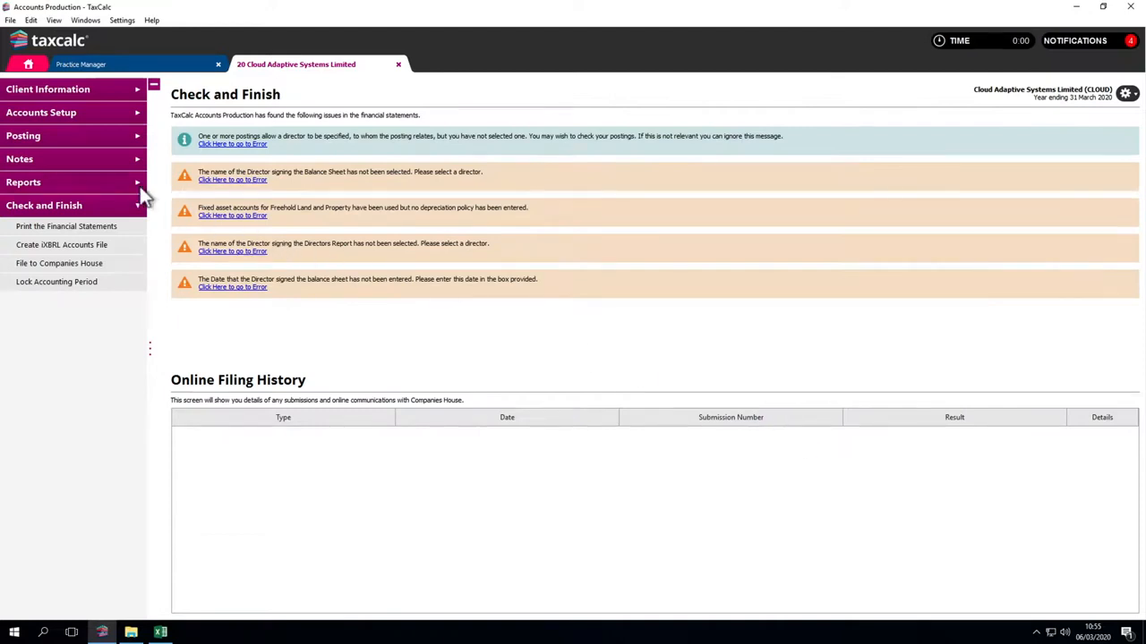
Expand the Reports section, dismissing the errors prompt, to list Audit Trail and Trial Balance.
click(23, 182)
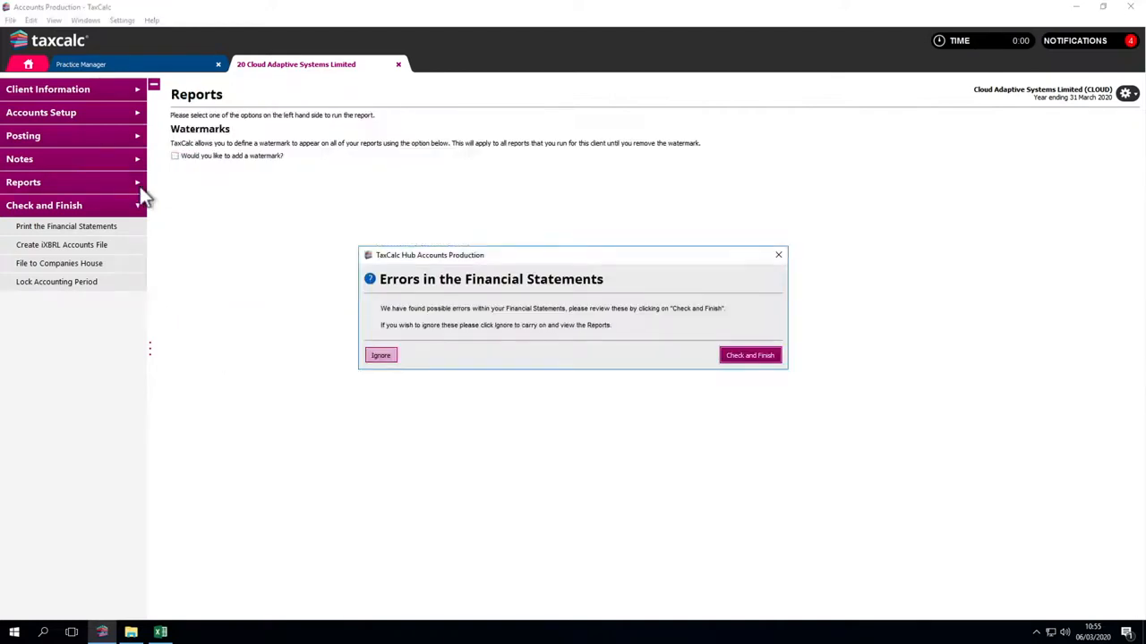
click(380, 355)
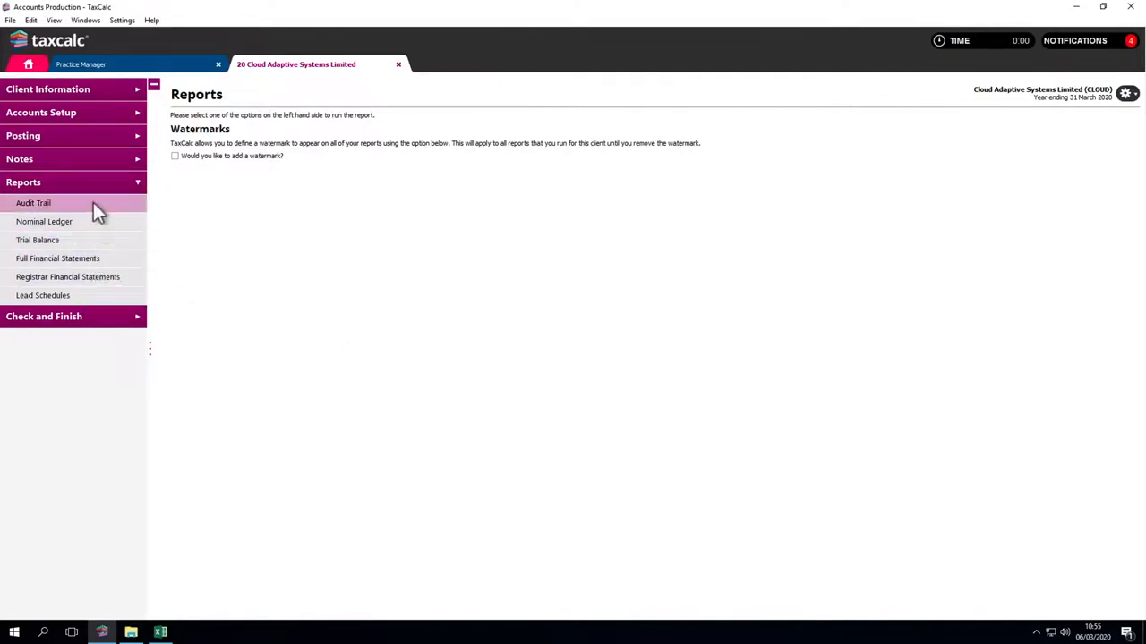
mouse_move(44, 221)
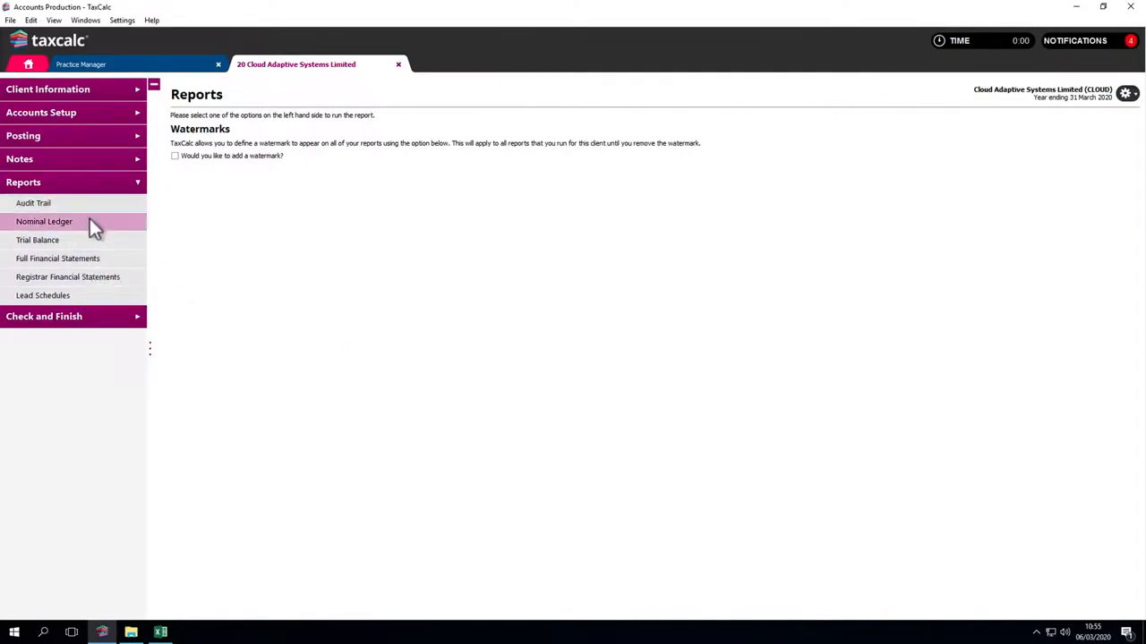
mouse_move(38, 240)
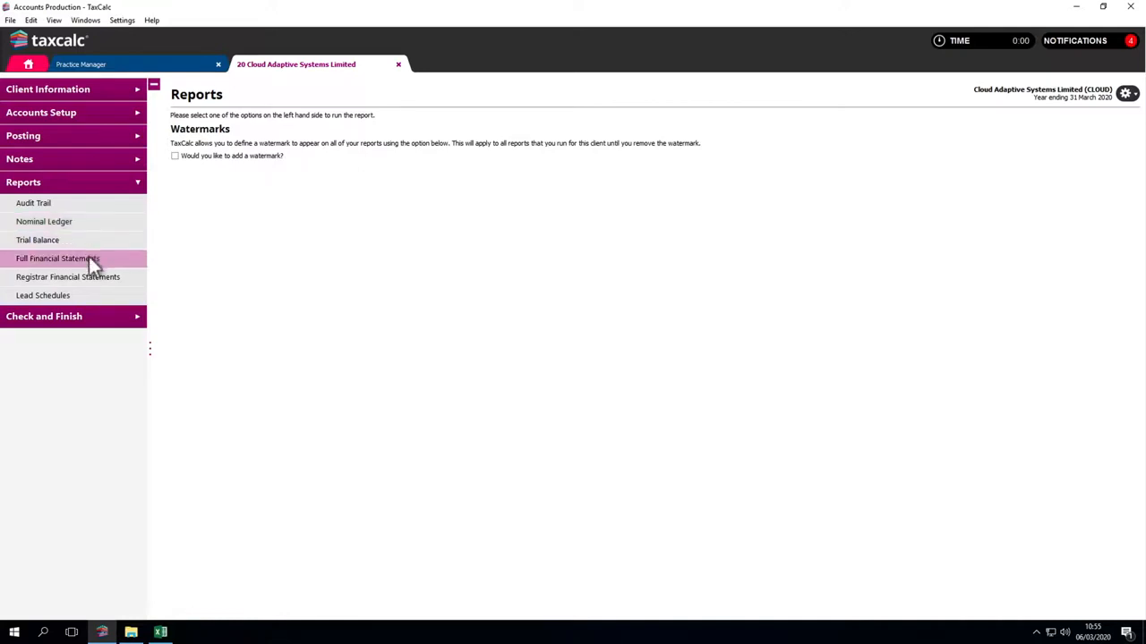
mouse_move(96, 277)
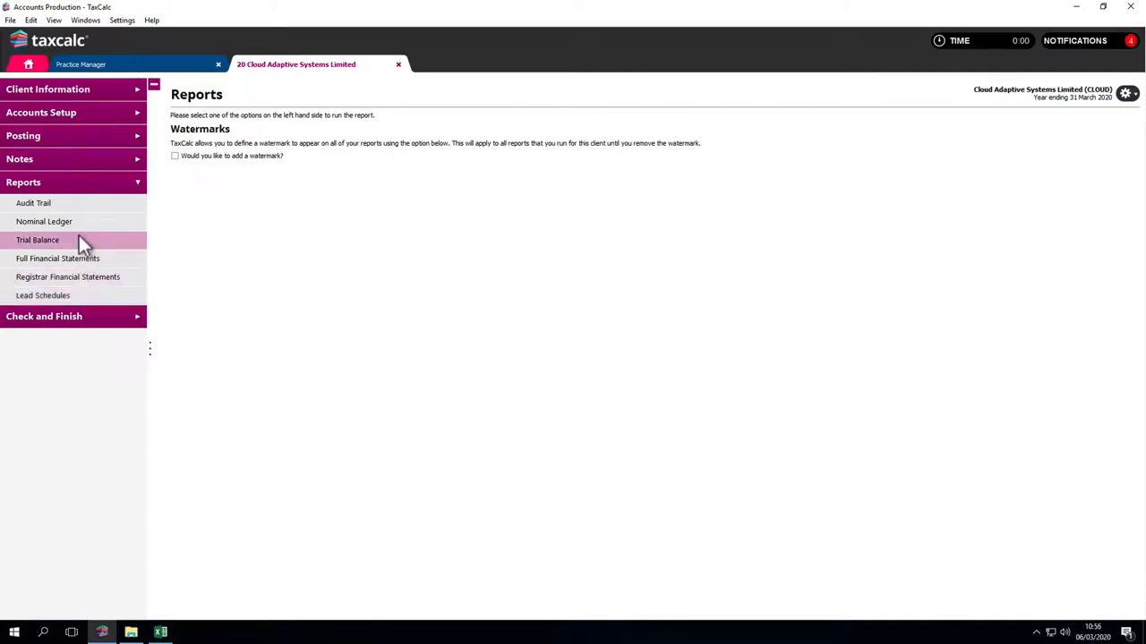
Run the Trial Balance comparing 2020 with 2019 including Variance £ and %, then the Full Financial Statements.
click(38, 240)
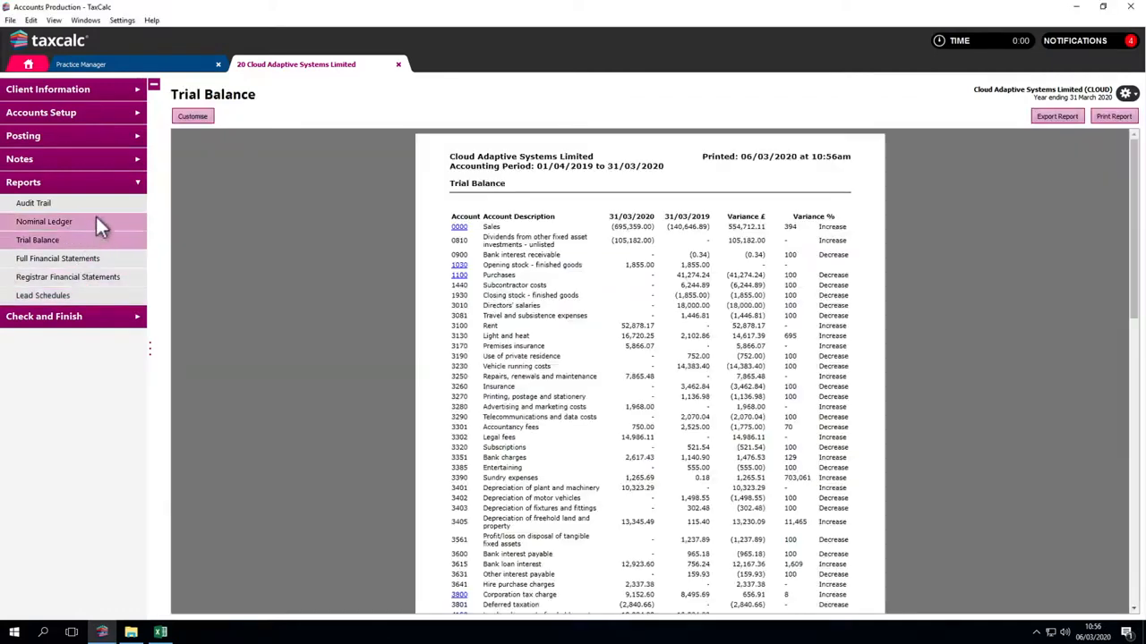
click(193, 115)
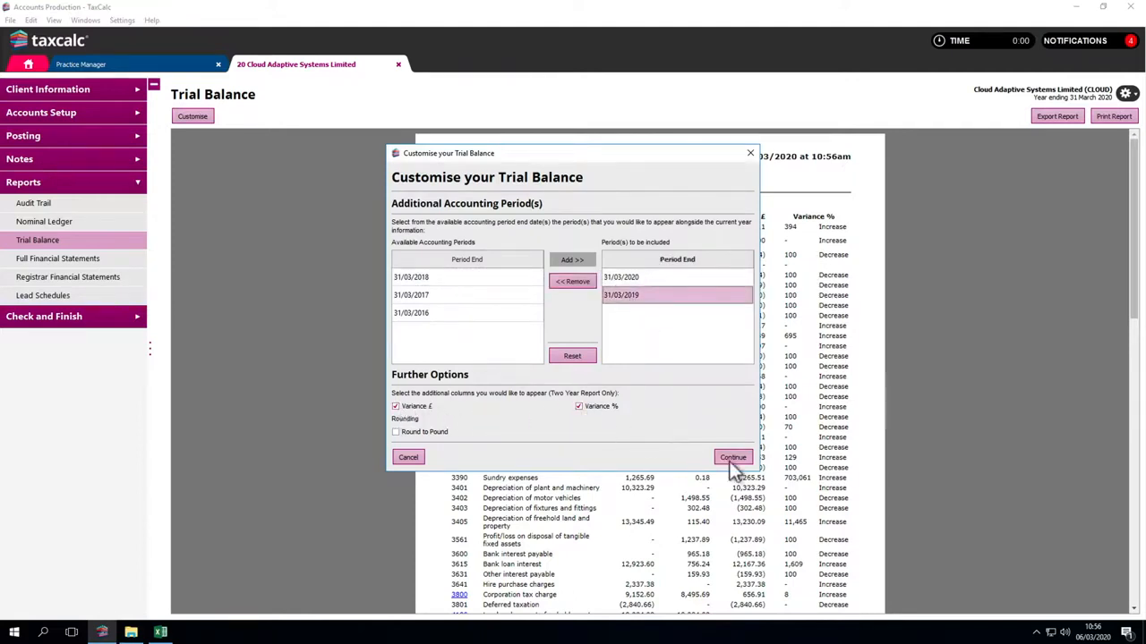
click(732, 458)
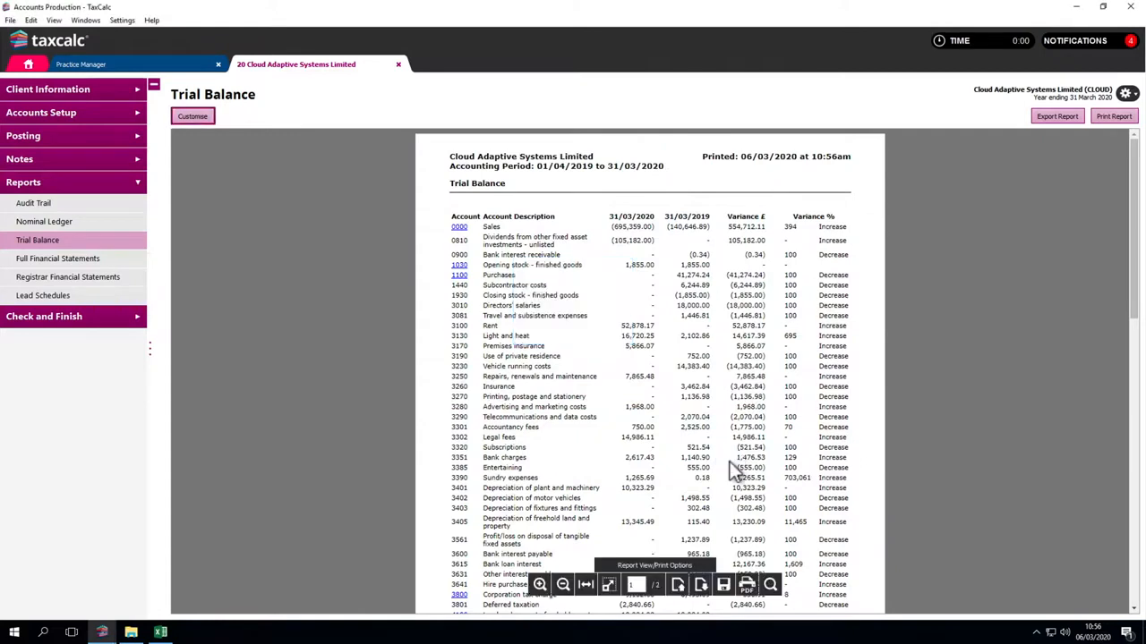
click(57, 258)
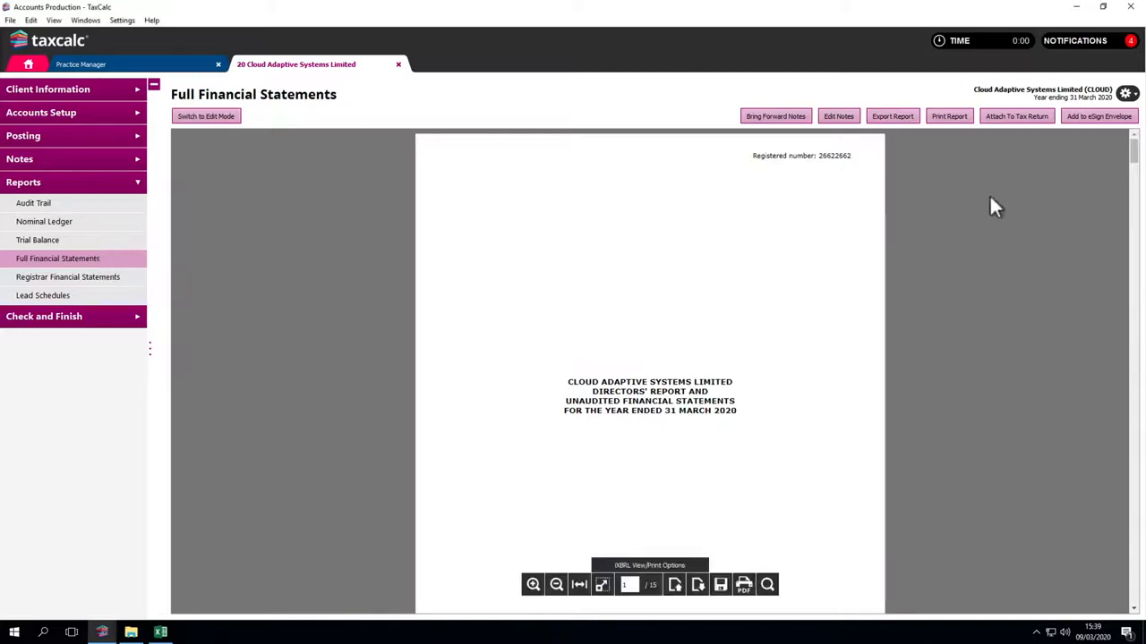
Save the directors' responsibilities note unchanged in edit mode.
scroll(down, 3)
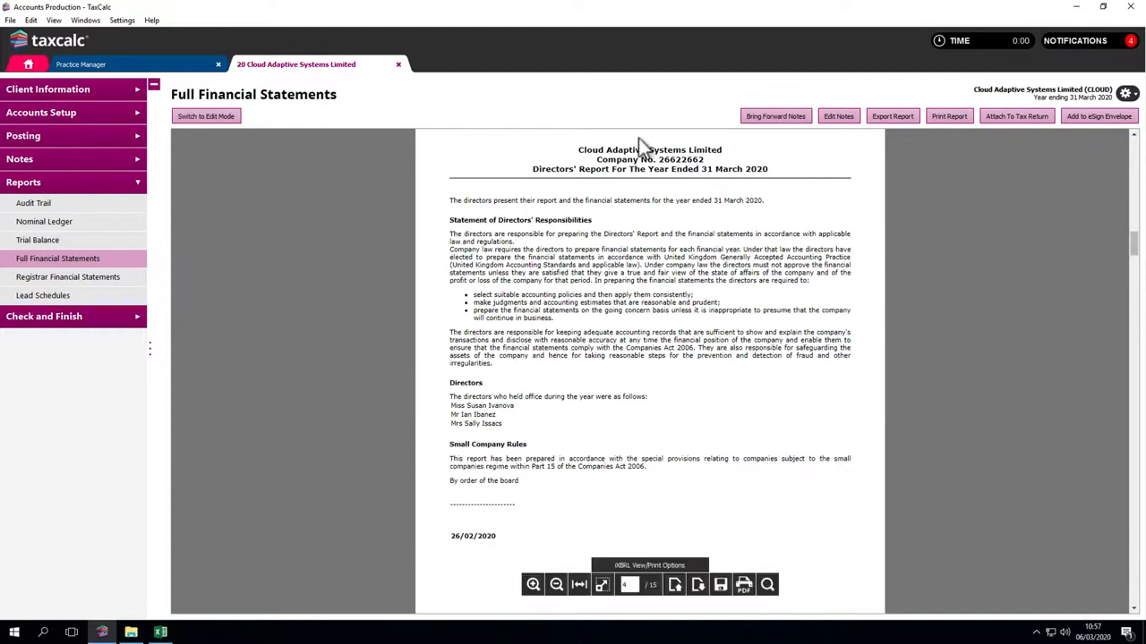
click(206, 115)
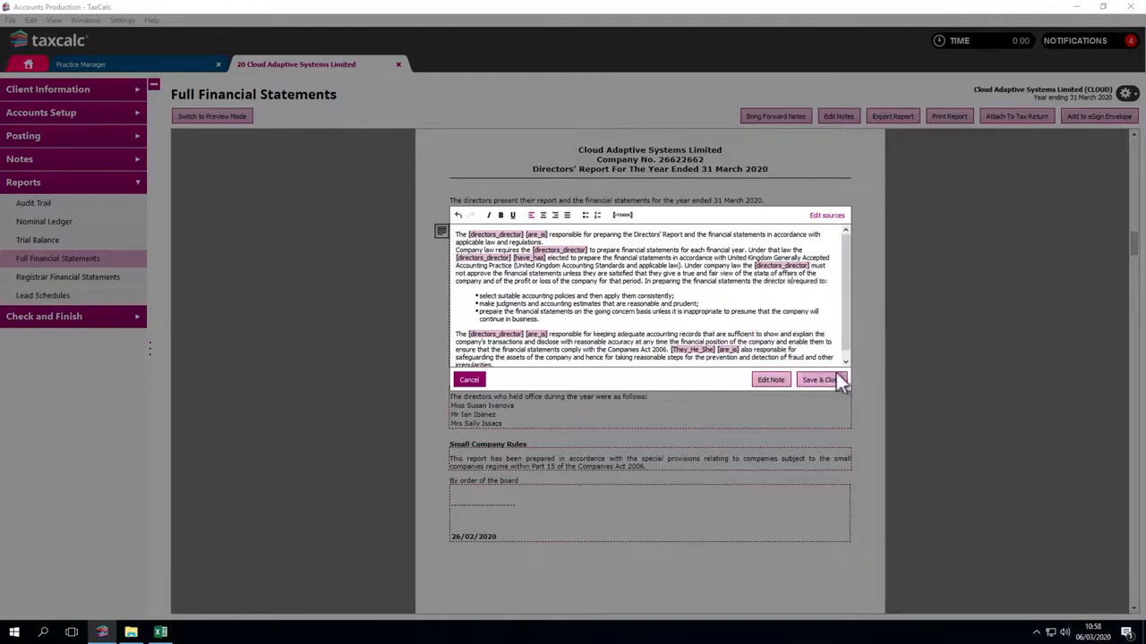
click(816, 379)
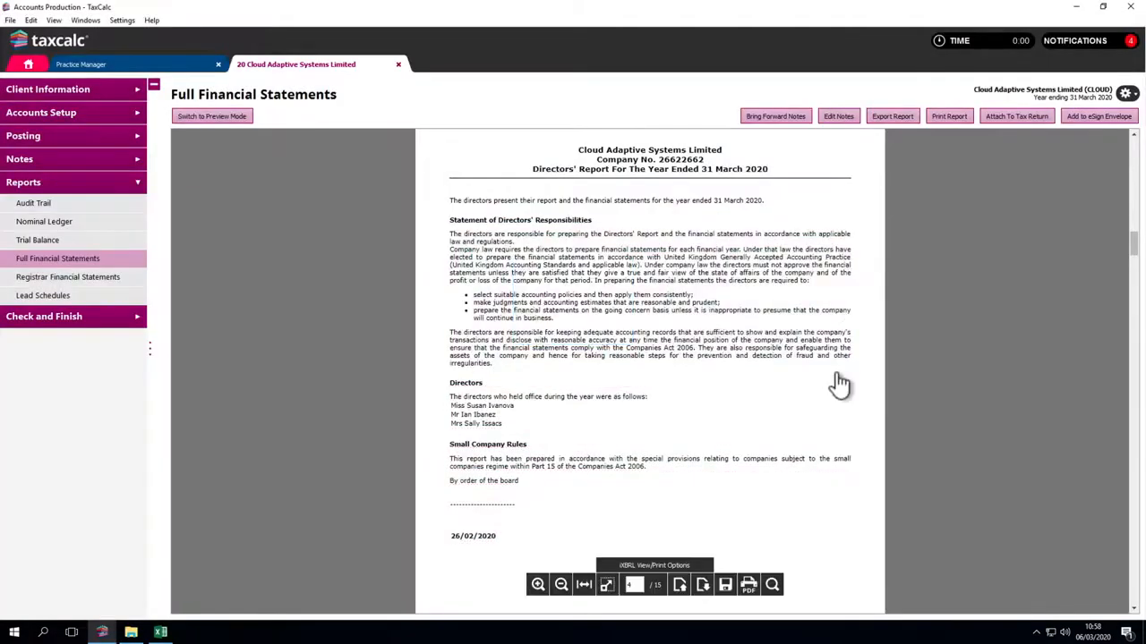
Review the statements through page 15 showing 648,527 profit after tax.
scroll(down, 3)
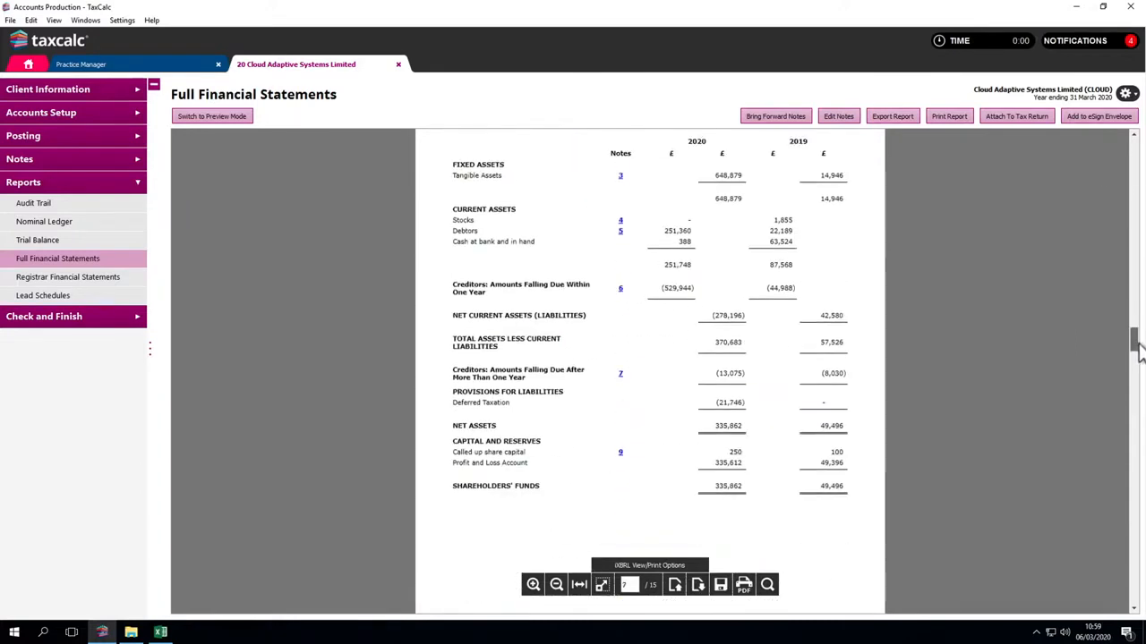
mouse_move(909, 201)
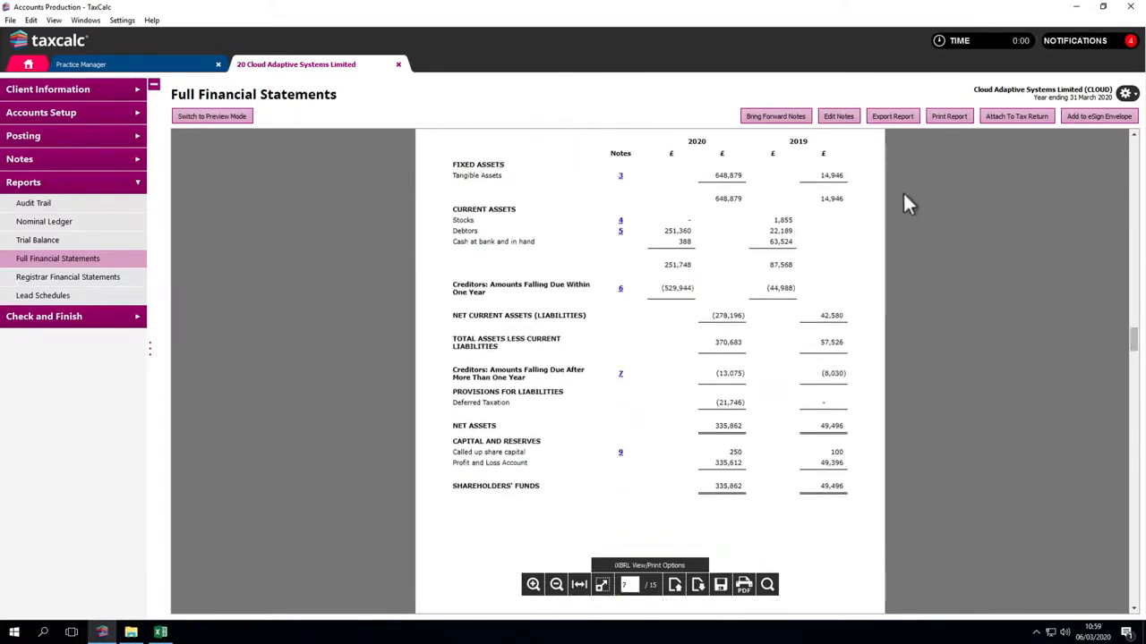
click(838, 116)
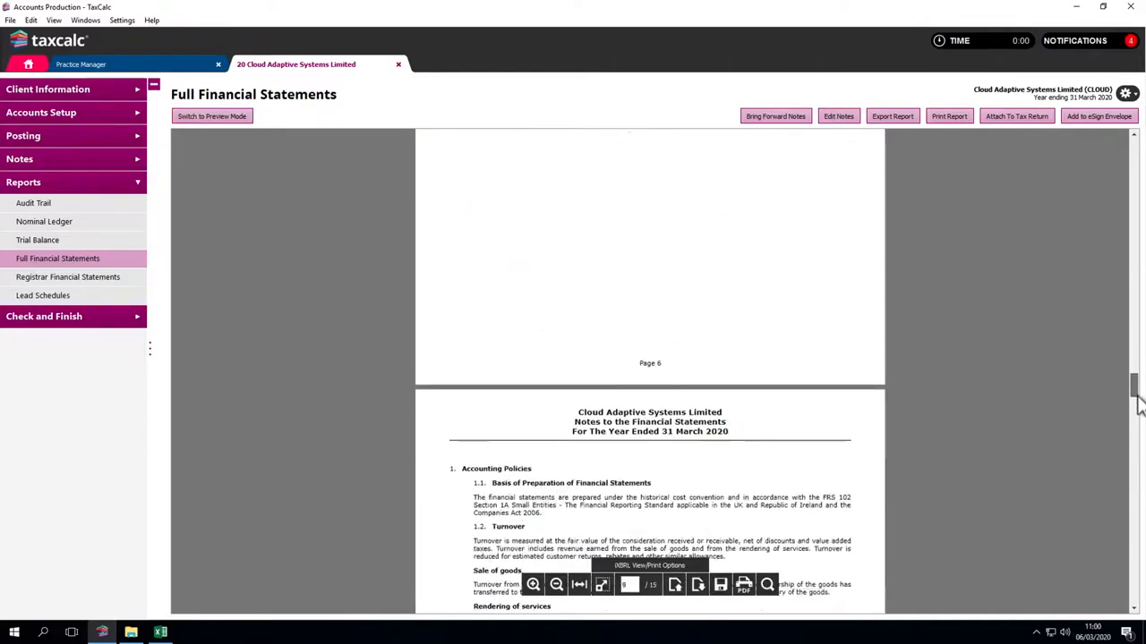
scroll(down, 3)
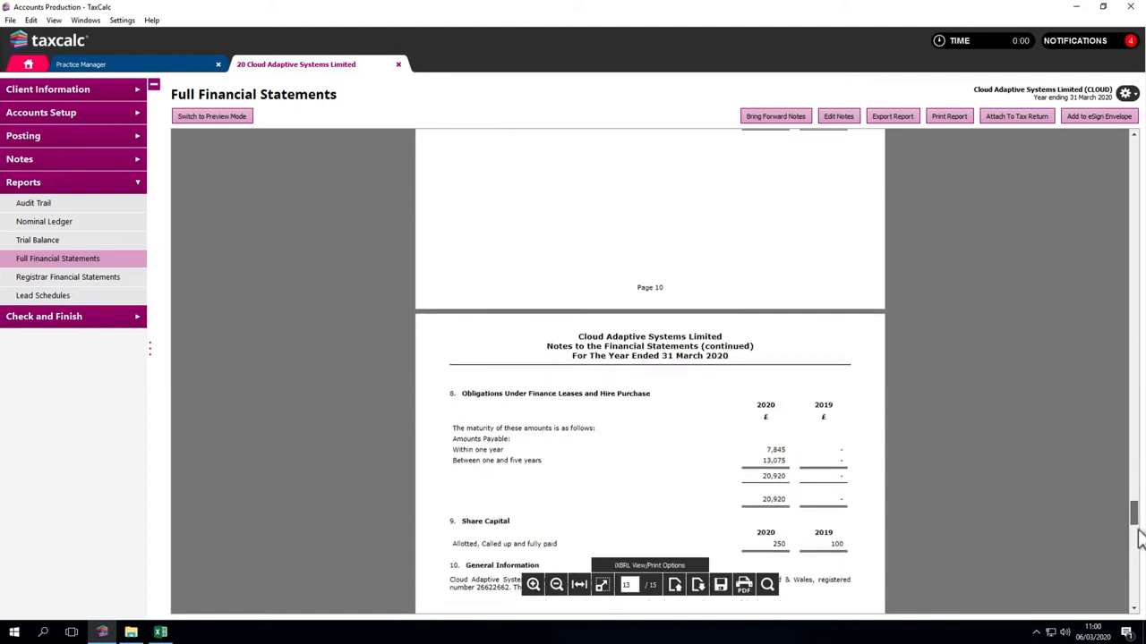
scroll(down, 3)
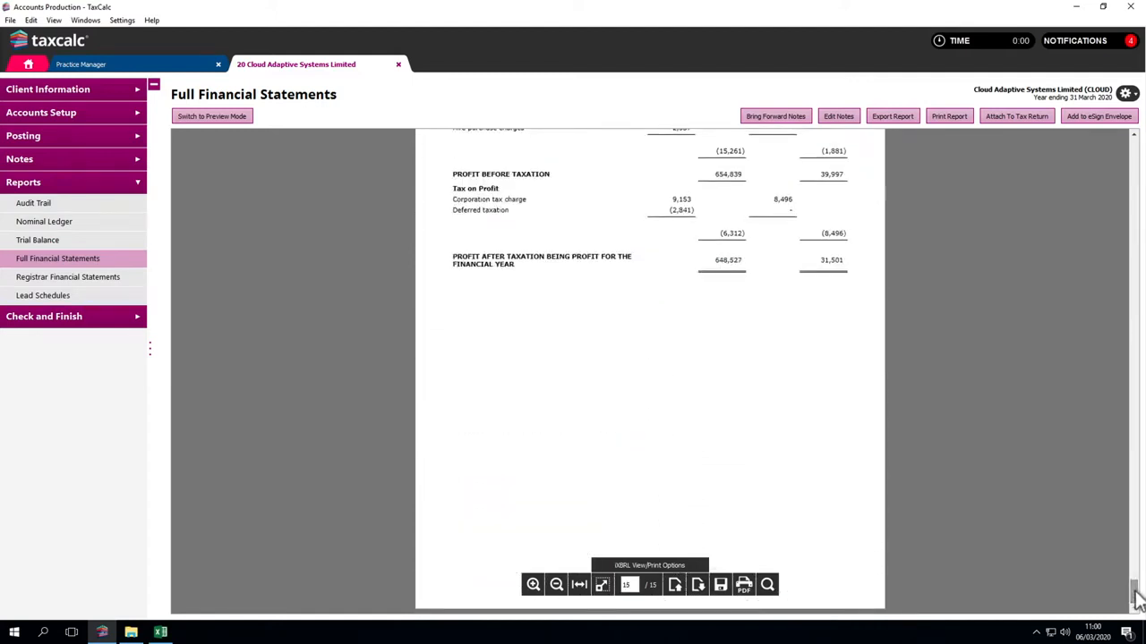
mouse_move(1099, 412)
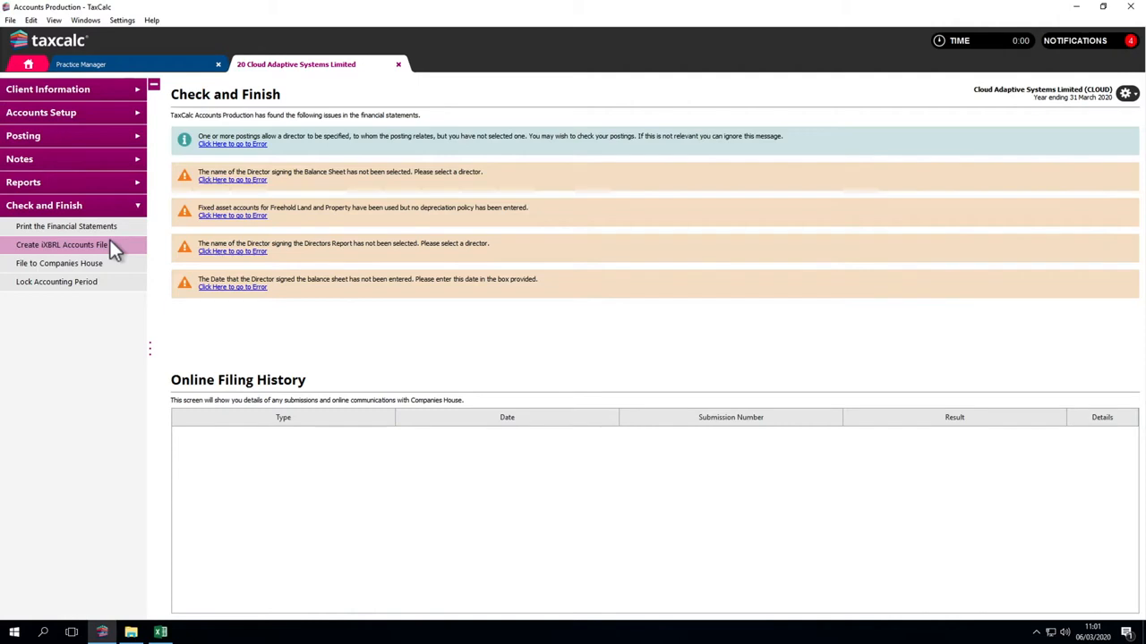
Submit the registrar accounts to Companies House using the firm's default presenter details and filing credentials.
click(59, 262)
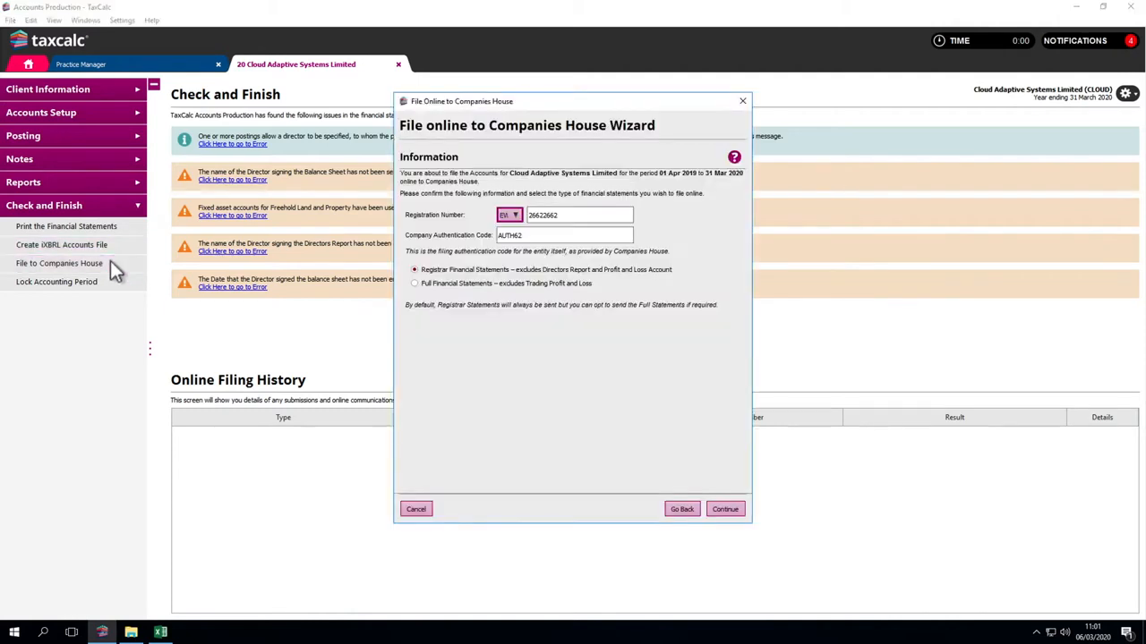
mouse_move(725, 510)
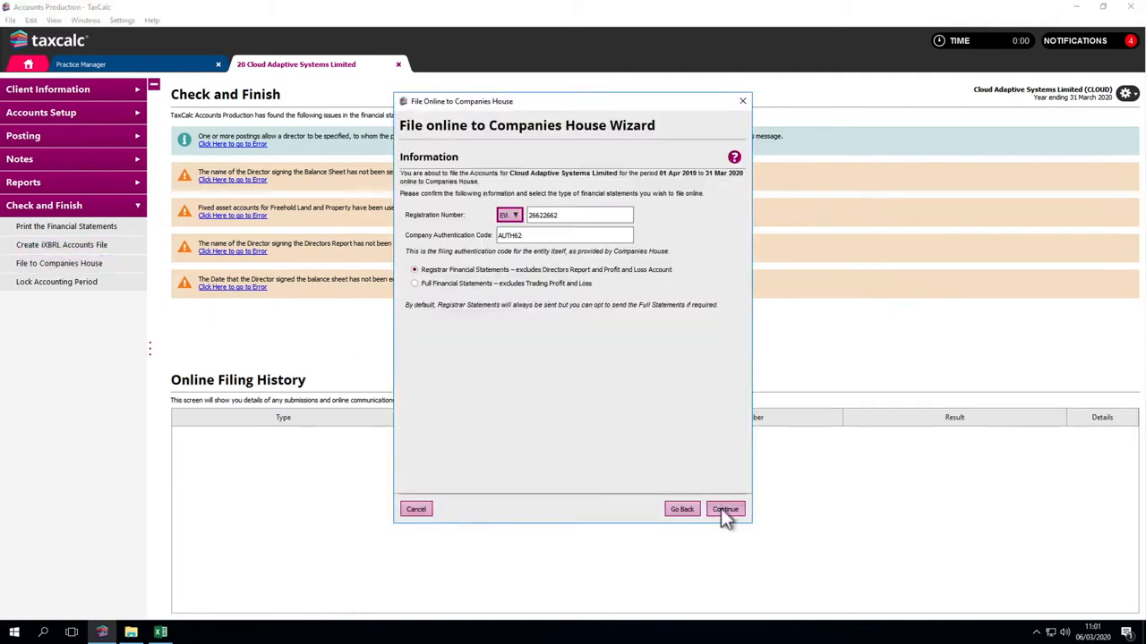
click(725, 509)
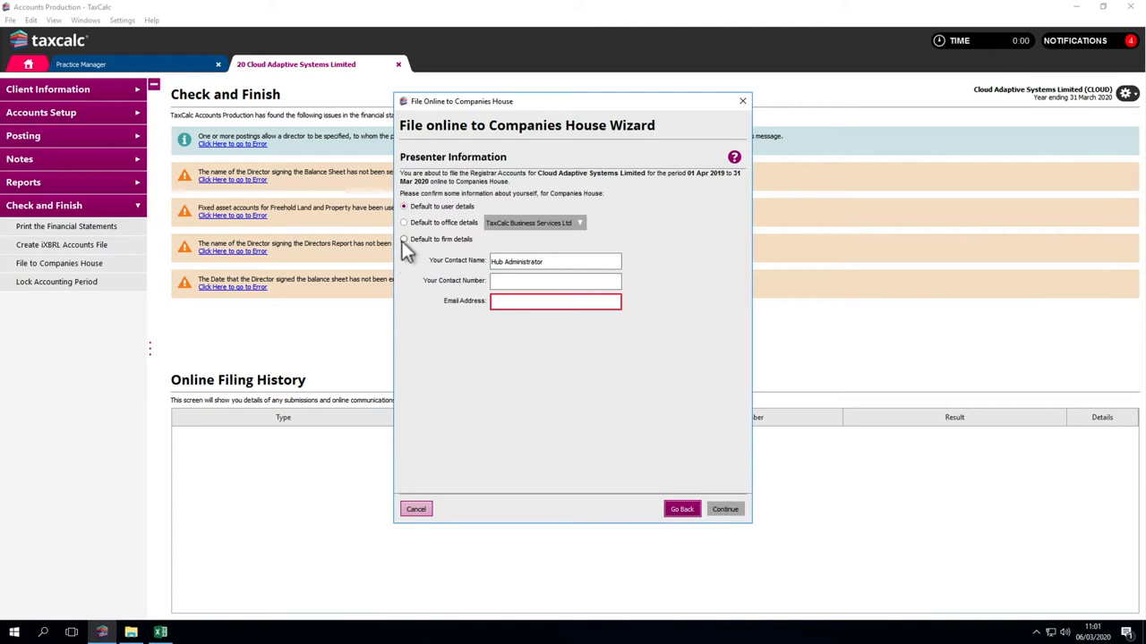
click(403, 239)
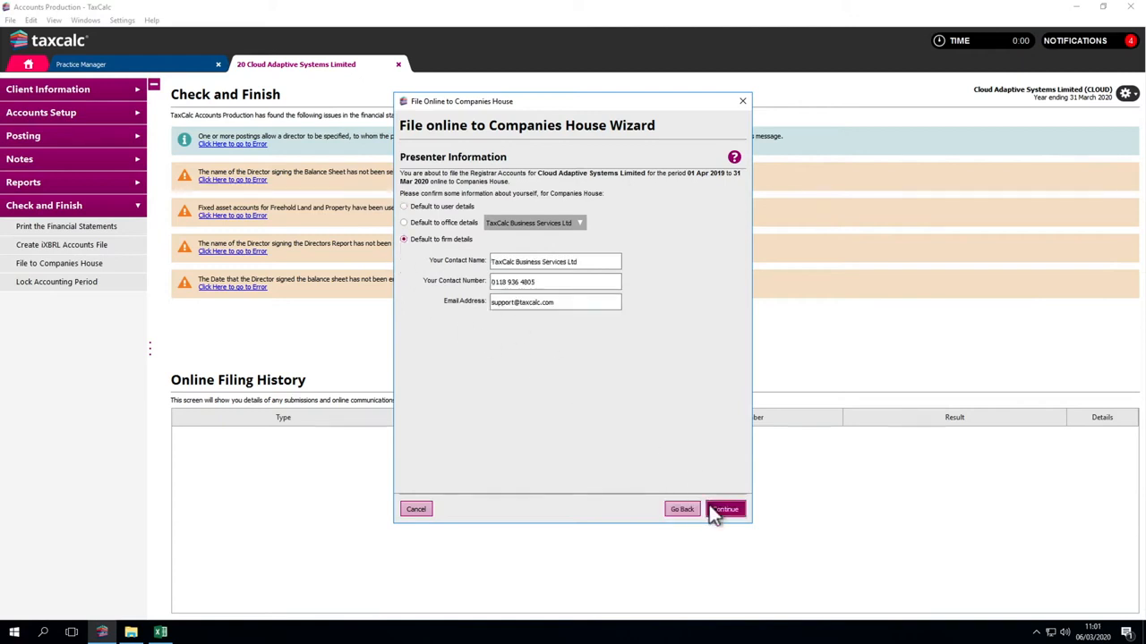
click(725, 509)
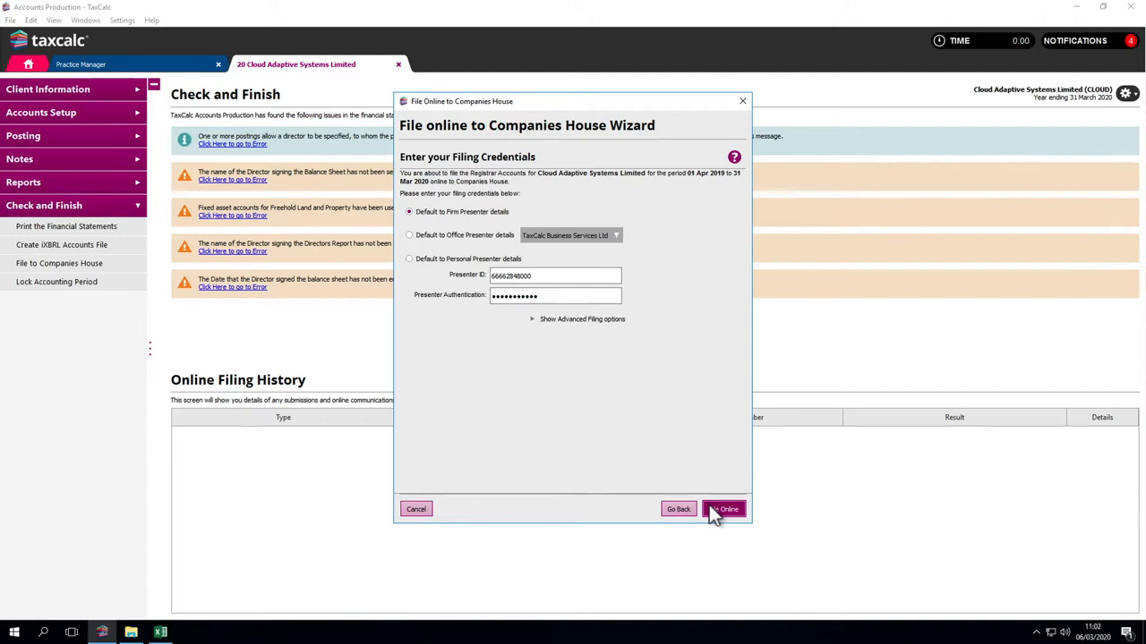
mouse_move(725, 470)
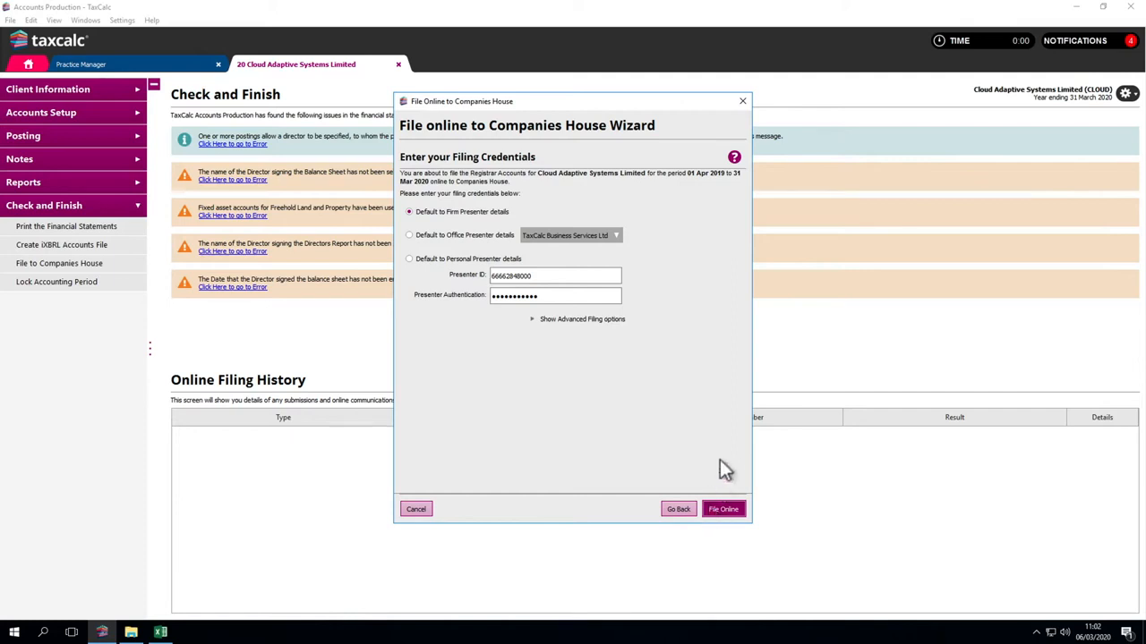
click(415, 508)
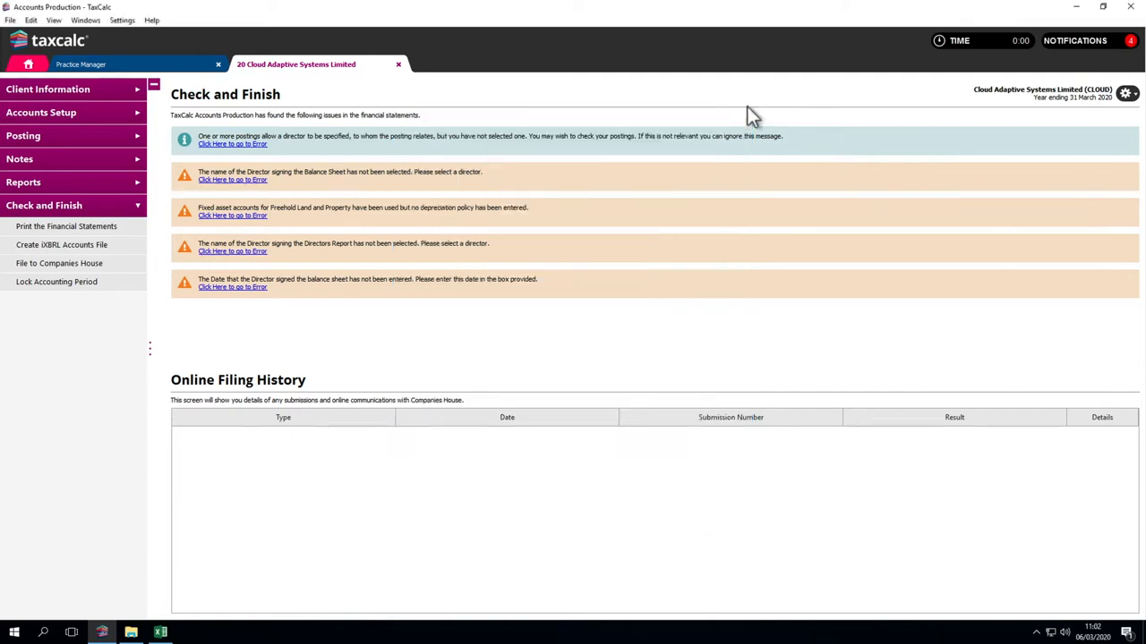